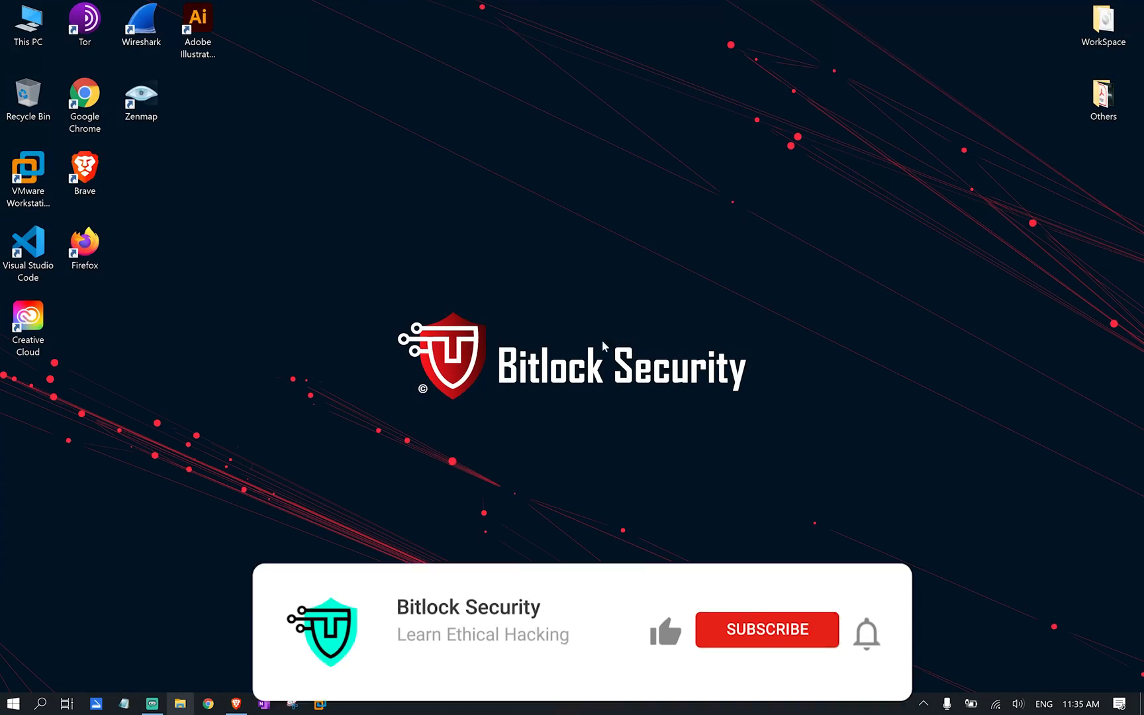
Start downloading the Kali Linux 64-bit installer image from kali.org/downloads.
{"action": "left_click", "coordinate": [765, 629]}
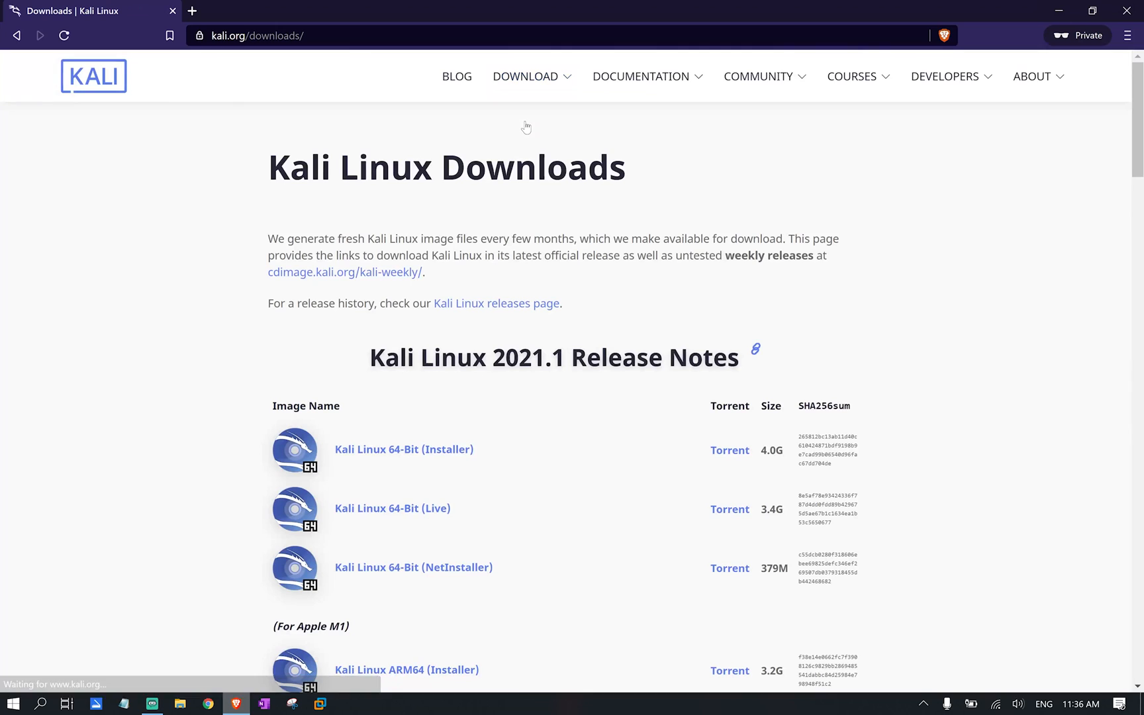
{"action": "scroll", "scroll_direction": "down", "scroll_amount": 3}
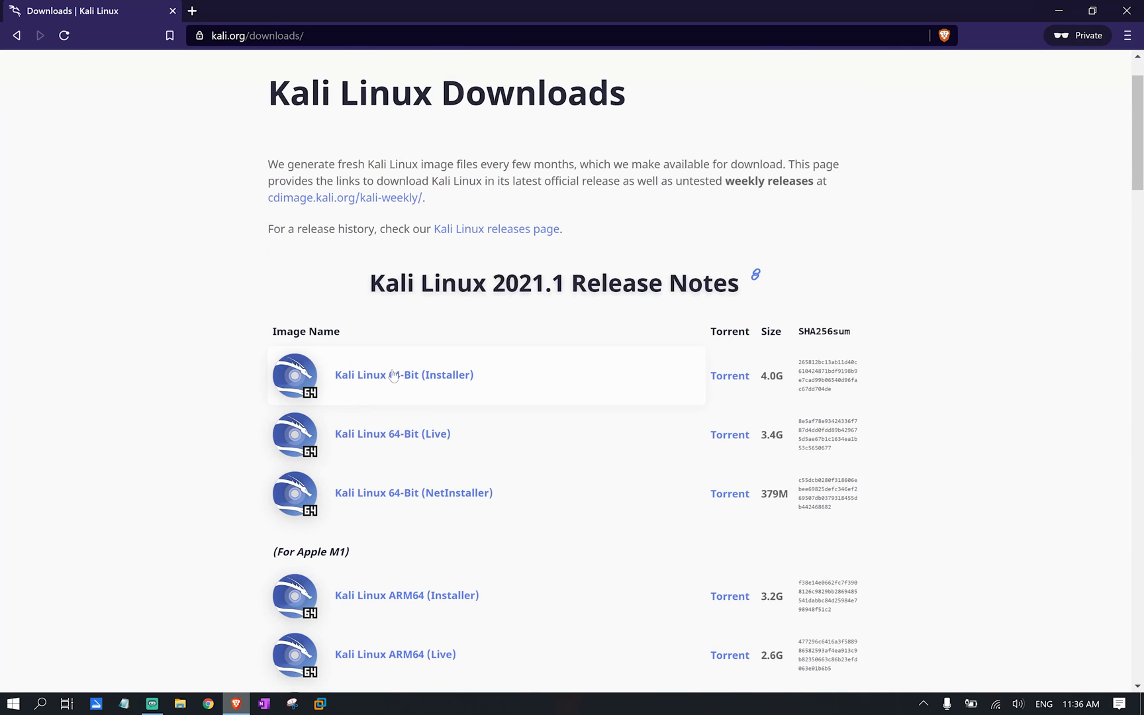
{"action": "scroll", "scroll_direction": "down", "scroll_amount": 3}
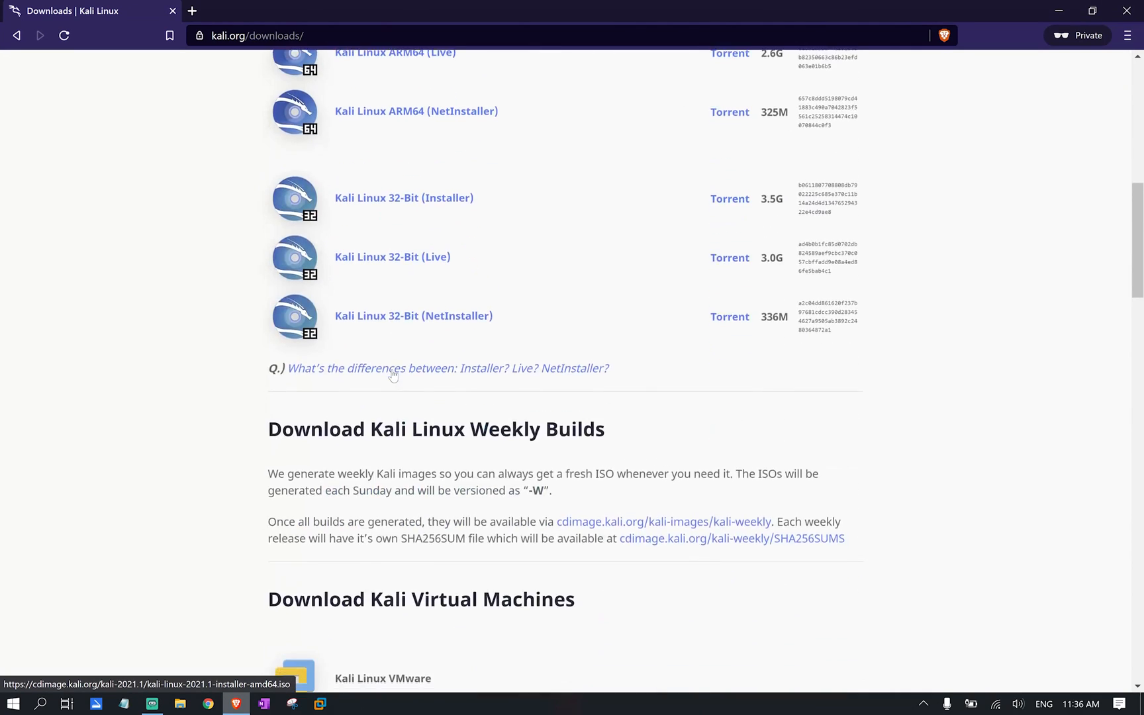
{"action": "scroll", "scroll_direction": "down", "scroll_amount": 3}
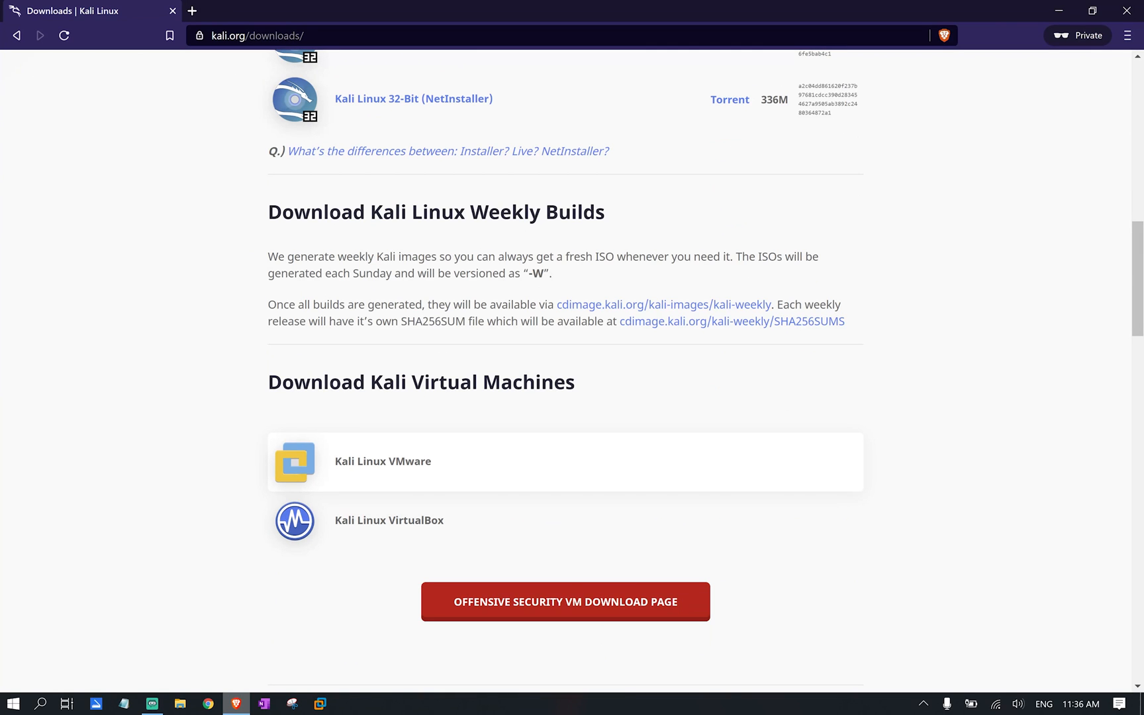
{"action": "scroll", "scroll_direction": "up", "scroll_amount": 3}
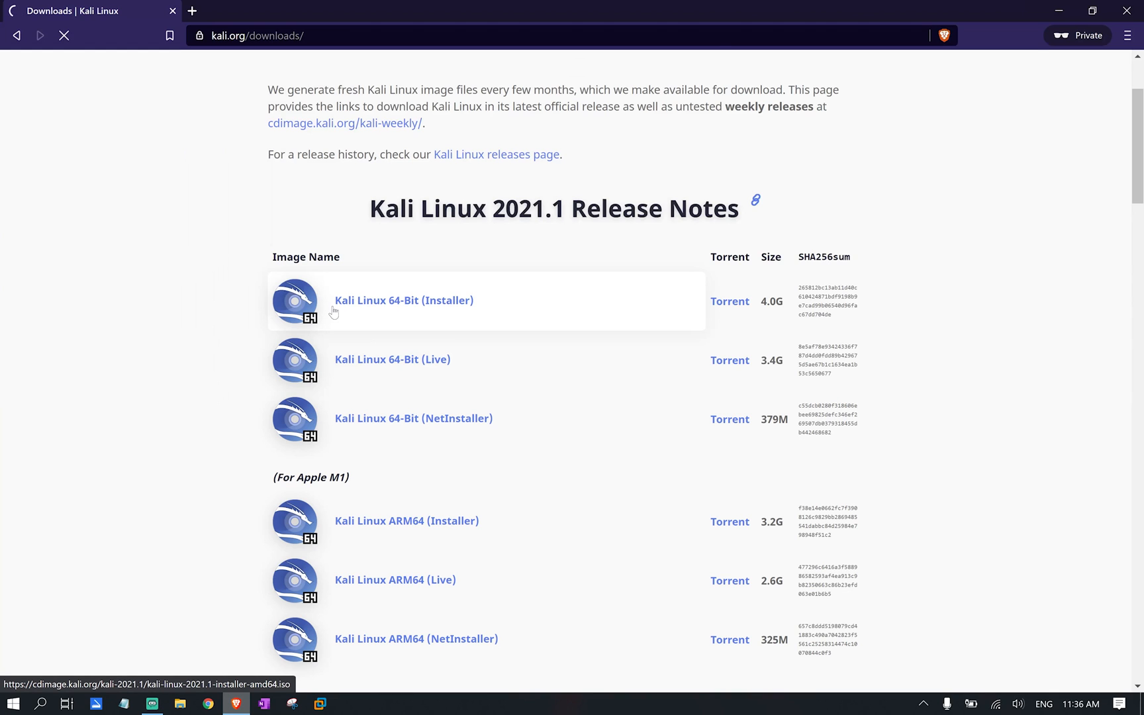
{"action": "left_click", "coordinate": [404, 300]}
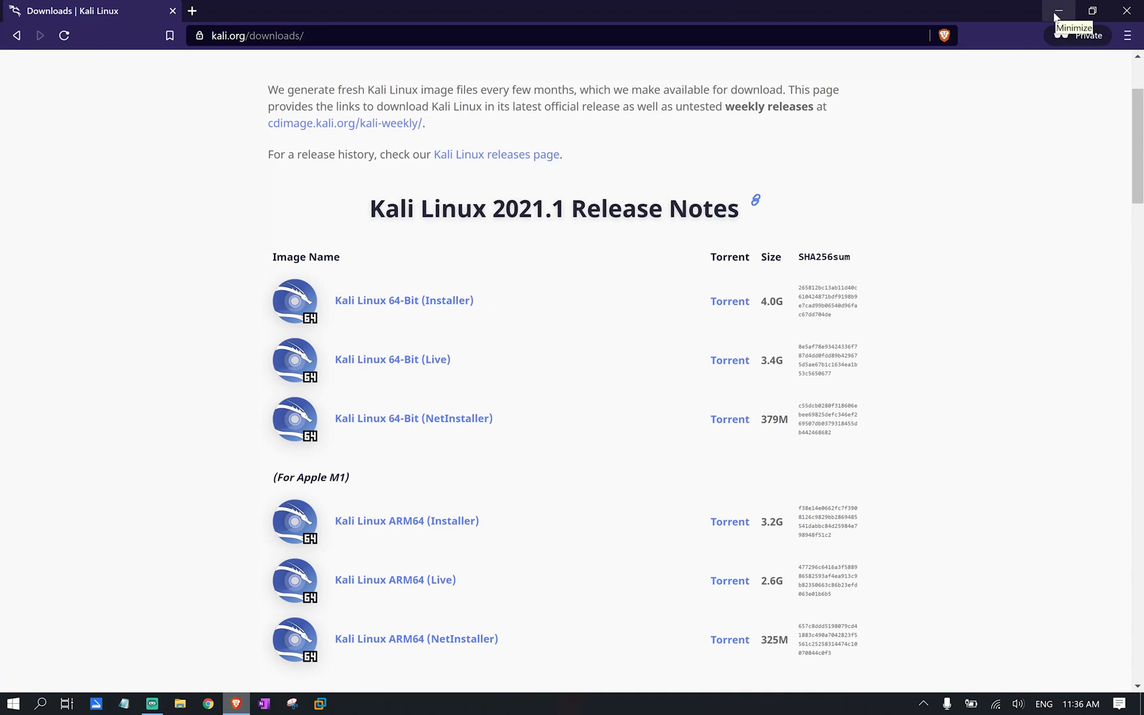
Minimize Brave and maximize VMware Workstation on its Home tab, glancing at the File menu.
{"action": "left_click", "coordinate": [1060, 11]}
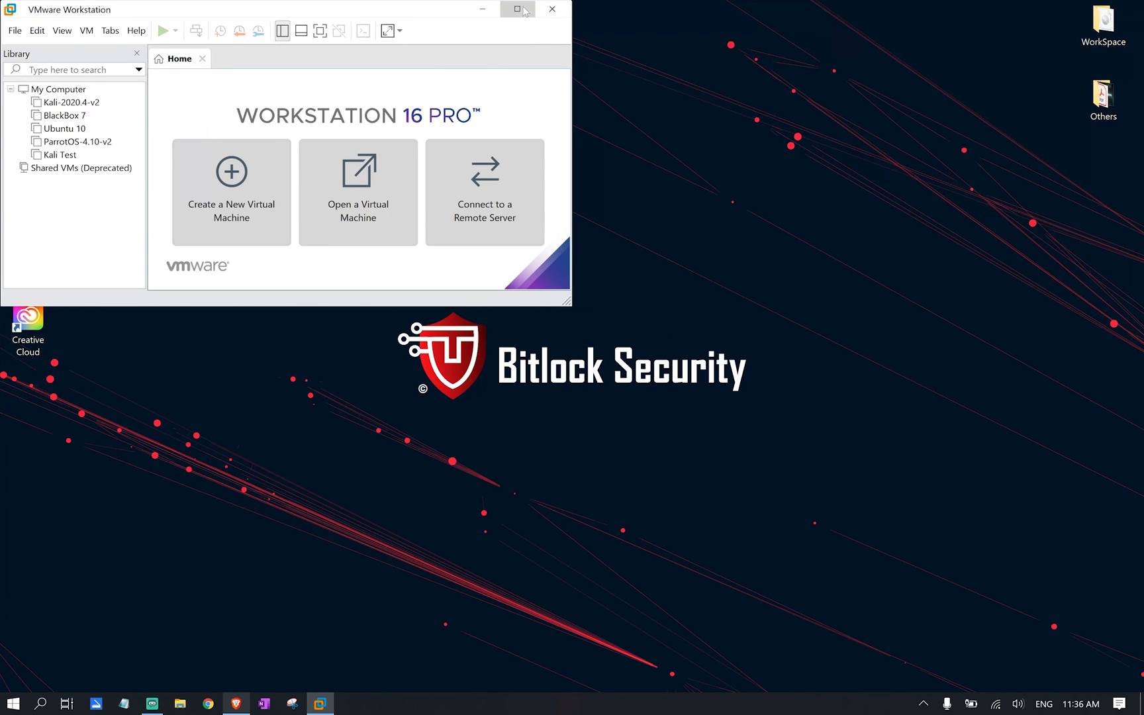
{"action": "left_click", "coordinate": [518, 9]}
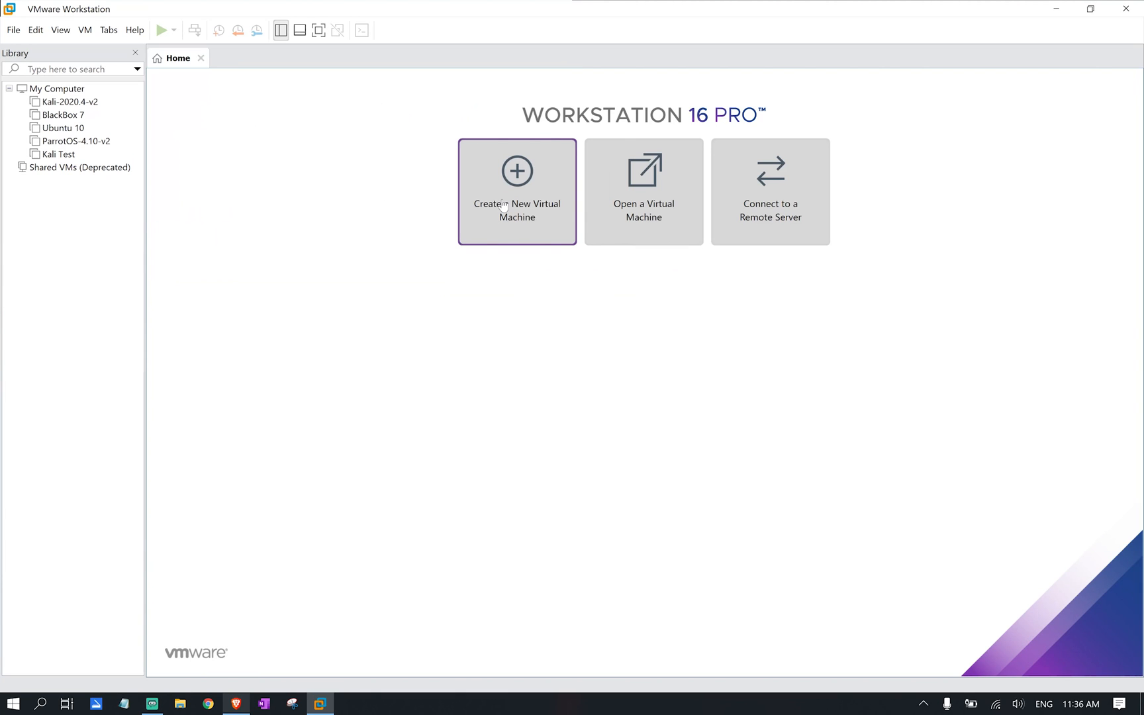
{"action": "left_click", "coordinate": [12, 30]}
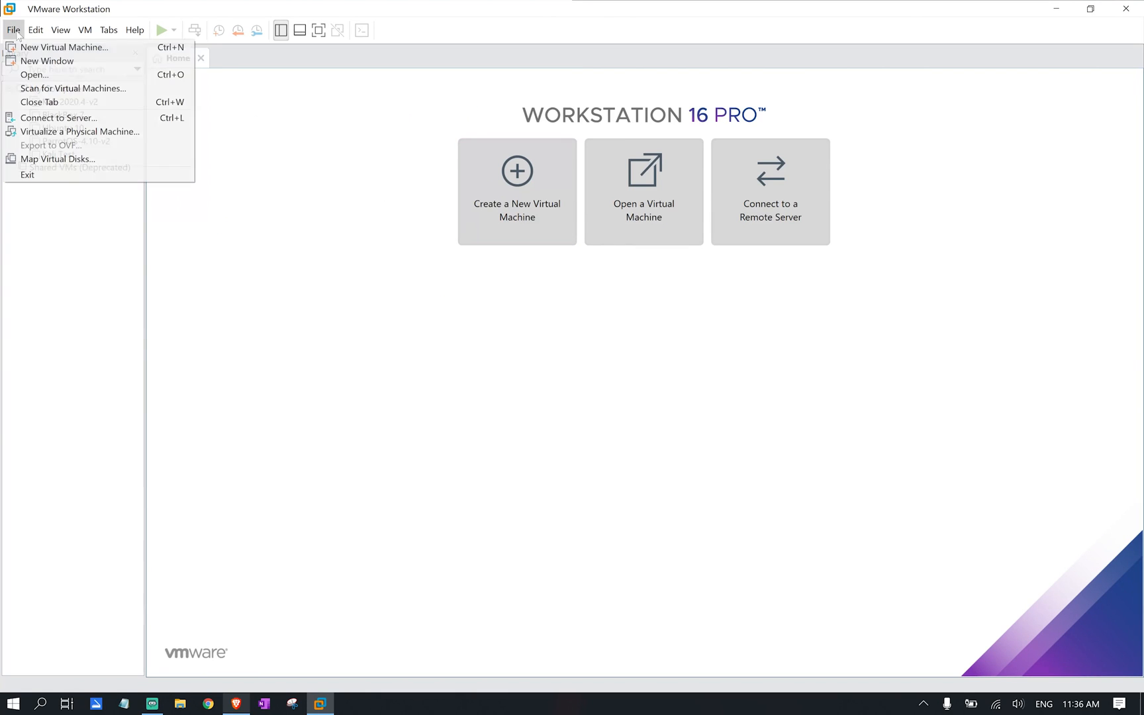
{"action": "mouse_move", "coordinate": [63, 46]}
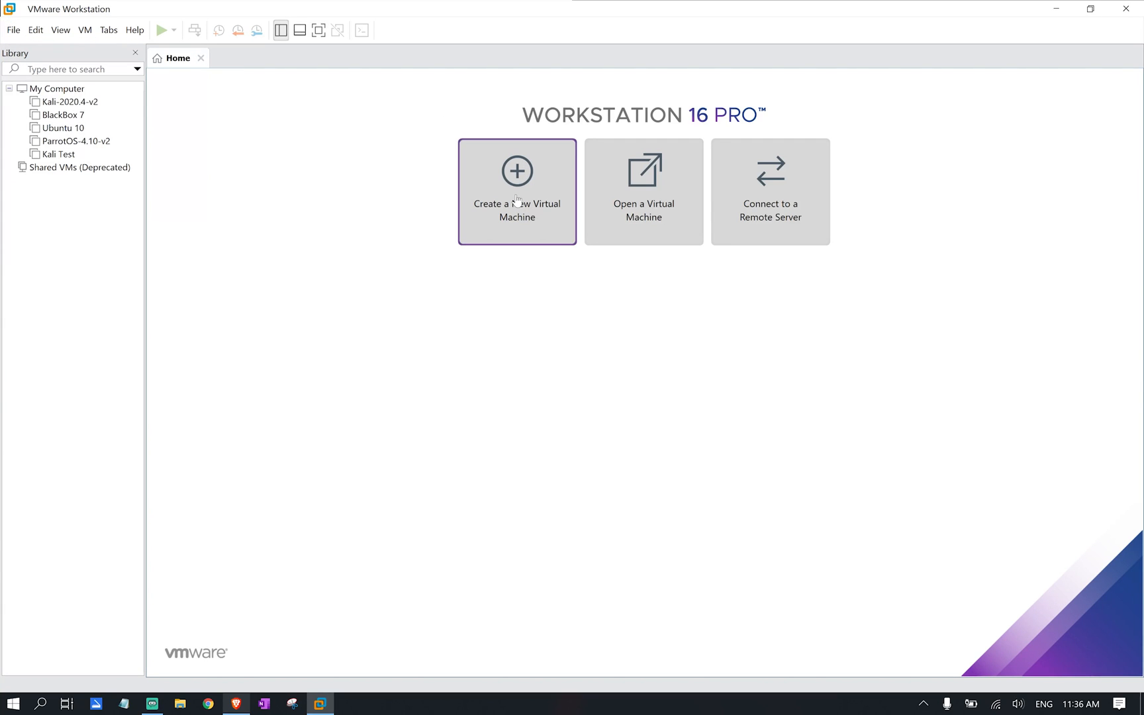
Begin a typical new virtual machine installing from the Kali 2021.1 installer ISO.
{"action": "left_click", "coordinate": [517, 183]}
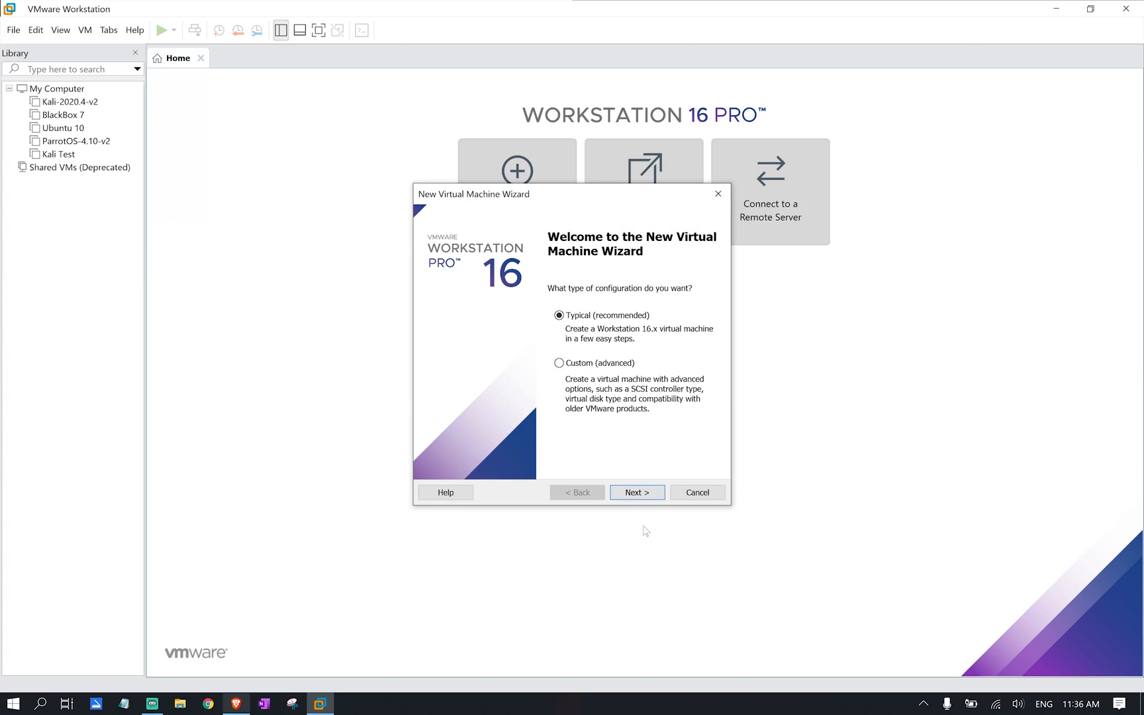
{"action": "left_click", "coordinate": [634, 491]}
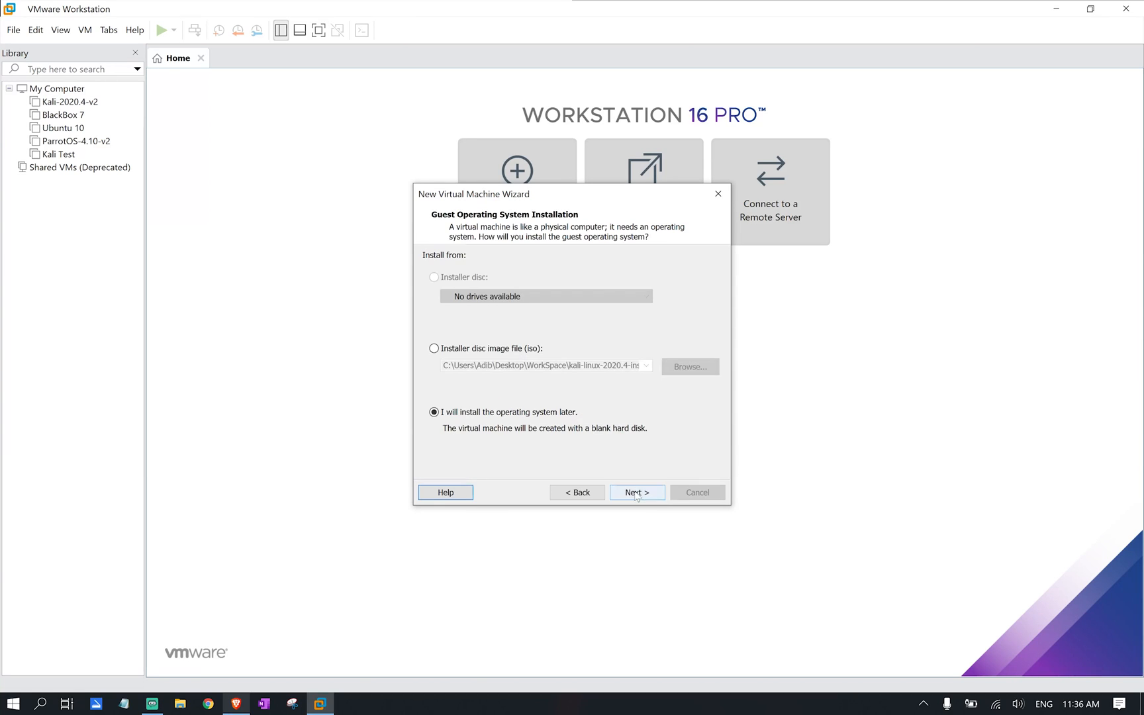
{"action": "left_click", "coordinate": [434, 348]}
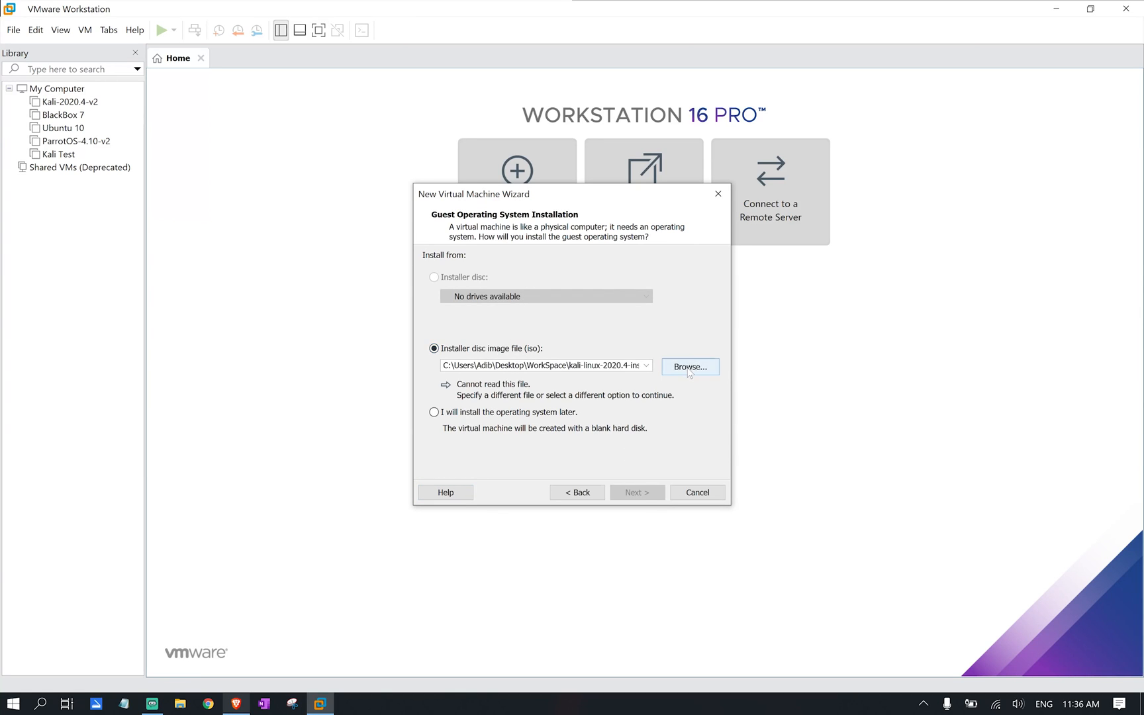
{"action": "left_click", "coordinate": [688, 367]}
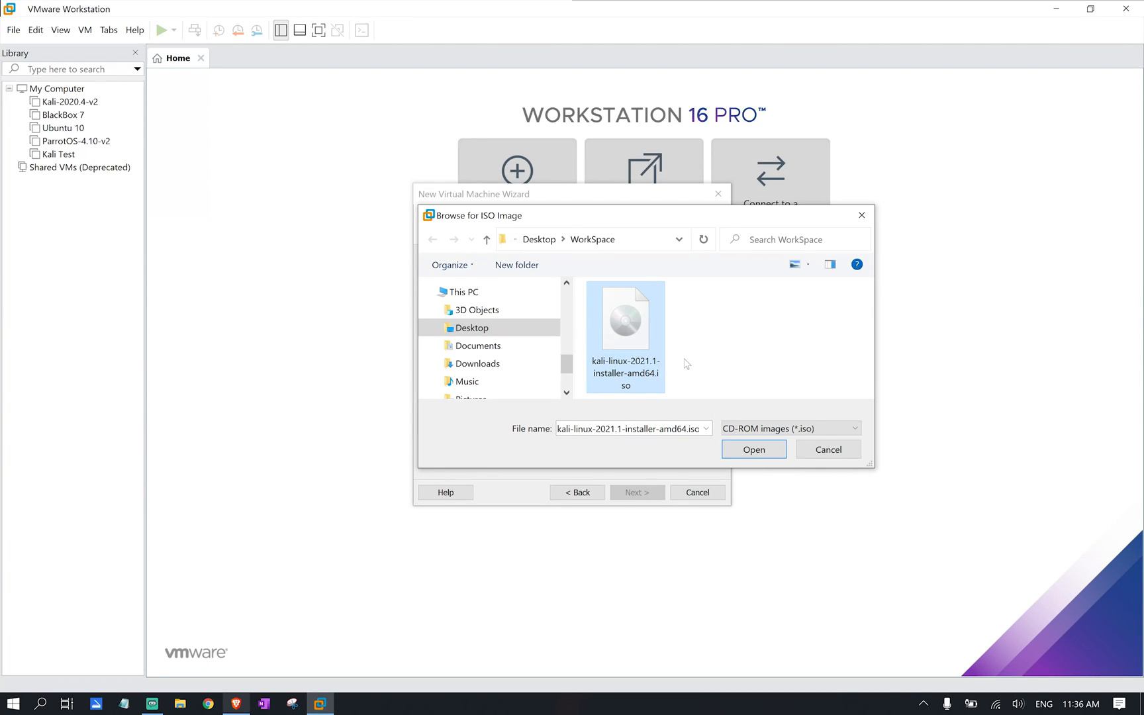
{"action": "left_click", "coordinate": [754, 449]}
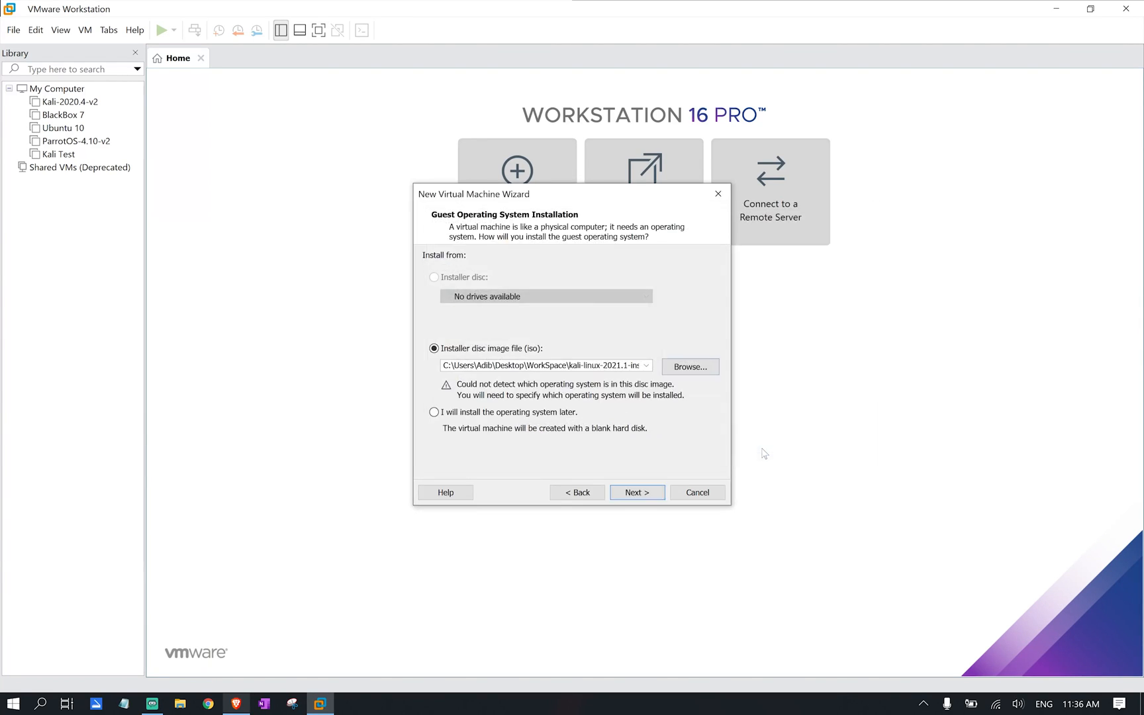
{"action": "left_click", "coordinate": [635, 491]}
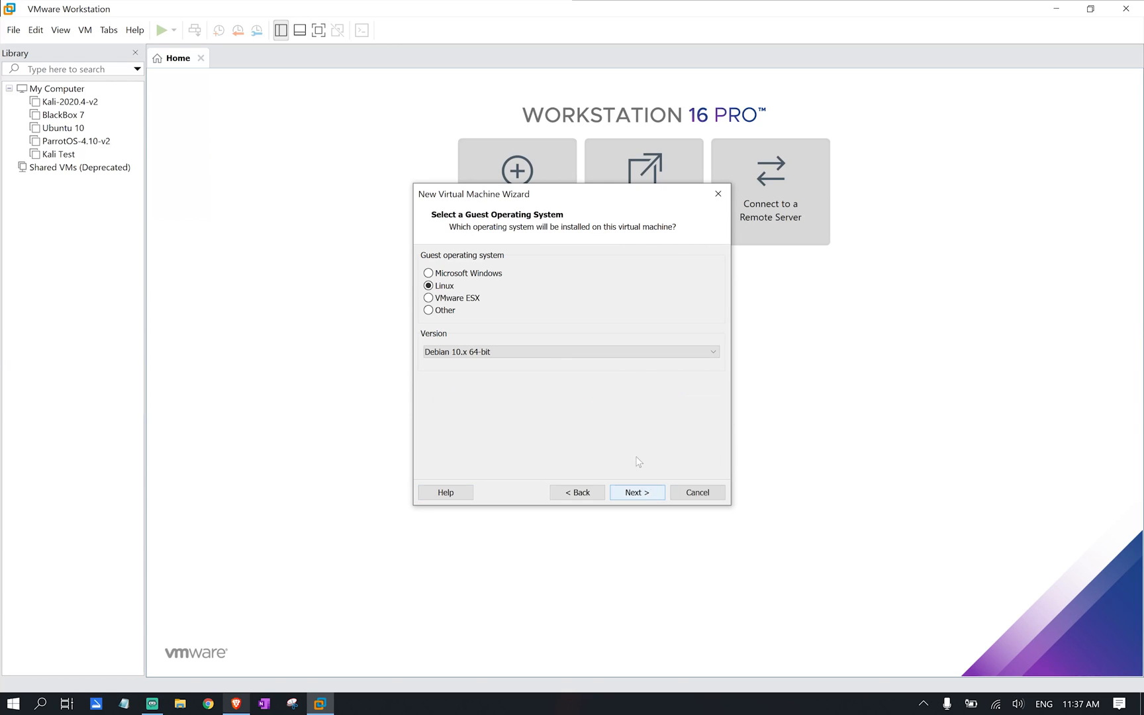
Set the guest operating system to Linux, version Debian 10.x 64-bit.
{"action": "left_click", "coordinate": [429, 285]}
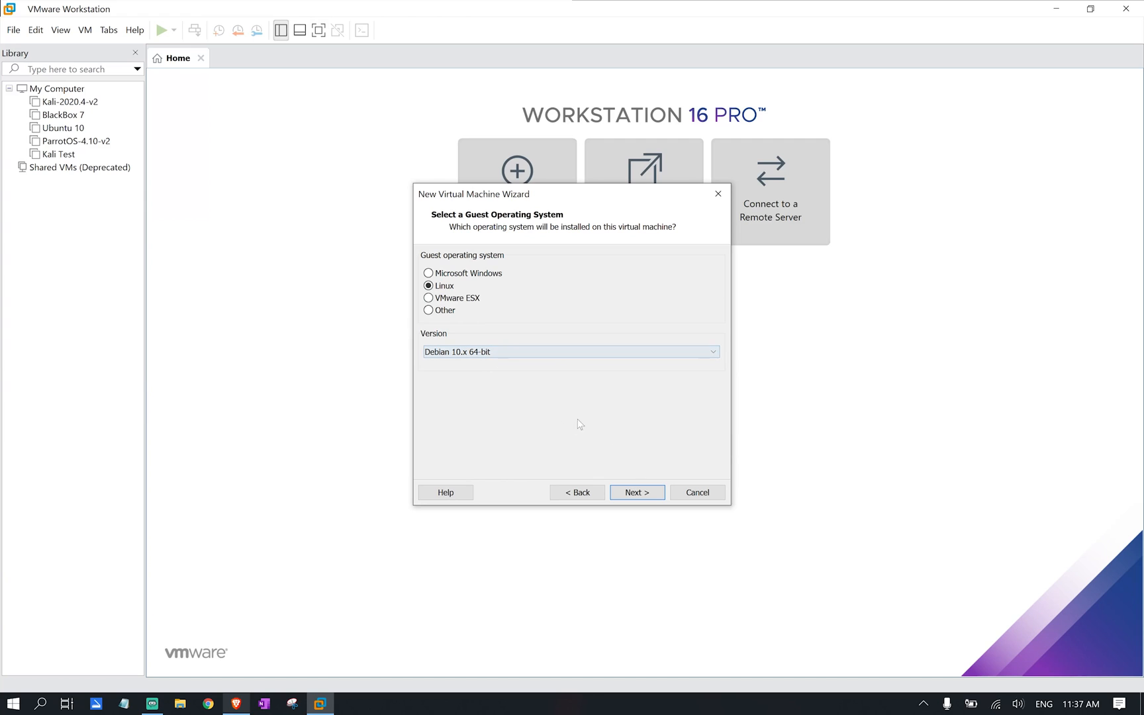
{"action": "left_click", "coordinate": [568, 352]}
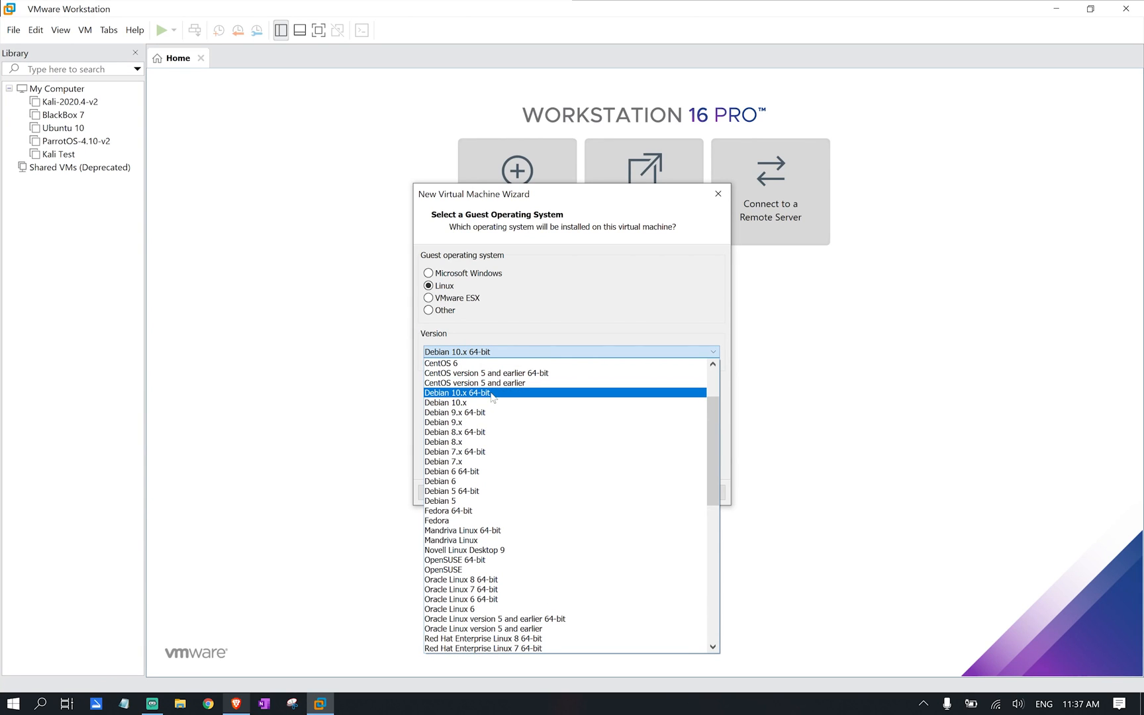
{"action": "left_click", "coordinate": [457, 392]}
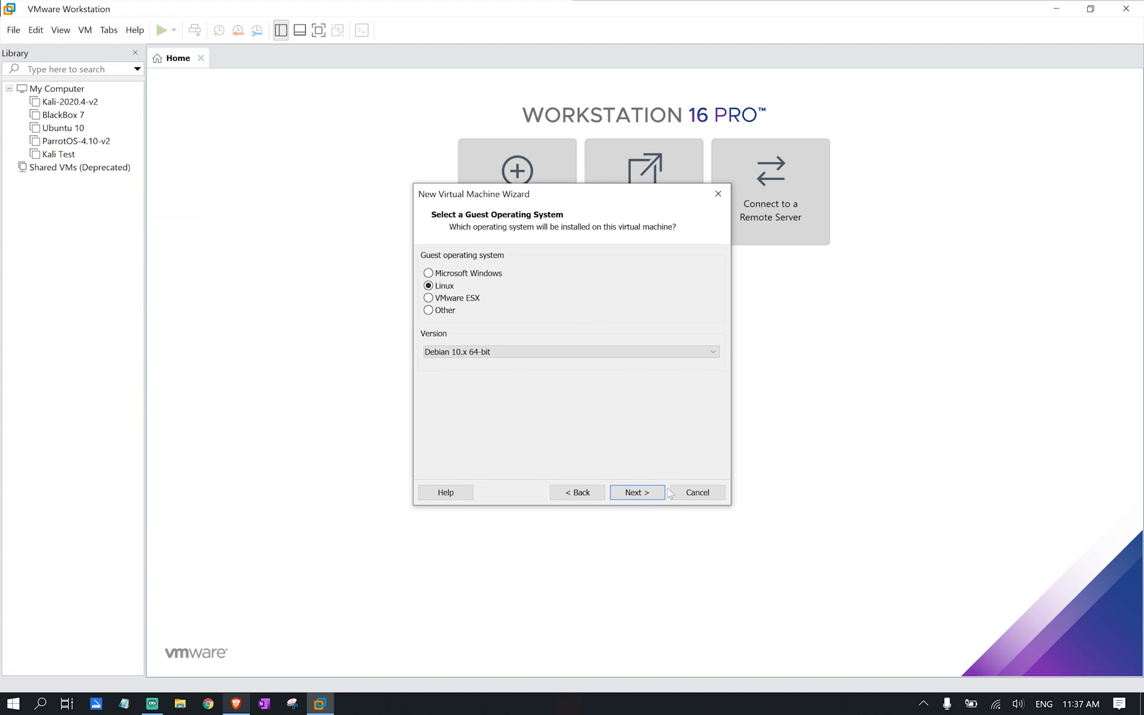
{"action": "mouse_move", "coordinate": [602, 438]}
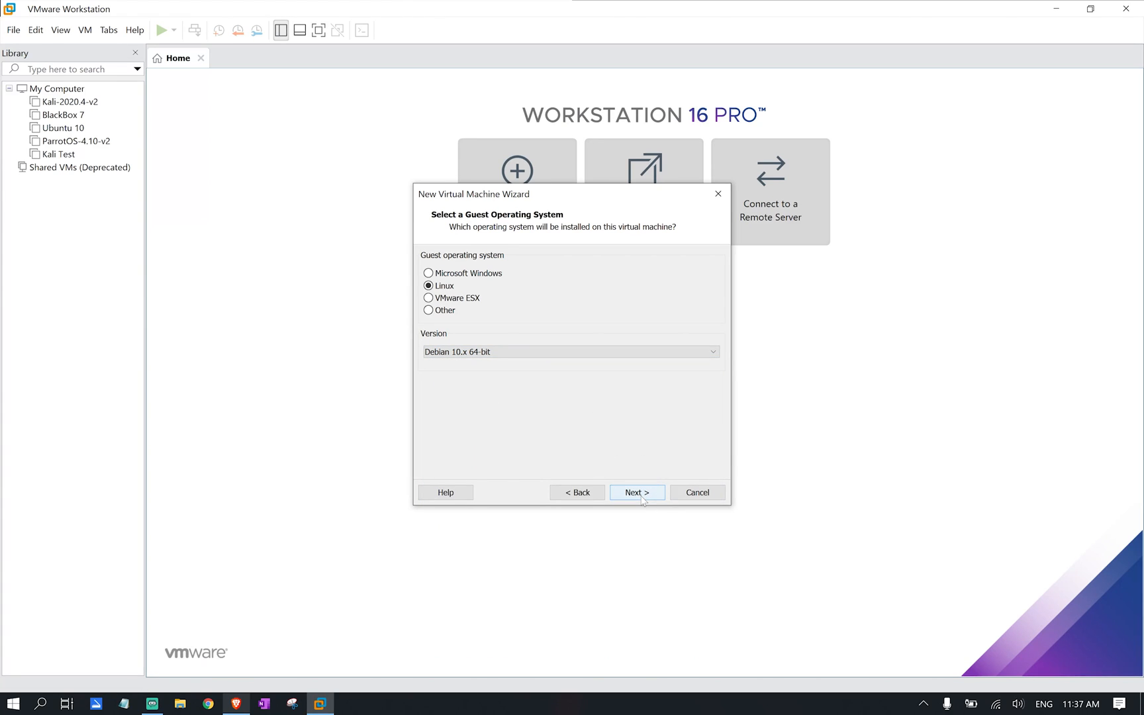
Name the virtual machine Kali-2021.1 and set its maximum disk size to 128 GB.
{"action": "left_click", "coordinate": [635, 491]}
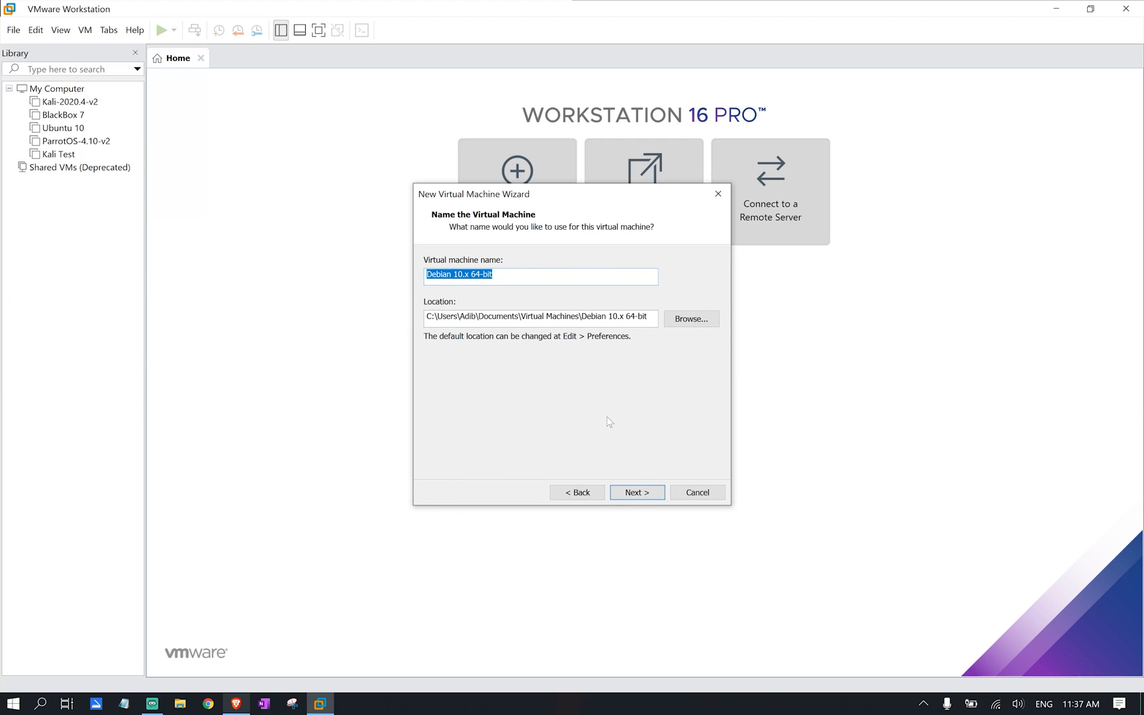
{"action": "type", "text": "Kali-2021.1"}
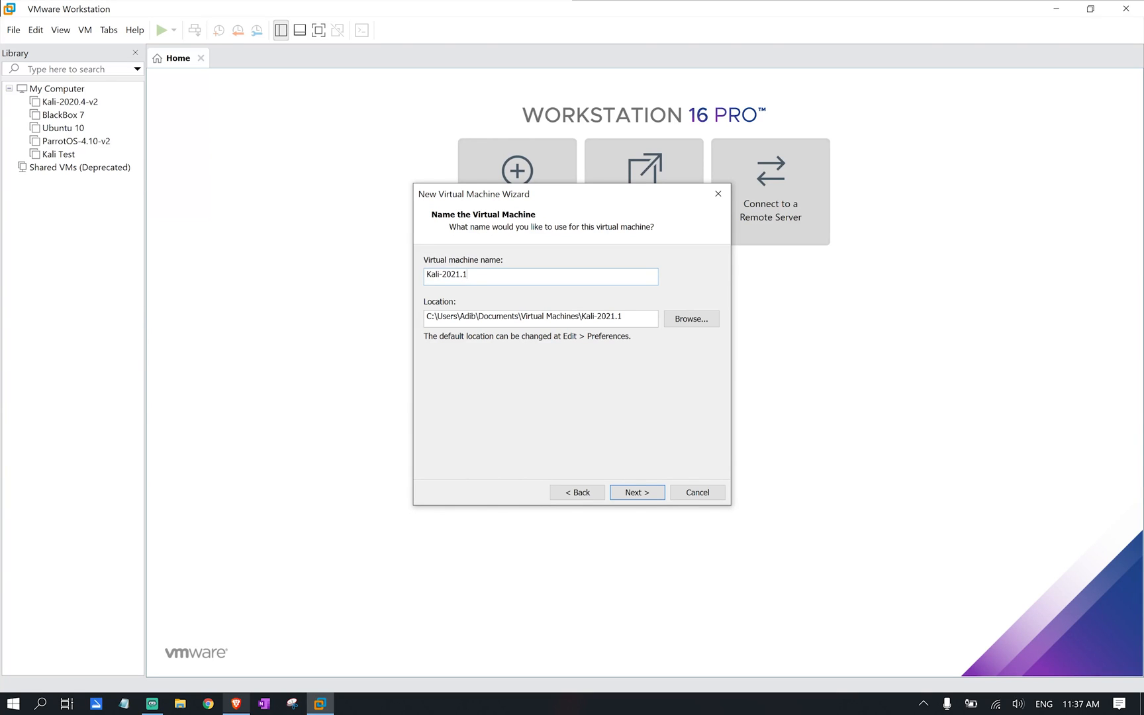
{"action": "left_click", "coordinate": [636, 491]}
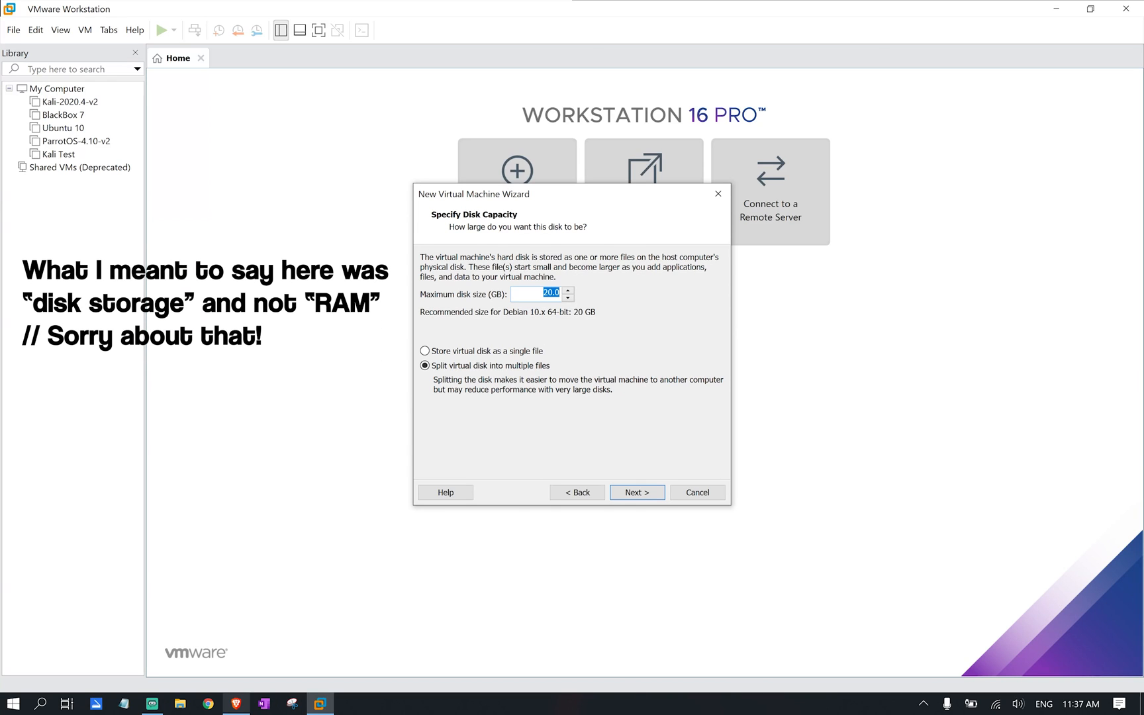
{"action": "type", "text": "128"}
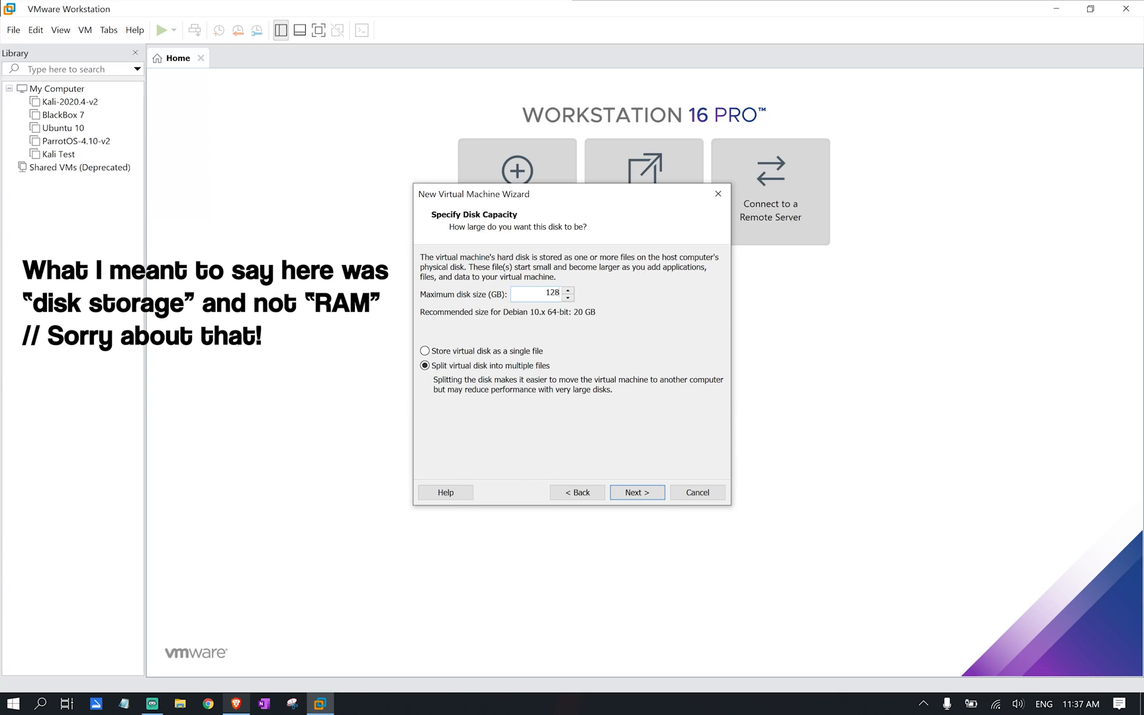
{"action": "mouse_move", "coordinate": [603, 303]}
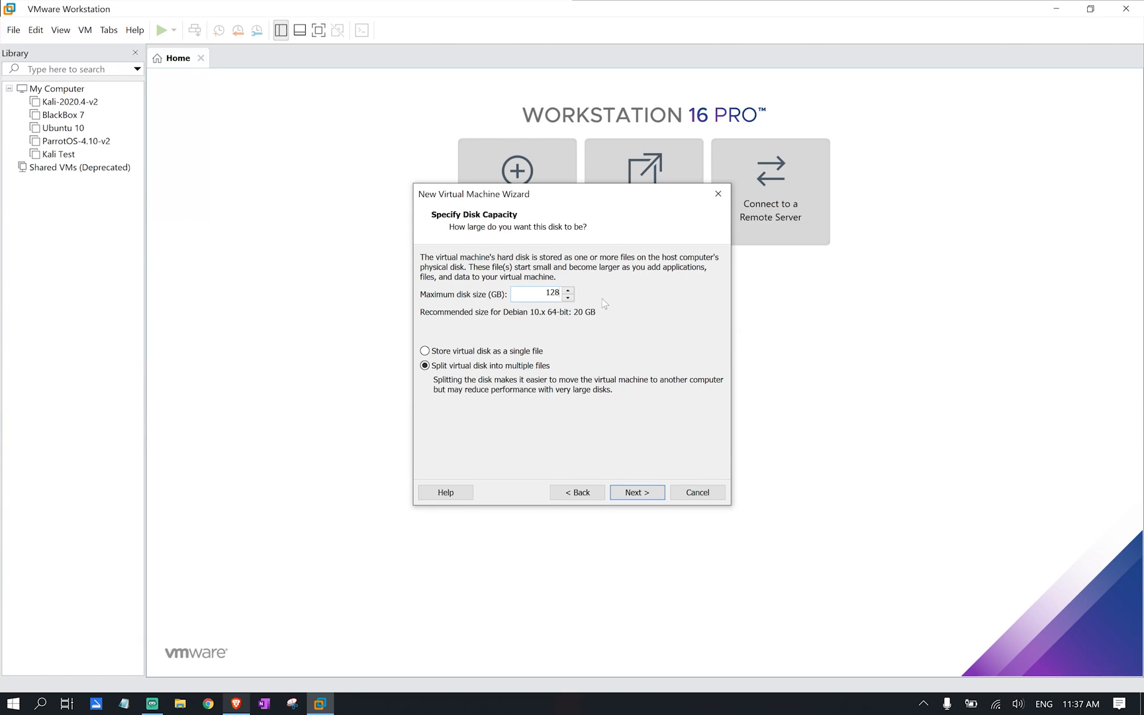
{"action": "mouse_move", "coordinate": [605, 306]}
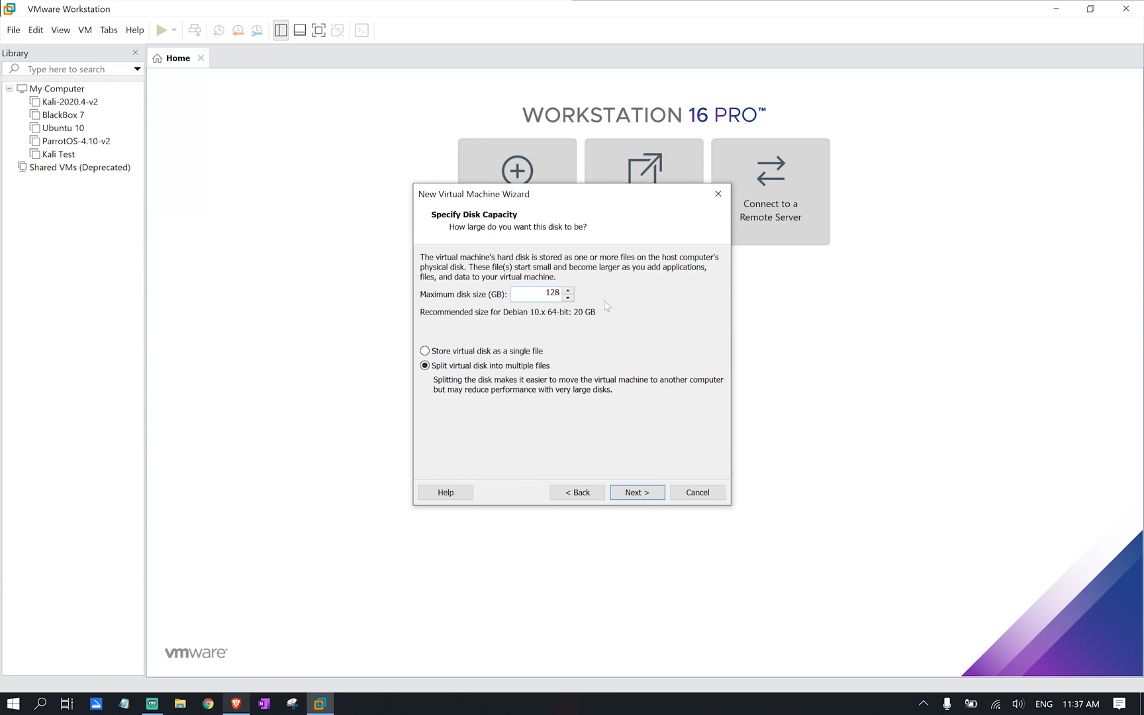
Customize hardware to 8 GB memory and 2 processors with 2 cores each, then finish creating Kali-2021.1.
{"action": "left_click", "coordinate": [636, 491]}
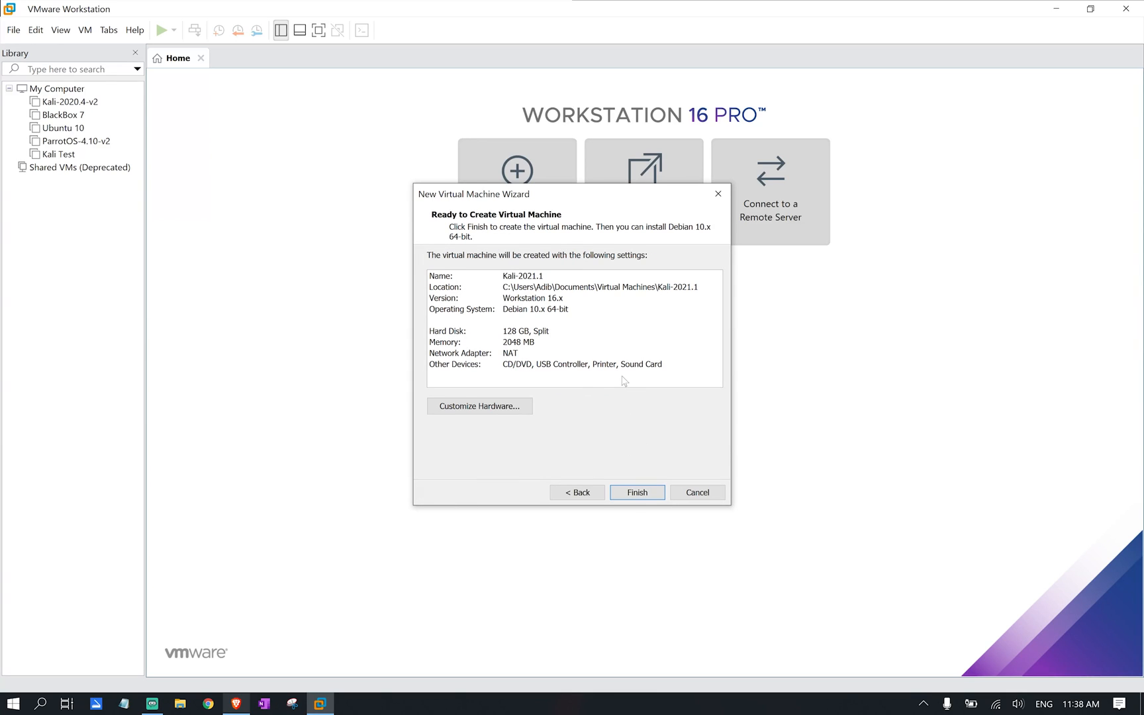
{"action": "mouse_move", "coordinate": [552, 418]}
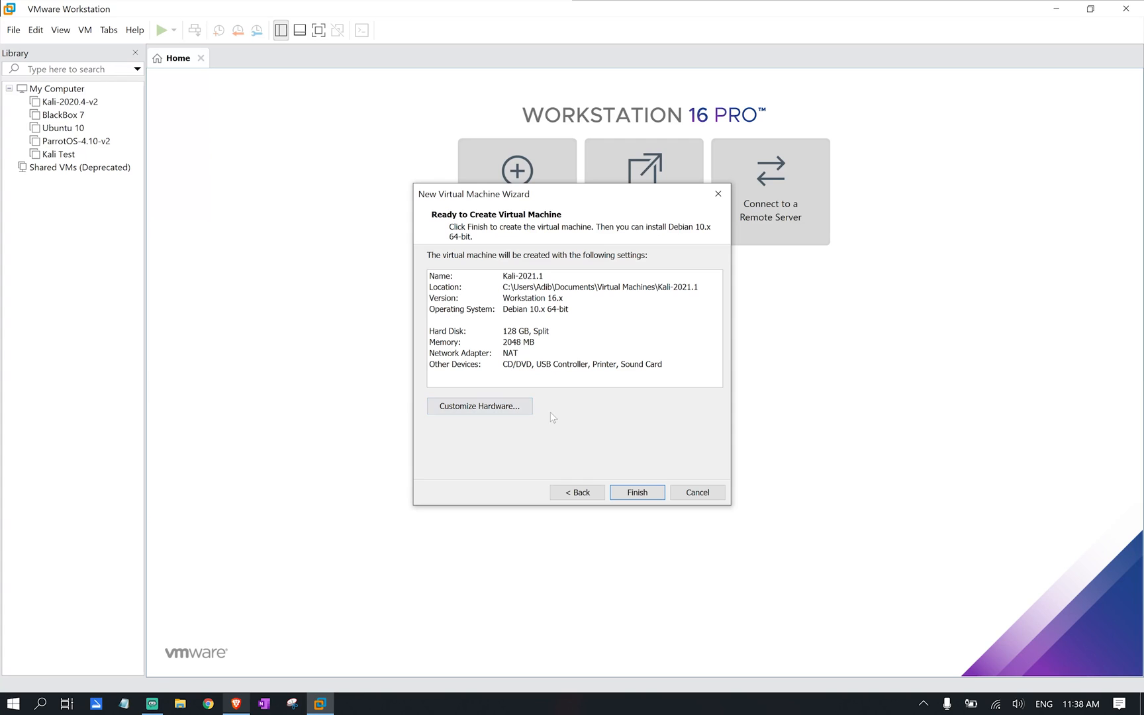
{"action": "left_click", "coordinate": [479, 405]}
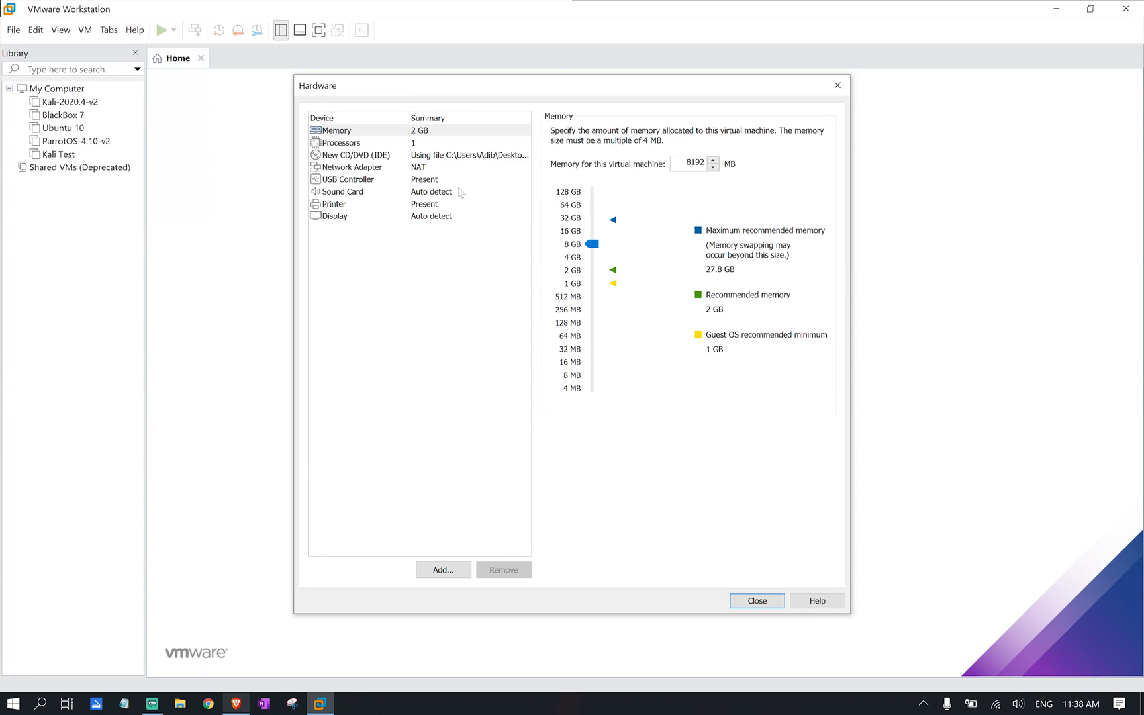
{"action": "left_click", "coordinate": [340, 141]}
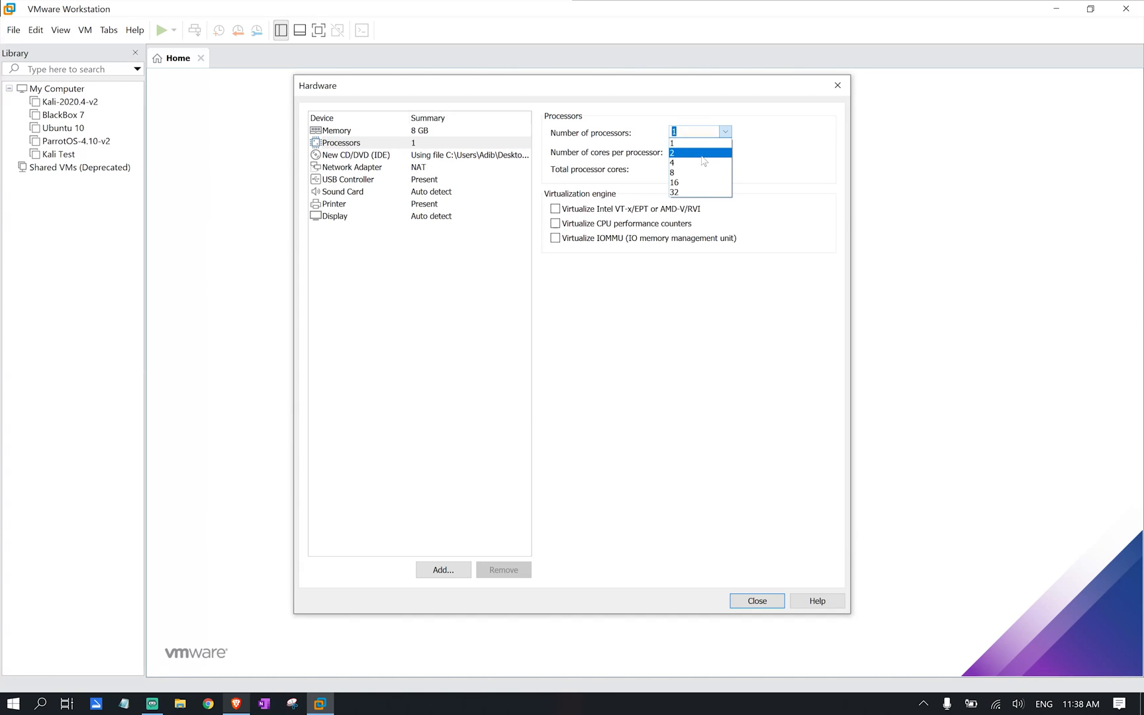
{"action": "left_click", "coordinate": [671, 153]}
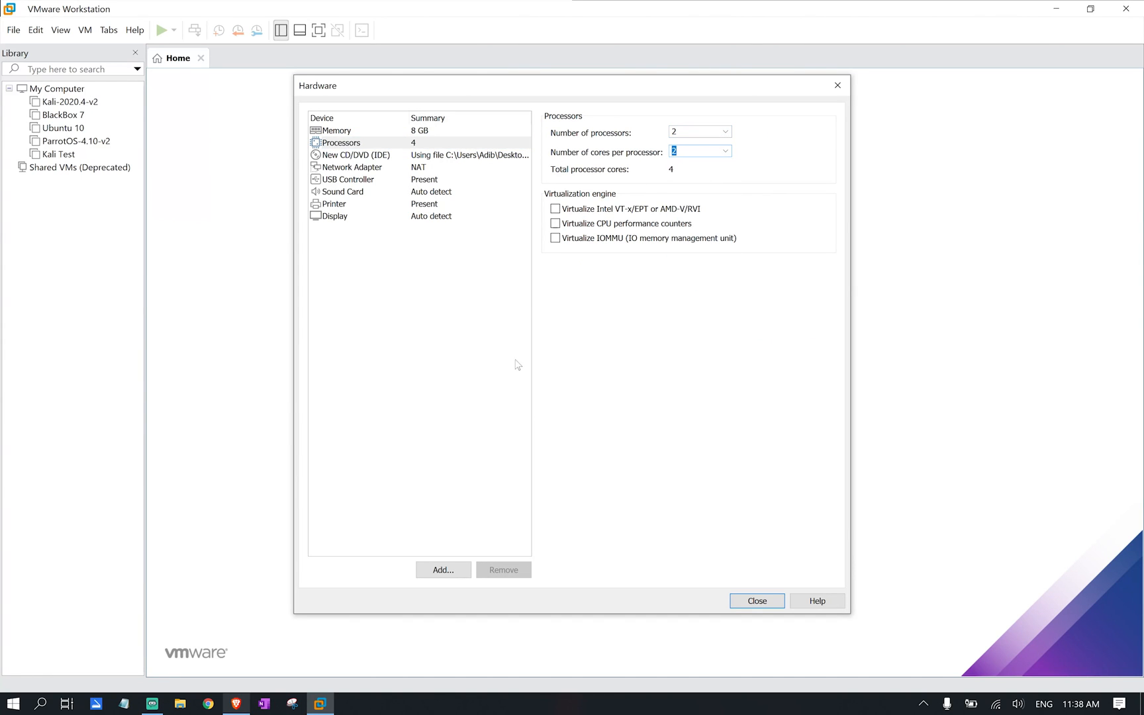
{"action": "left_click", "coordinate": [756, 599]}
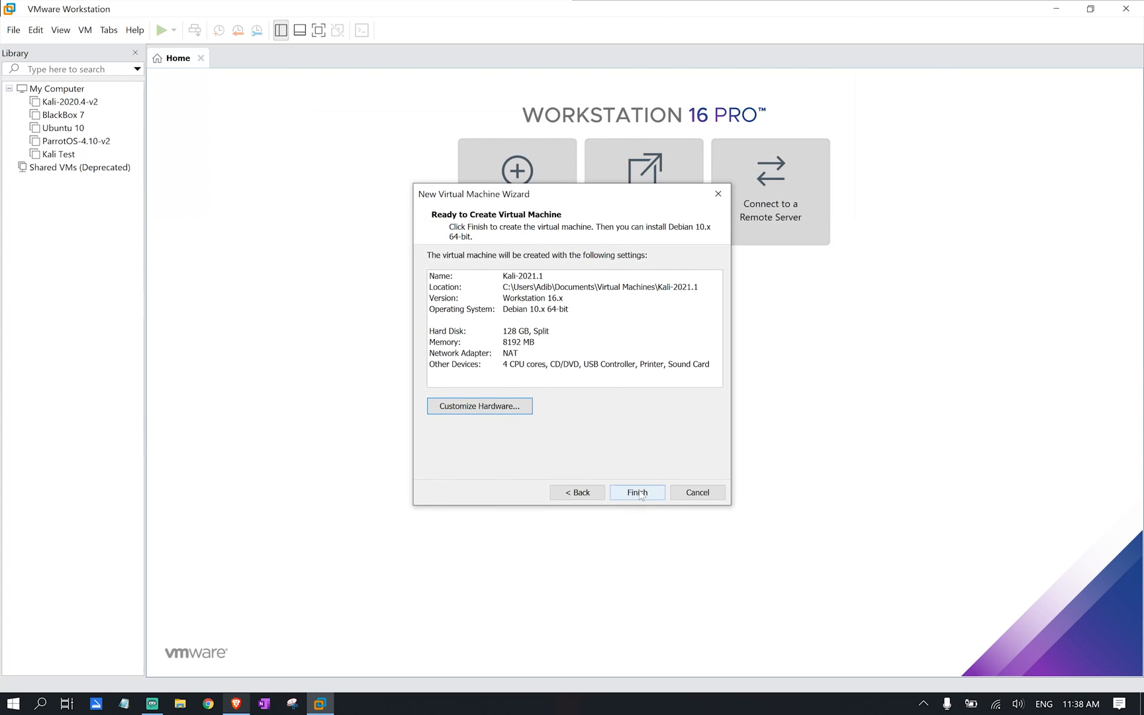
{"action": "left_click", "coordinate": [635, 491]}
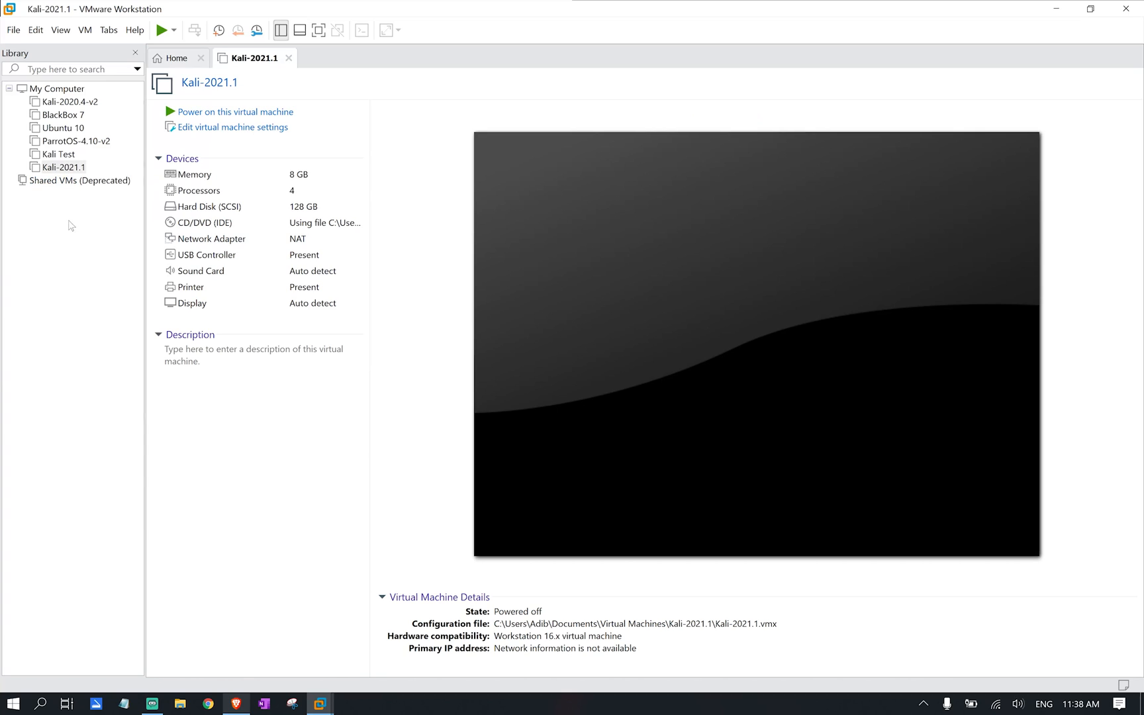
{"action": "mouse_move", "coordinate": [87, 268]}
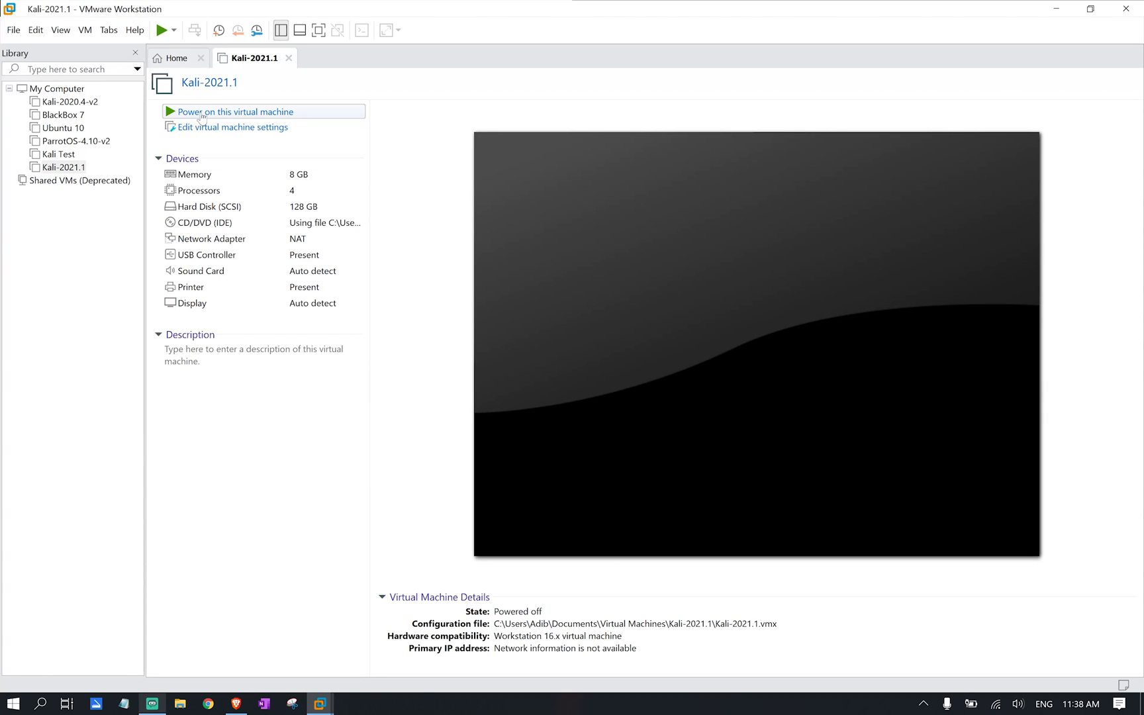
Power on Kali-2021.1 and dismiss the side channel mitigations notice.
{"action": "left_click", "coordinate": [234, 111]}
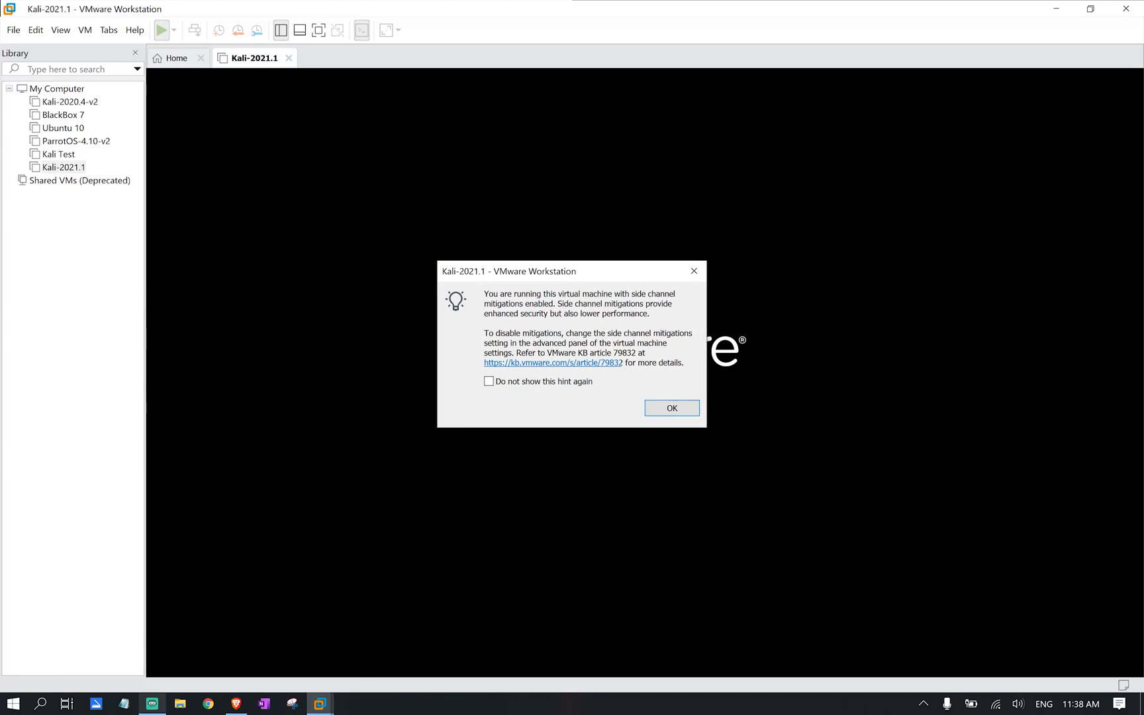
{"action": "left_click", "coordinate": [670, 406]}
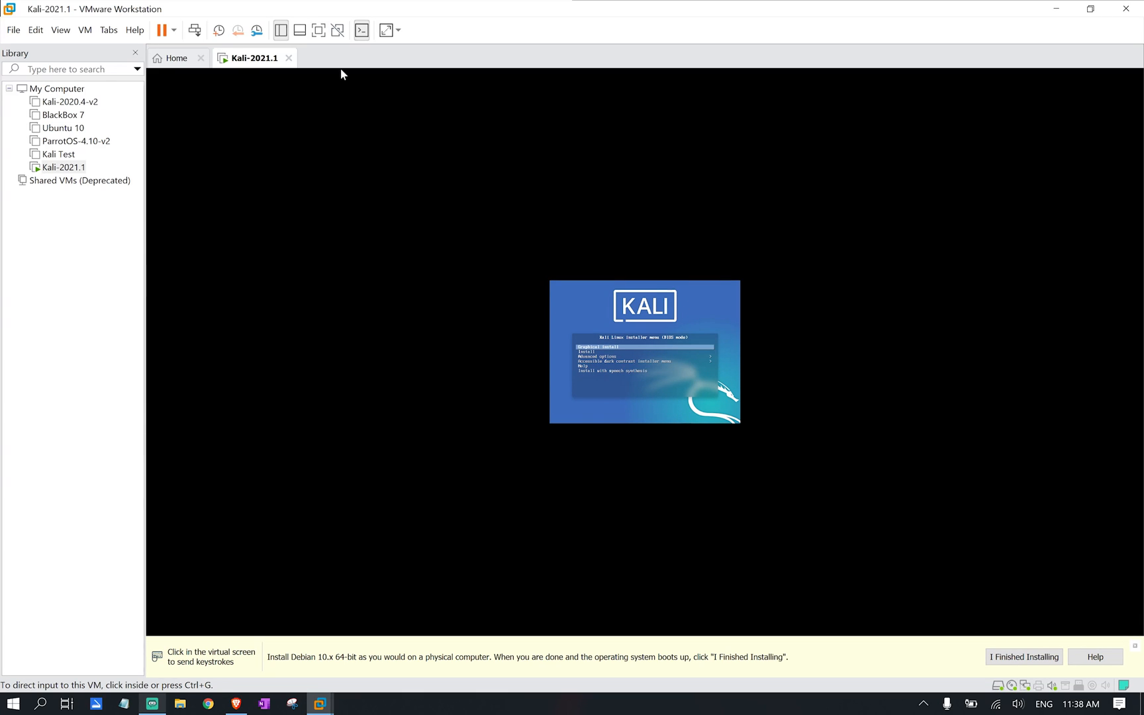
{"action": "mouse_move", "coordinate": [388, 31]}
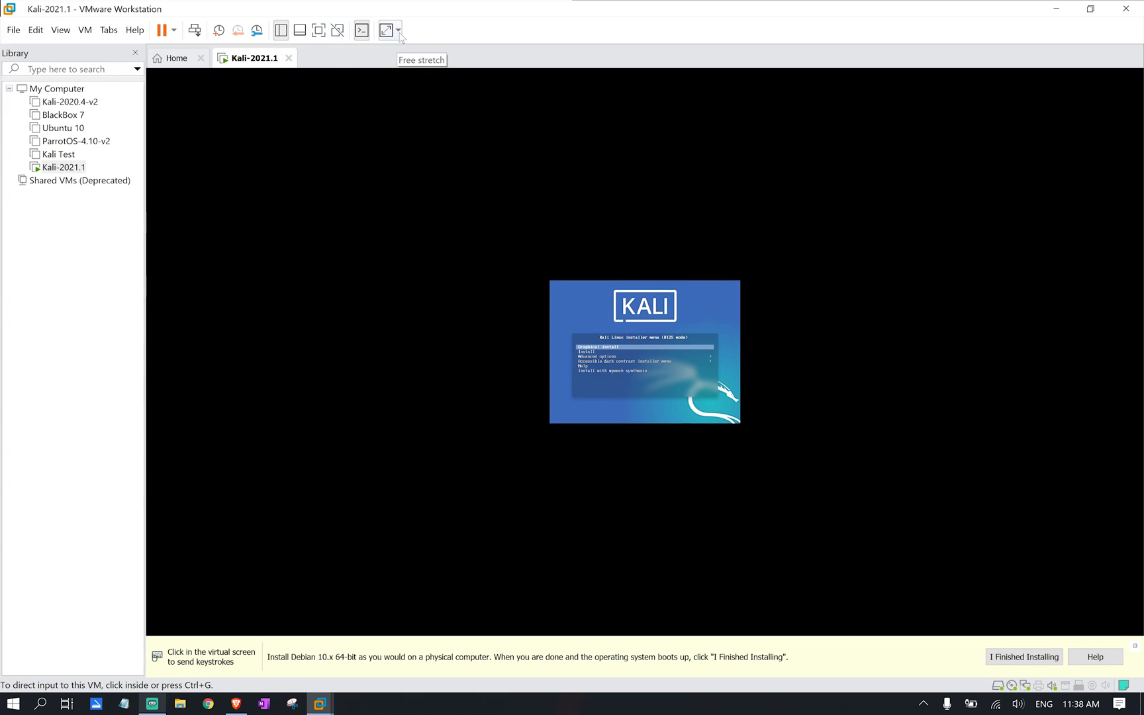
Stretch the guest display keeping aspect ratio, start Graphical install and confirm United States as location.
{"action": "left_click", "coordinate": [399, 31]}
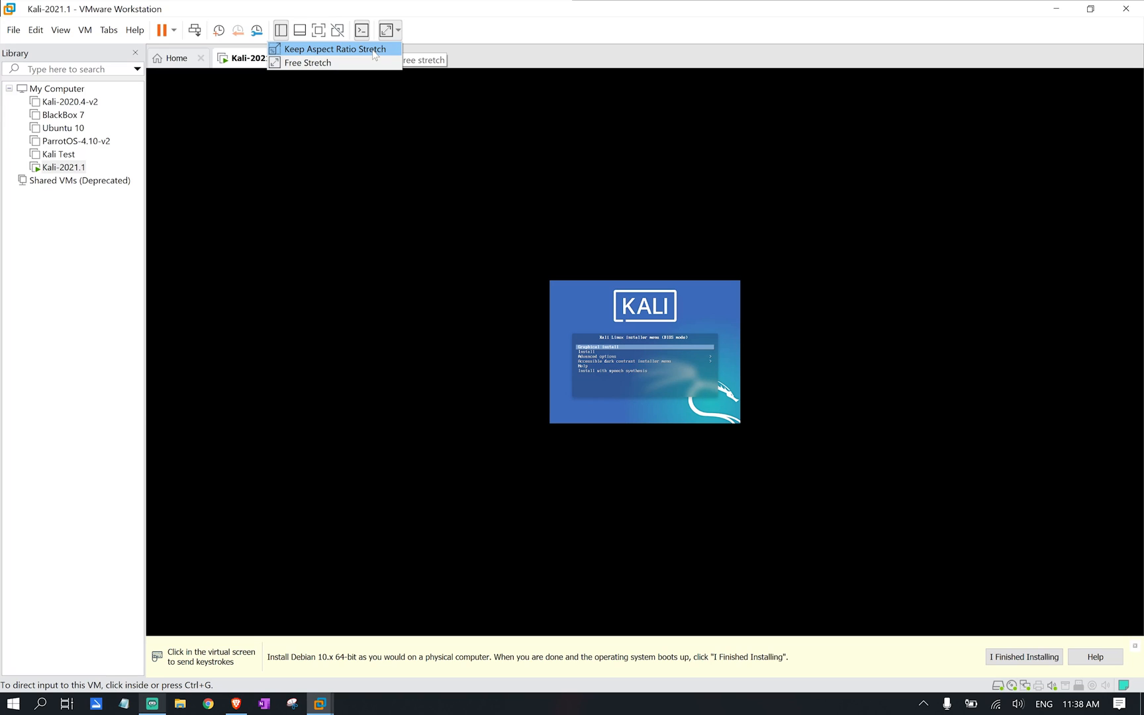
{"action": "left_click", "coordinate": [333, 49]}
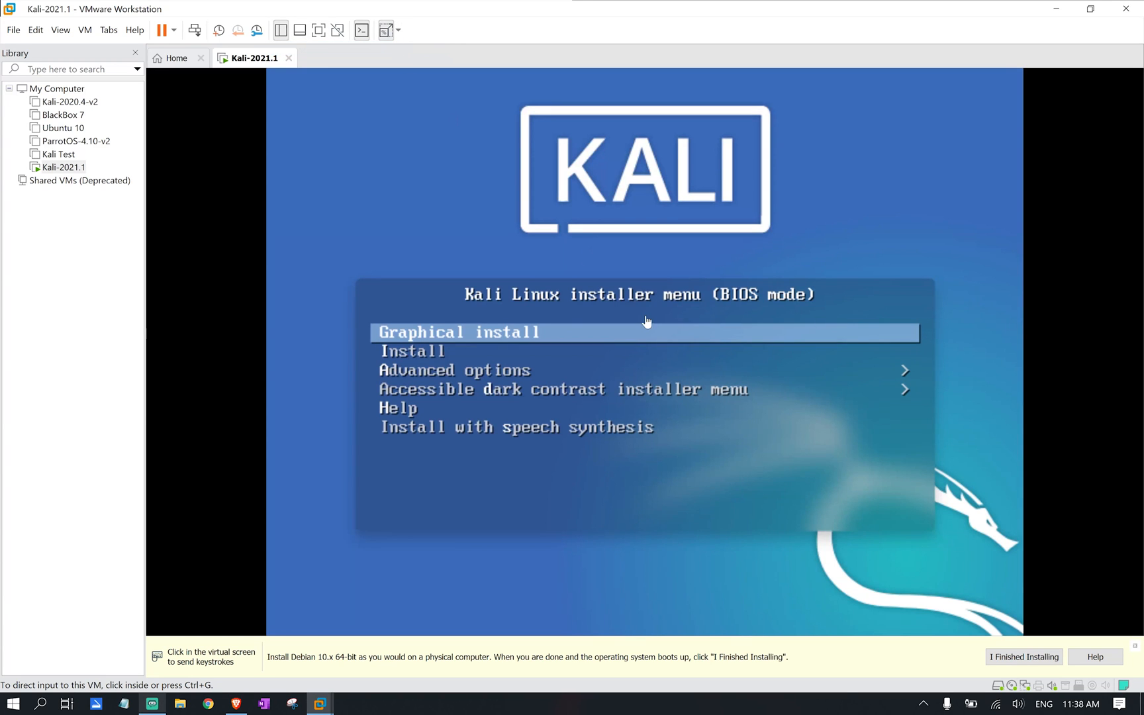
{"action": "left_click", "coordinate": [646, 320]}
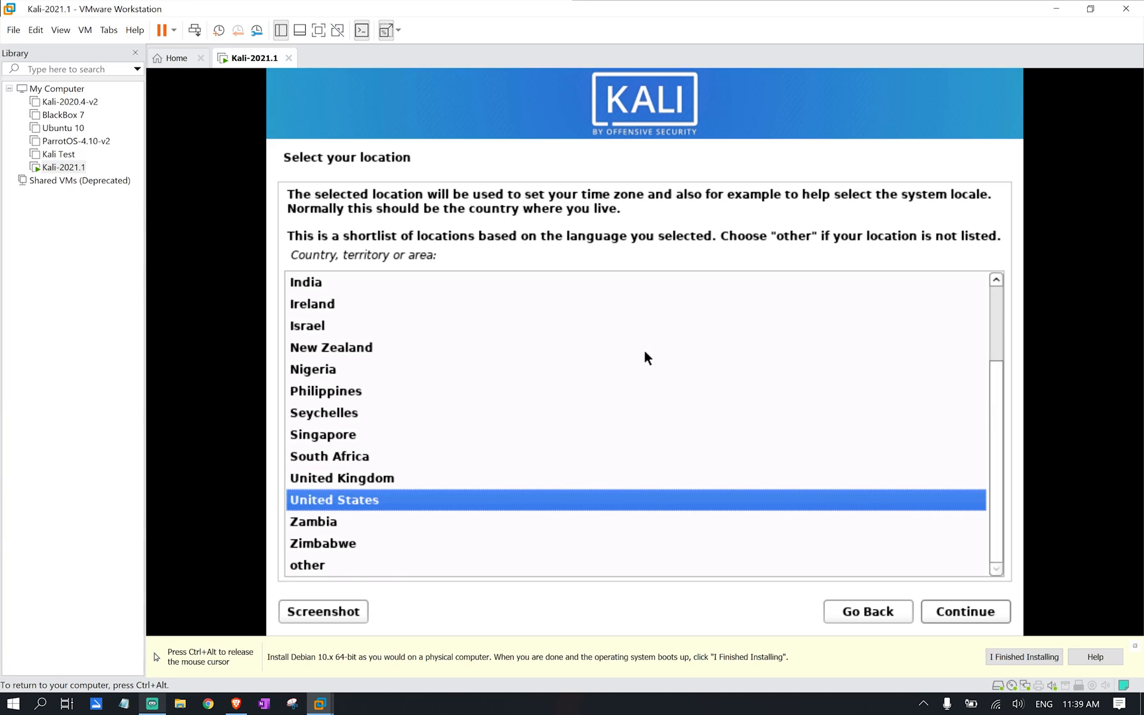
{"action": "left_click", "coordinate": [964, 612]}
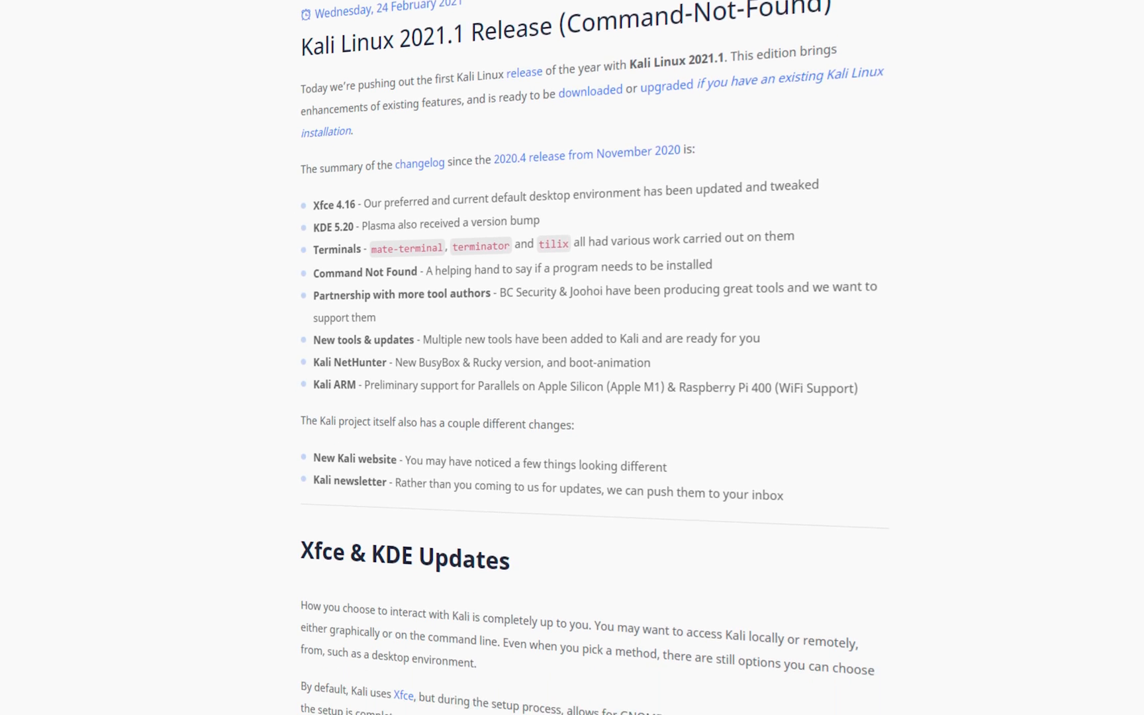
Scroll the Kali Linux 2021.1 release post down to the Kali NetHunter Updates section.
{"action": "scroll", "scroll_direction": "down", "scroll_amount": 3}
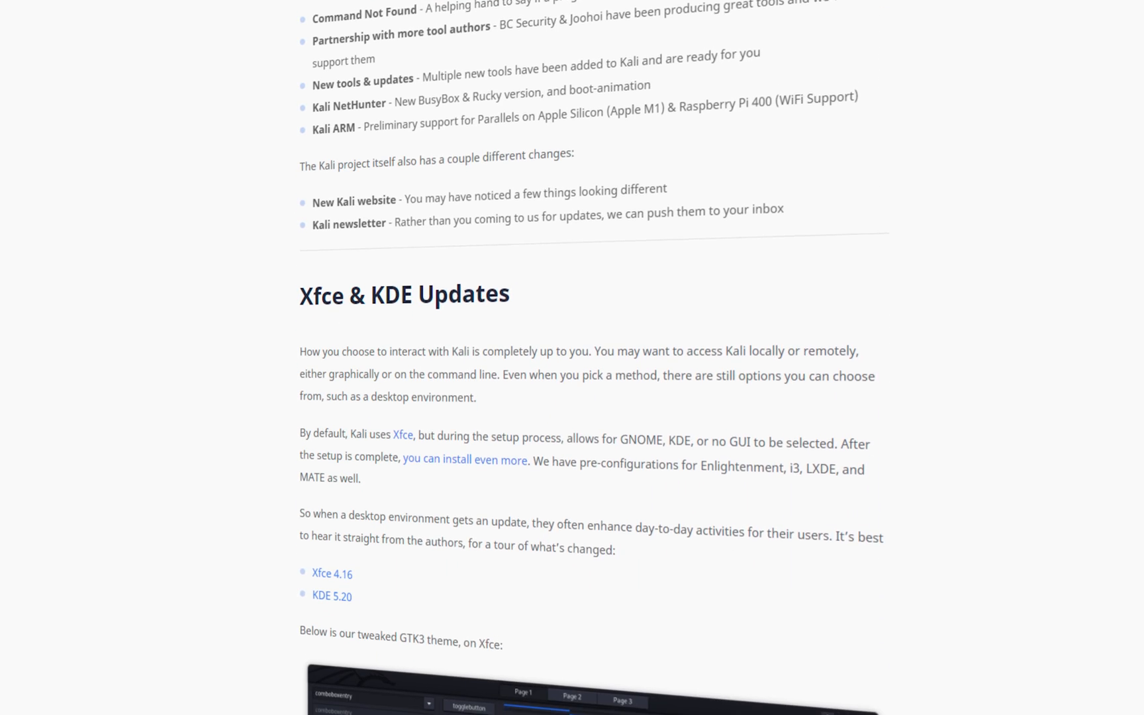
{"action": "scroll", "scroll_direction": "down", "scroll_amount": 3}
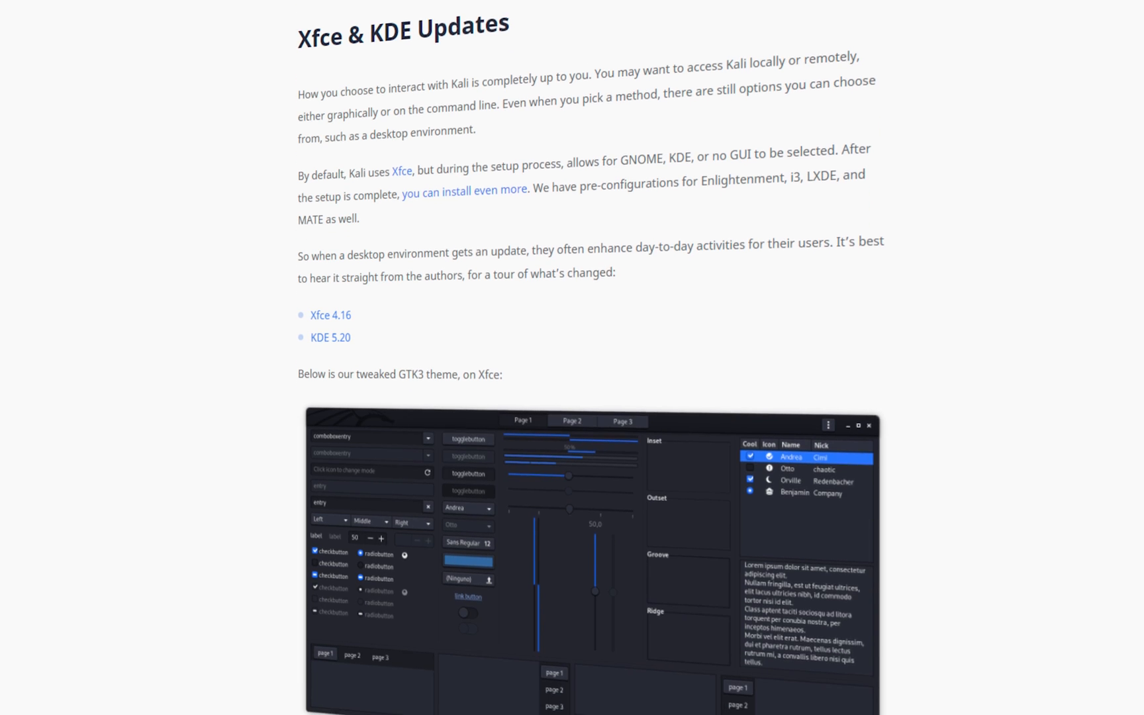
{"action": "scroll", "scroll_direction": "down", "scroll_amount": 3}
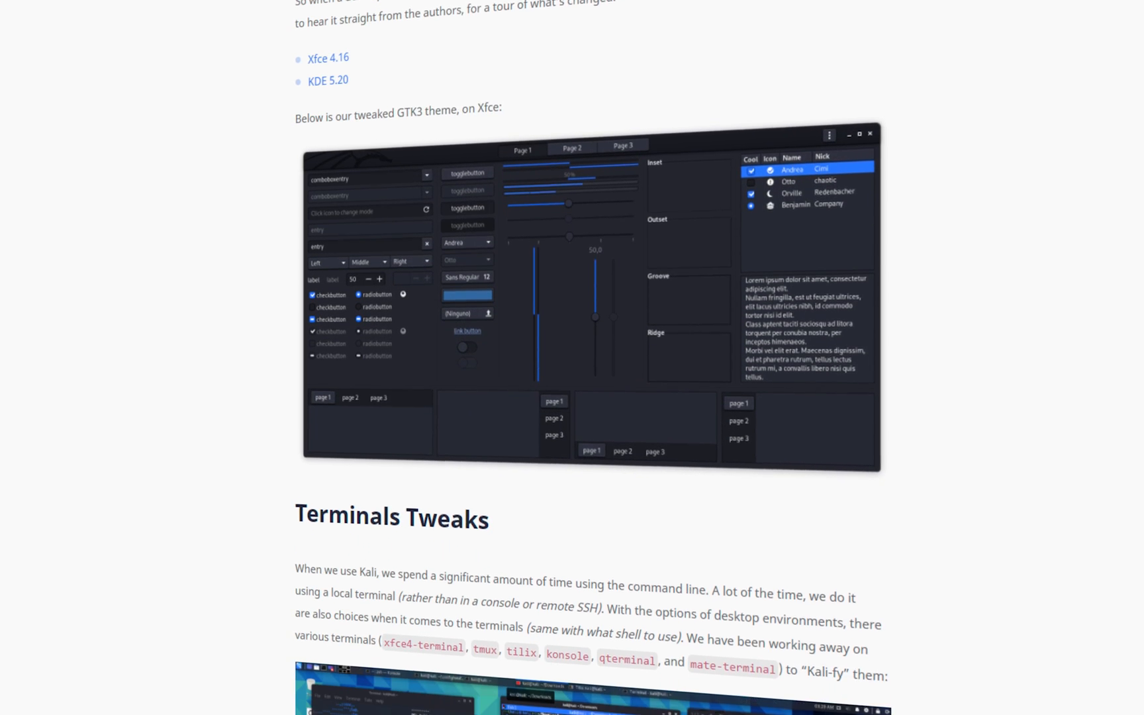
{"action": "scroll", "scroll_direction": "down", "scroll_amount": 3}
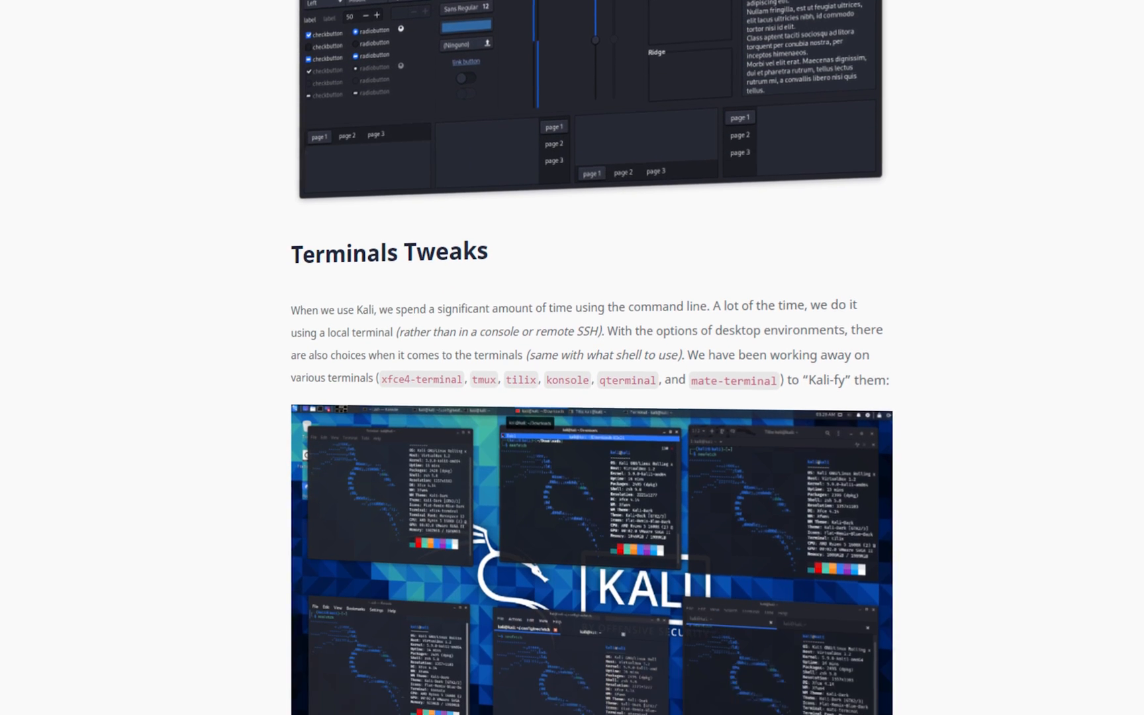
{"action": "scroll", "scroll_direction": "down", "scroll_amount": 3}
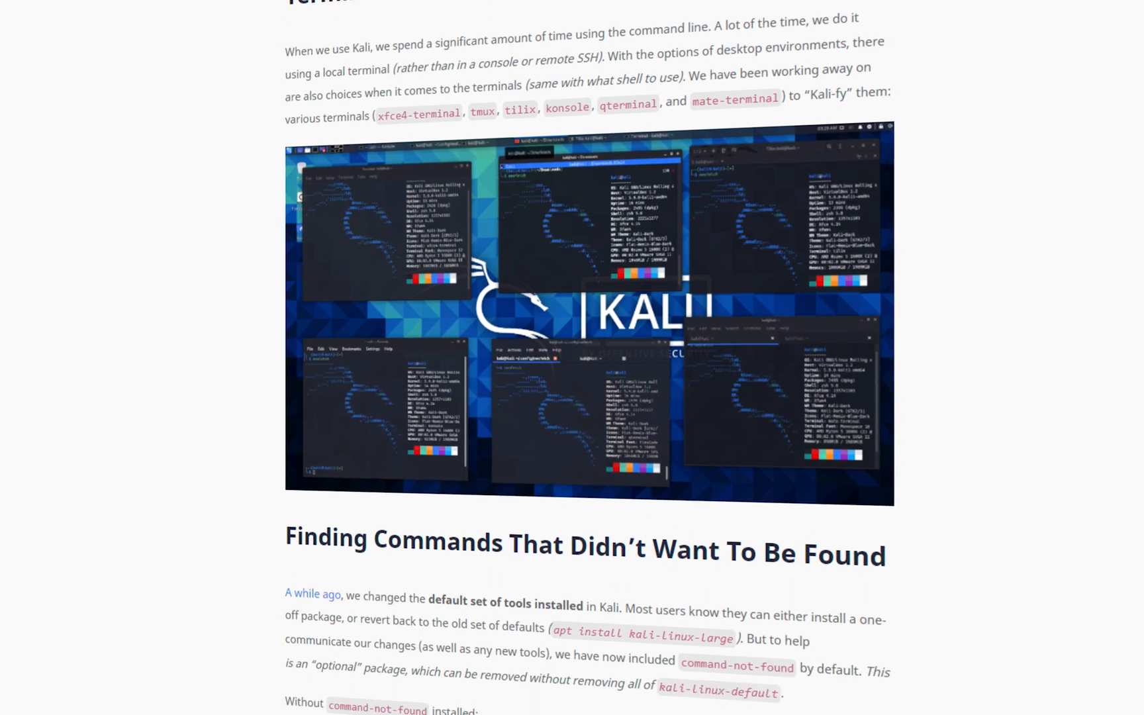
{"action": "scroll", "scroll_direction": "down", "scroll_amount": 3}
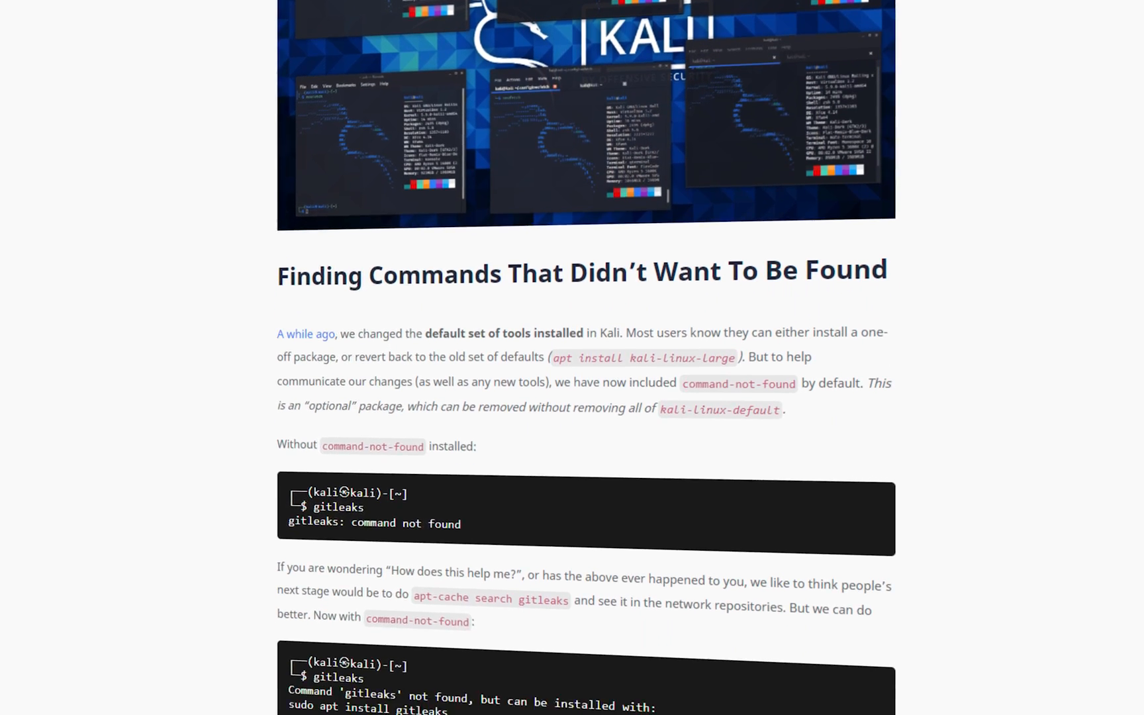
{"action": "scroll", "scroll_direction": "down", "scroll_amount": 3}
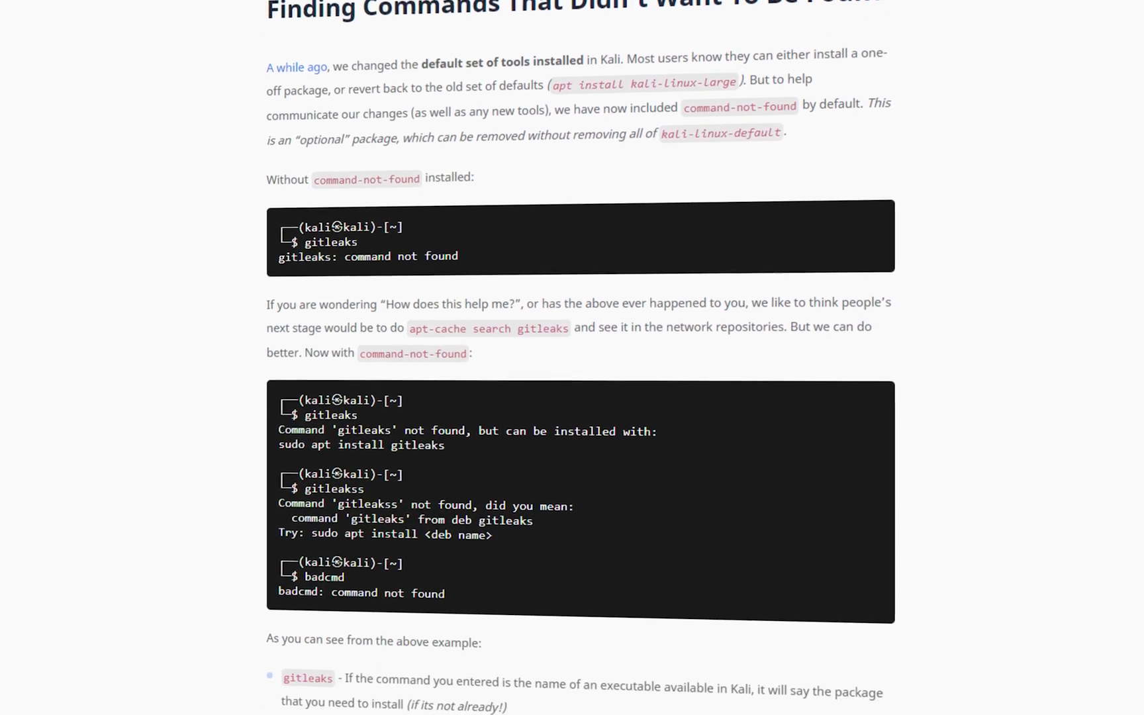
{"action": "scroll", "scroll_direction": "down", "scroll_amount": 3}
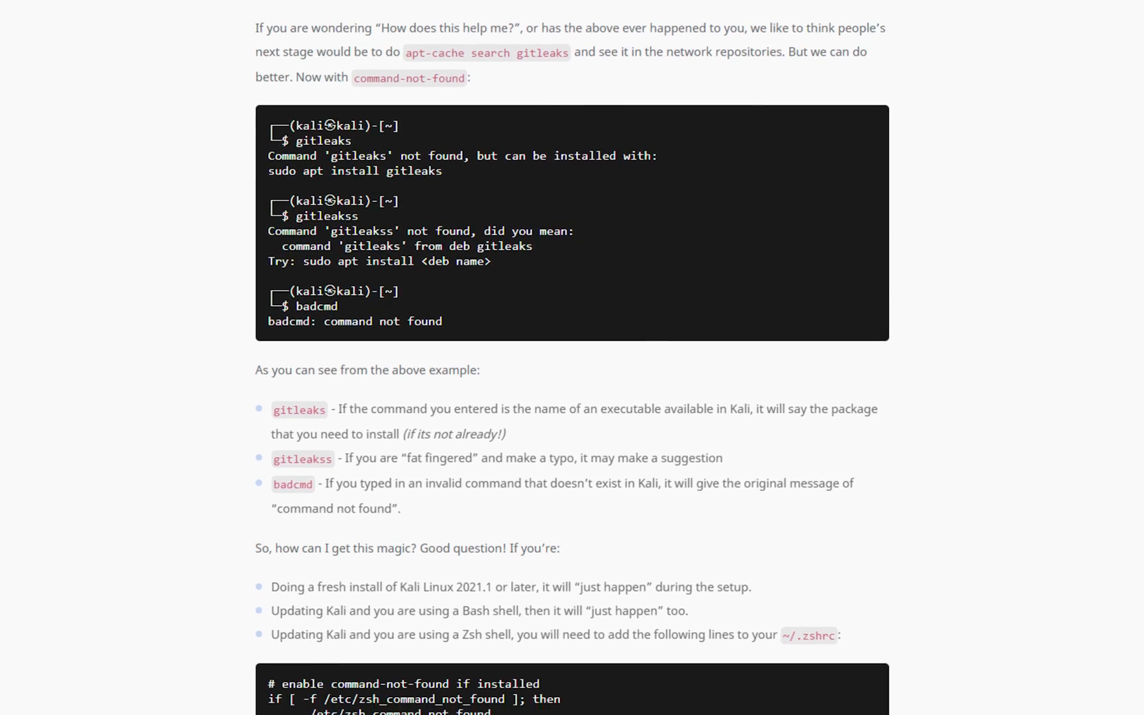
{"action": "scroll", "scroll_direction": "down", "scroll_amount": 3}
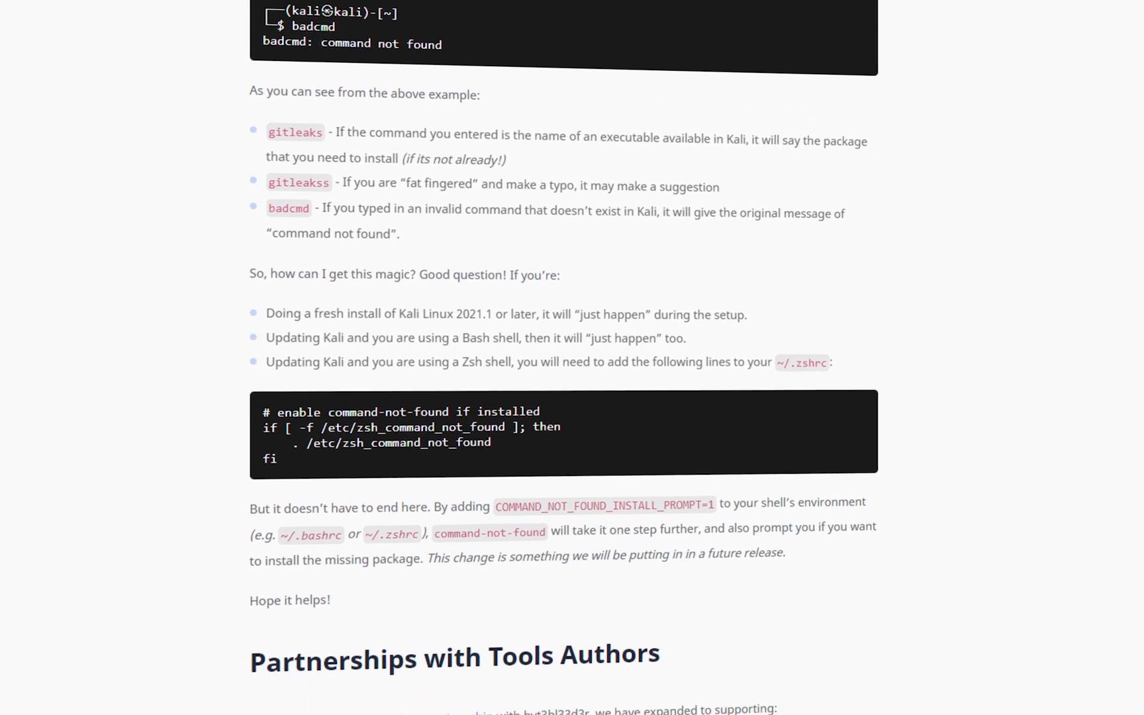
{"action": "scroll", "scroll_direction": "down", "scroll_amount": 3}
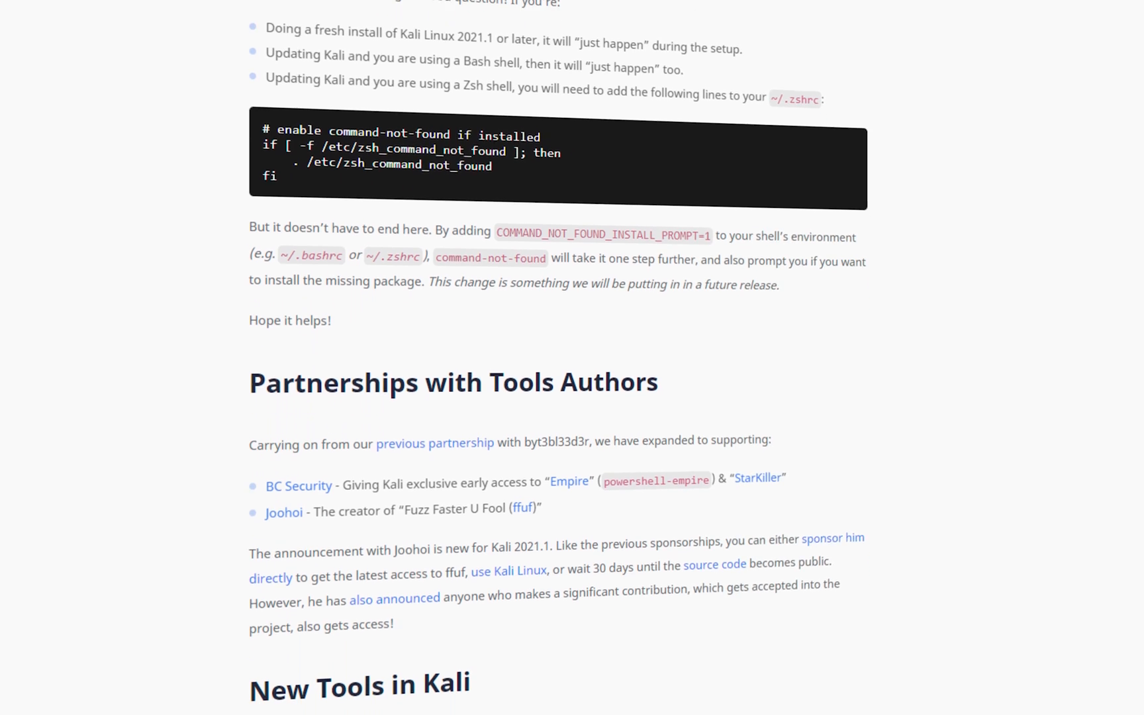
{"action": "scroll", "scroll_direction": "down", "scroll_amount": 3}
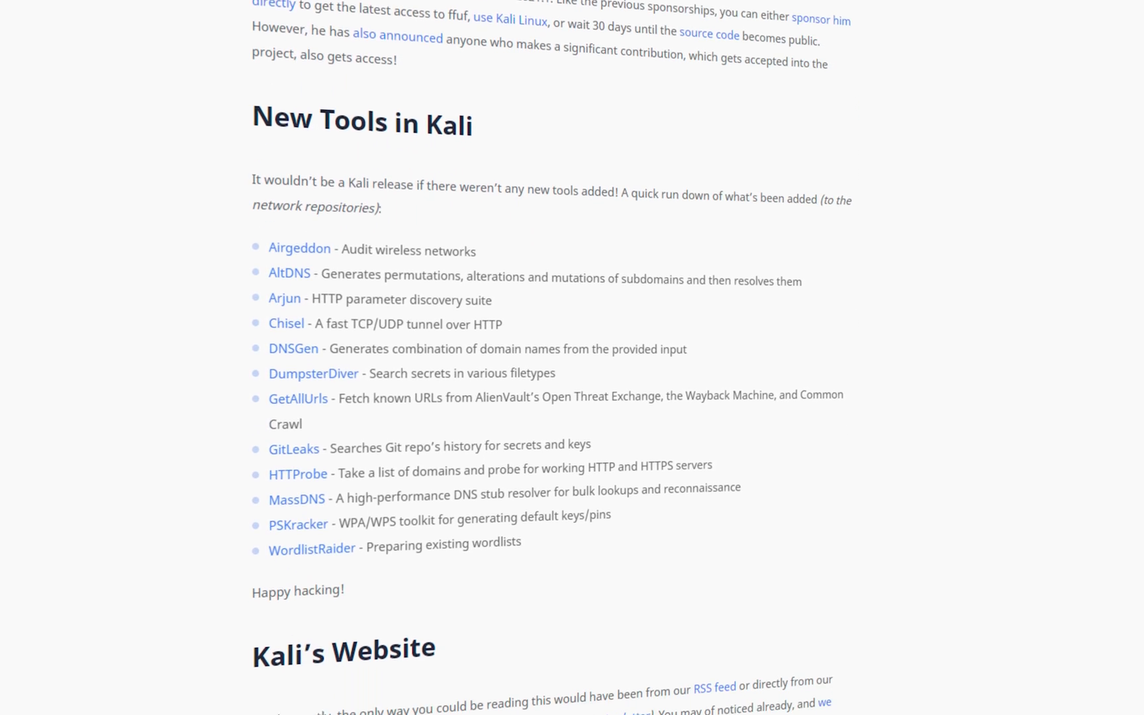
{"action": "scroll", "scroll_direction": "down", "scroll_amount": 3}
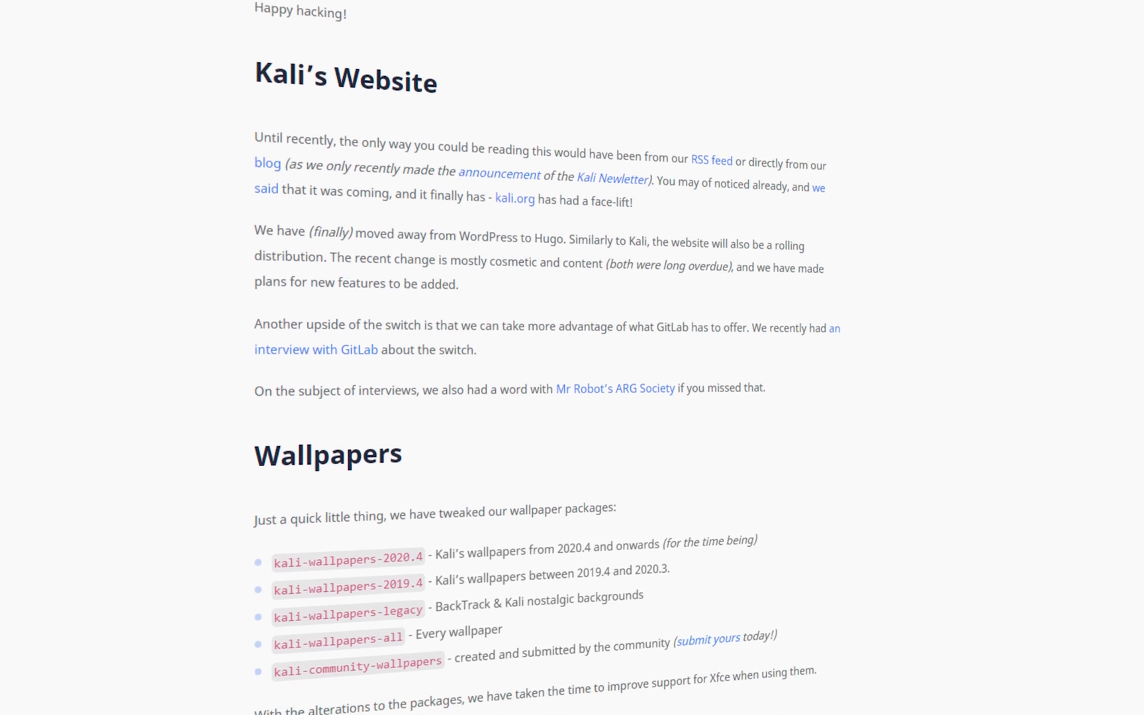
{"action": "scroll", "scroll_direction": "down", "scroll_amount": 3}
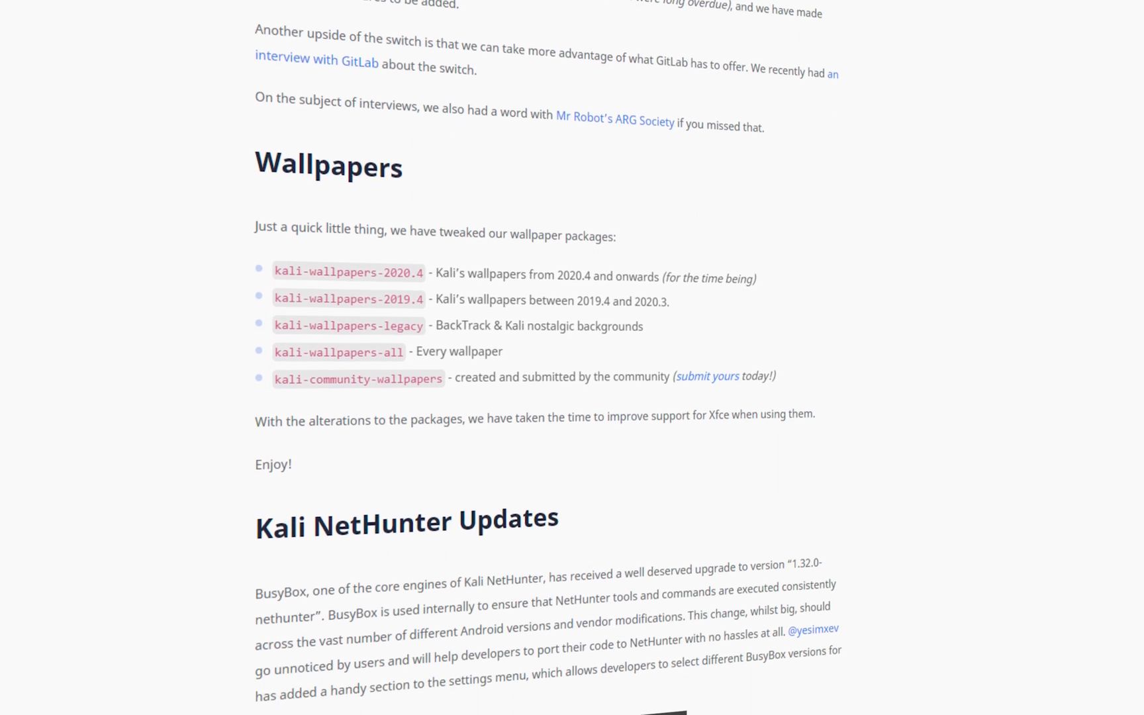
{"action": "scroll", "scroll_direction": "down", "scroll_amount": 3}
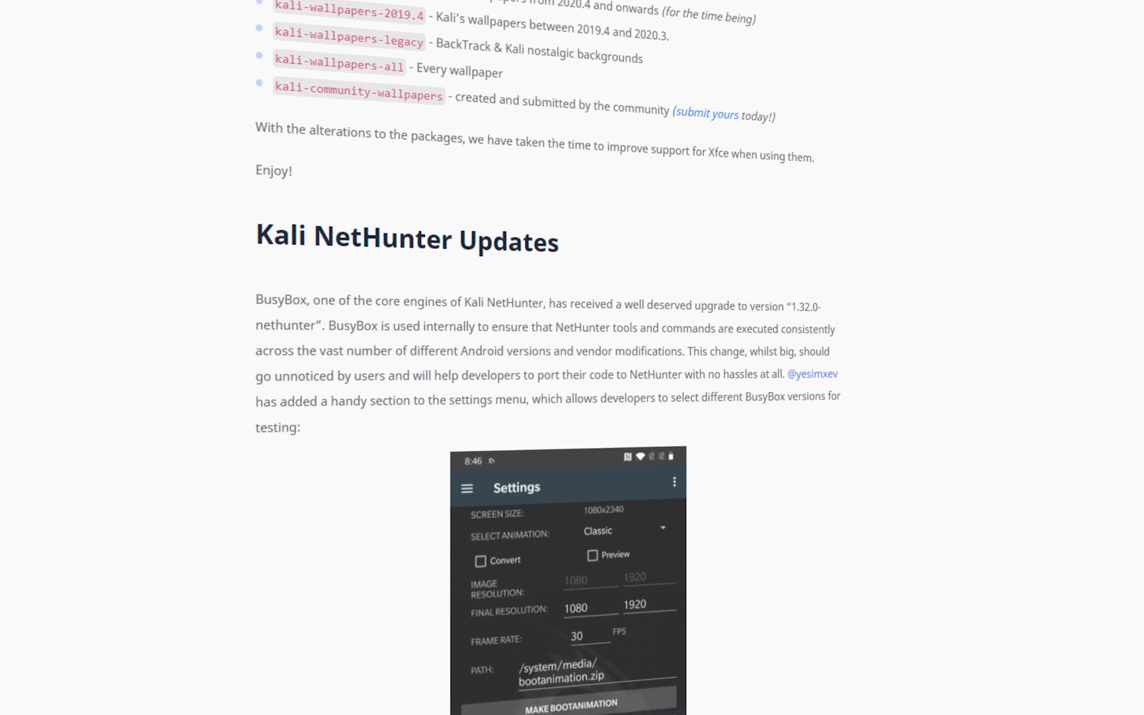
Scroll the Kali Undercover Mode docs page down through its Purpose section to the footer.
{"action": "left_click", "coordinate": [30, 182]}
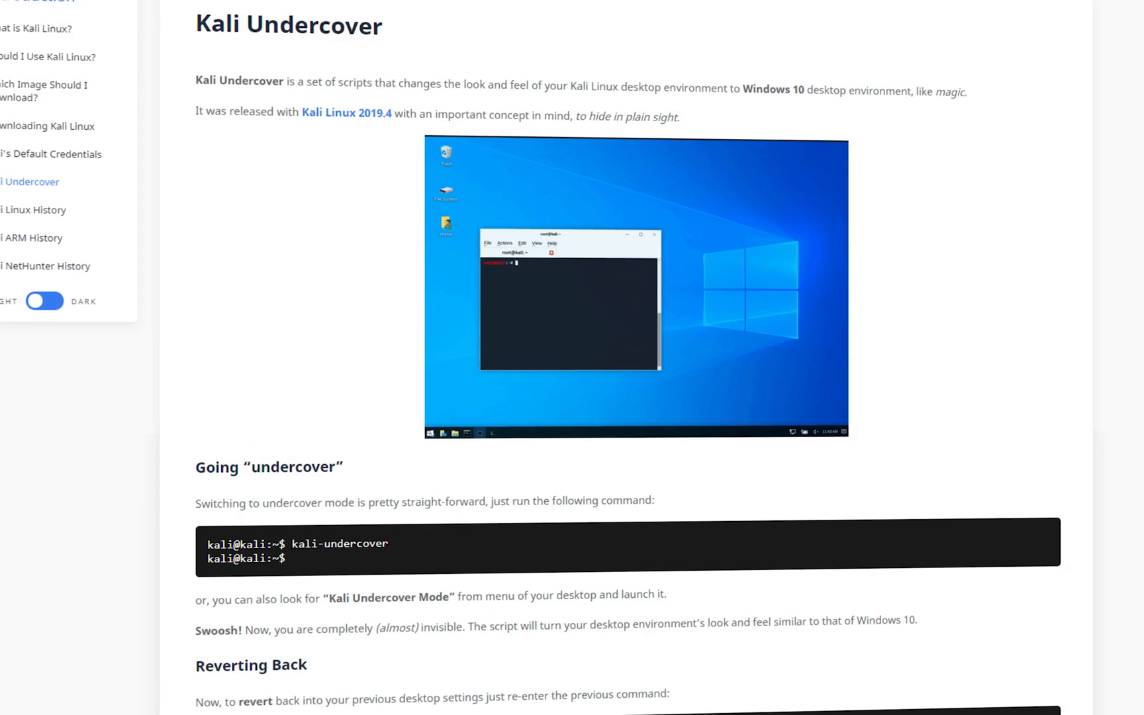
{"action": "scroll", "scroll_direction": "down", "scroll_amount": 3}
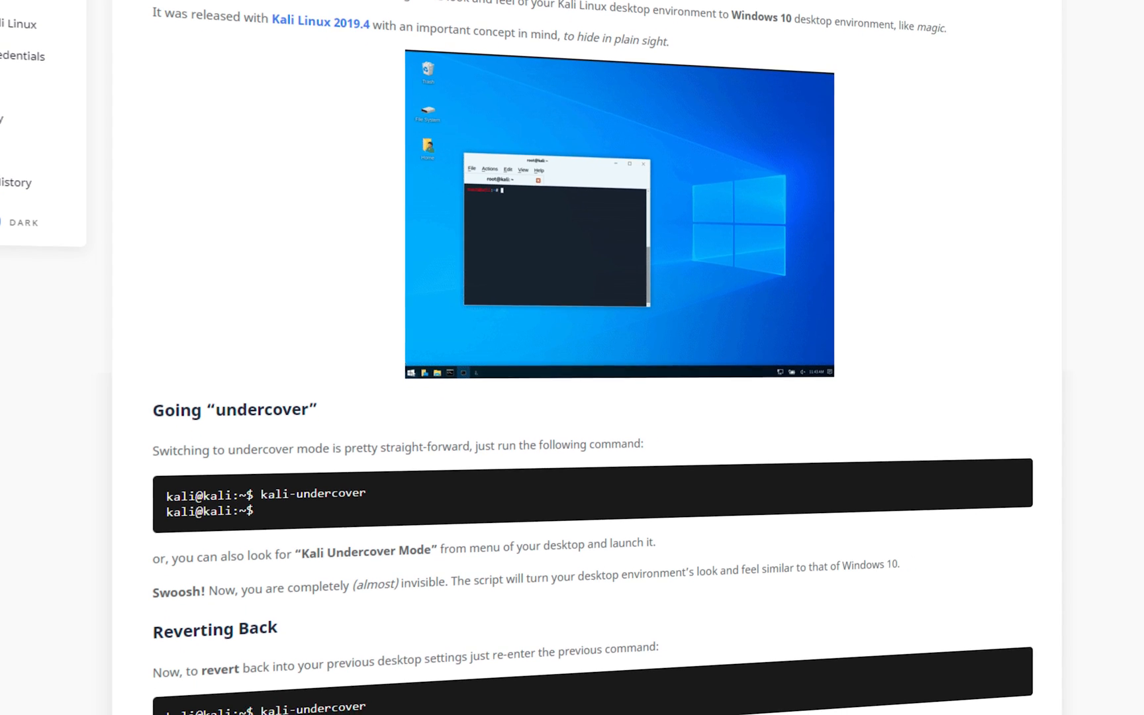
{"action": "scroll", "scroll_direction": "down", "scroll_amount": 3}
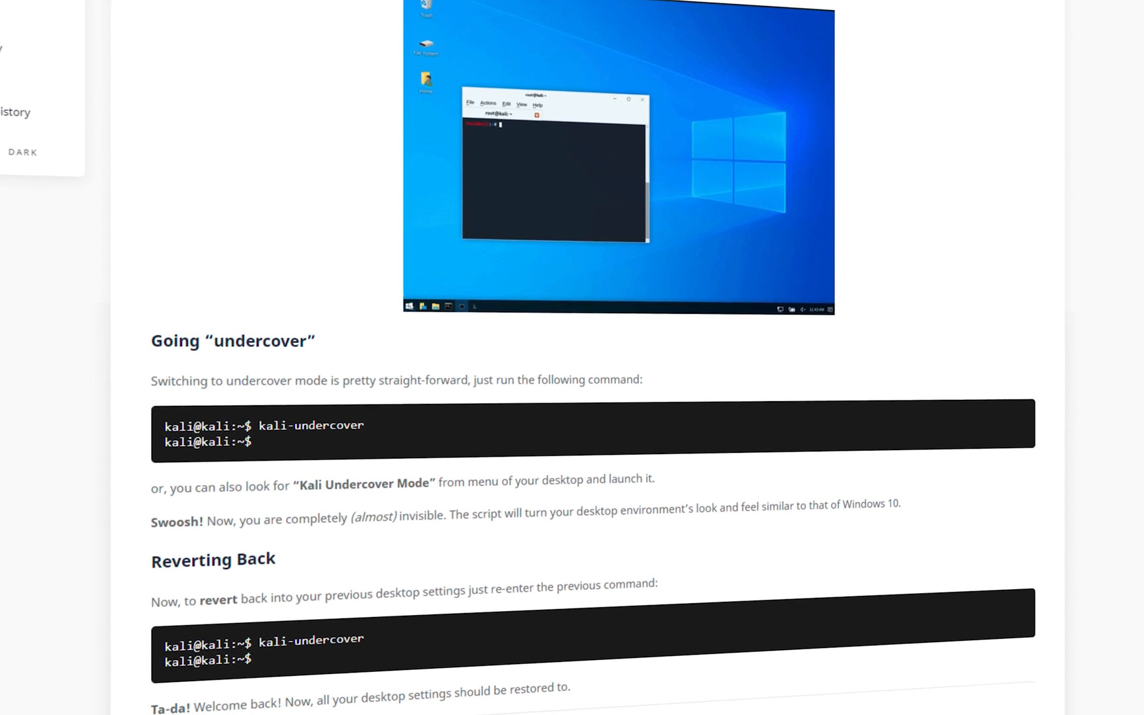
{"action": "scroll", "scroll_direction": "down", "scroll_amount": 3}
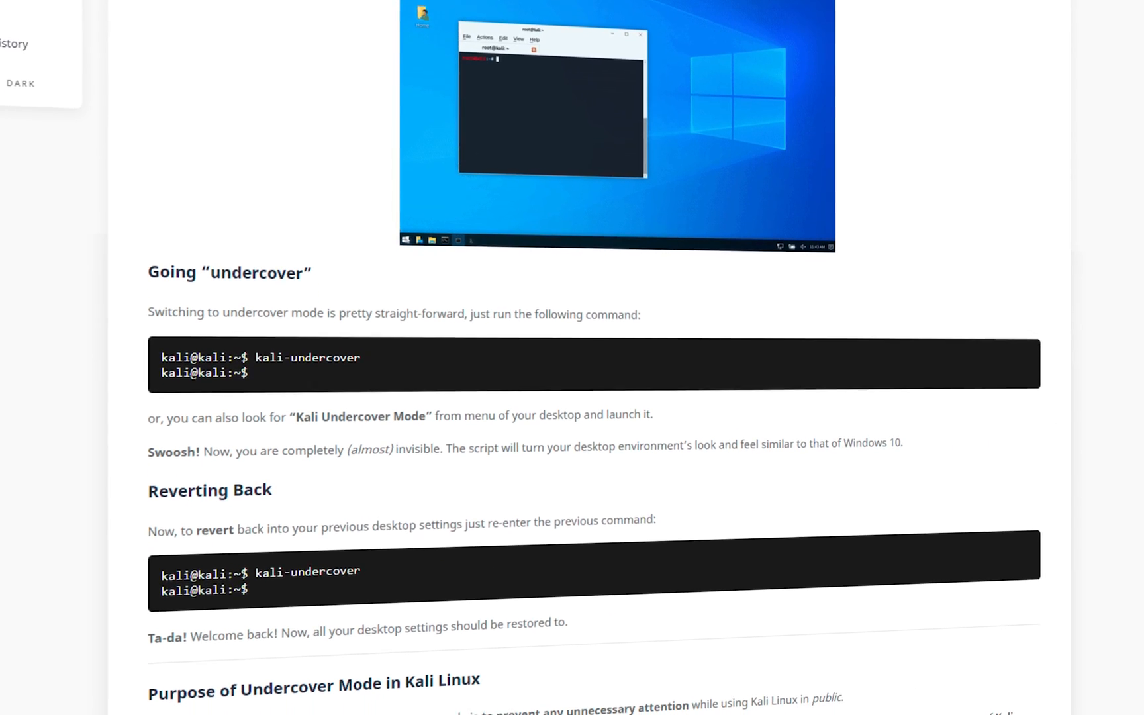
{"action": "scroll", "scroll_direction": "down", "scroll_amount": 3}
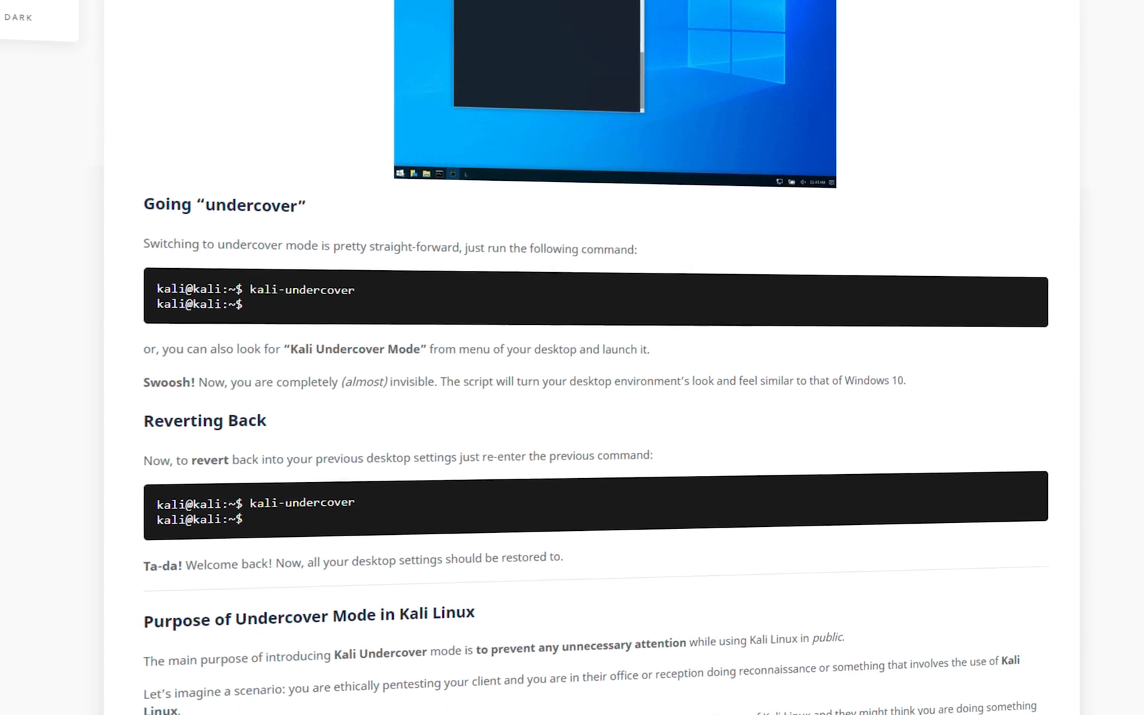
{"action": "scroll", "scroll_direction": "down", "scroll_amount": 3}
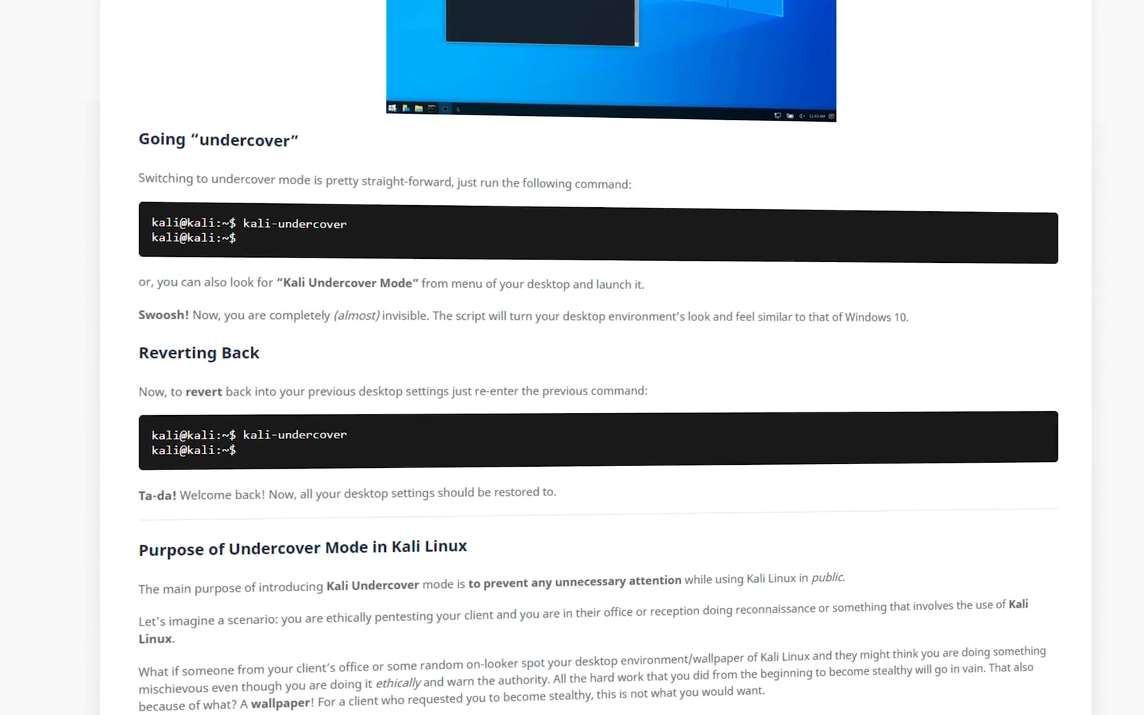
{"action": "scroll", "scroll_direction": "down", "scroll_amount": 3}
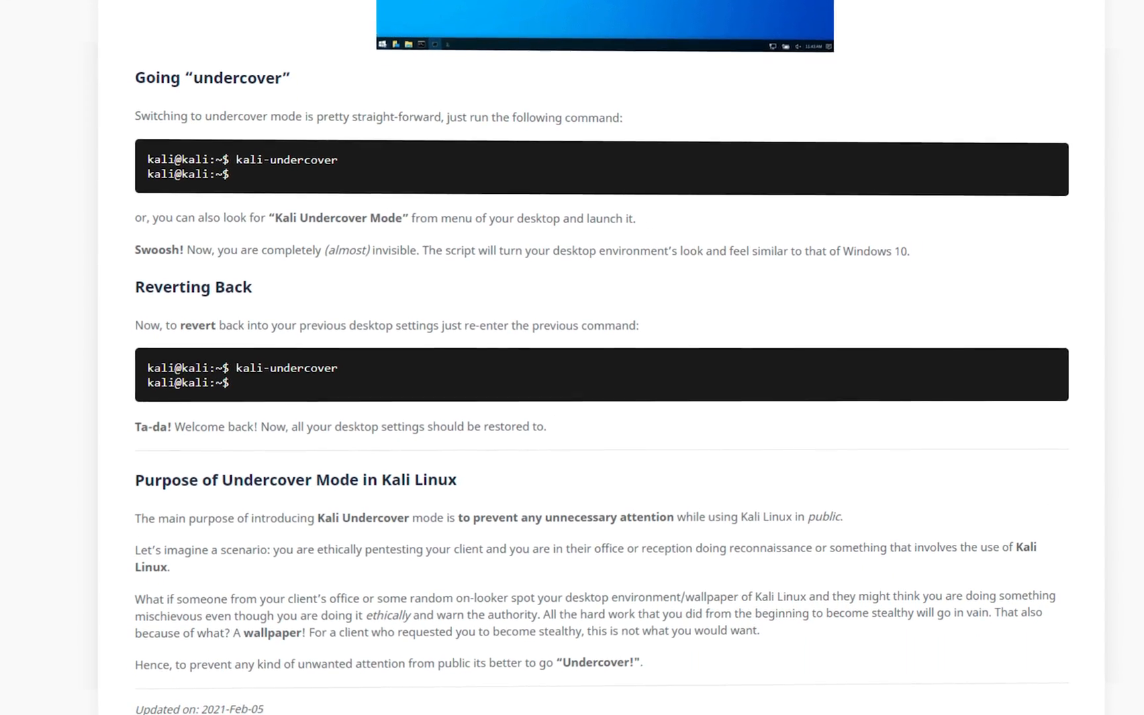
{"action": "scroll", "scroll_direction": "down", "scroll_amount": 3}
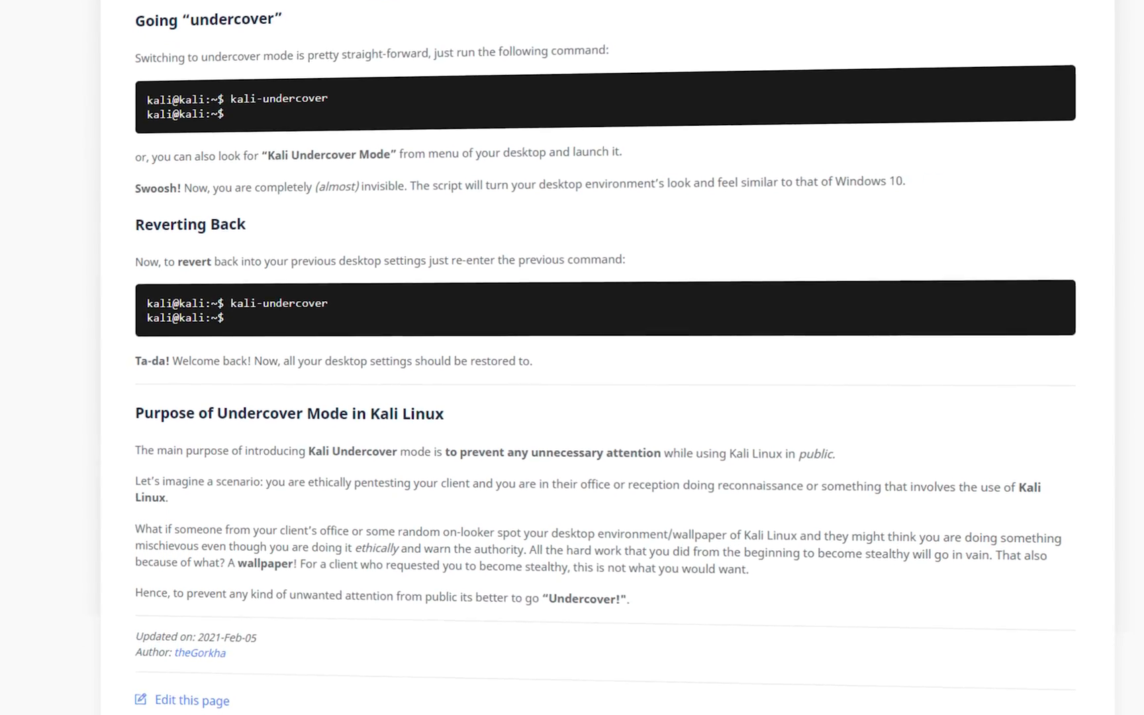
{"action": "scroll", "scroll_direction": "down", "scroll_amount": 3}
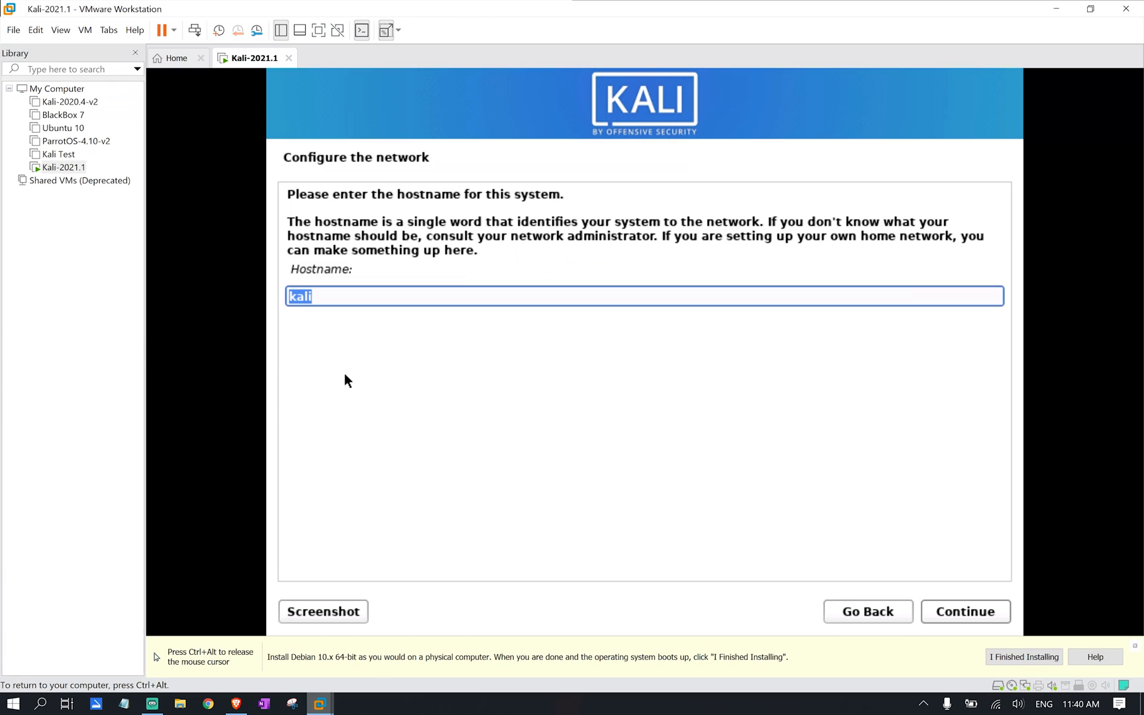
Set the hostname to Hecate and continue with the domain name left blank.
{"action": "type", "text": "H"}
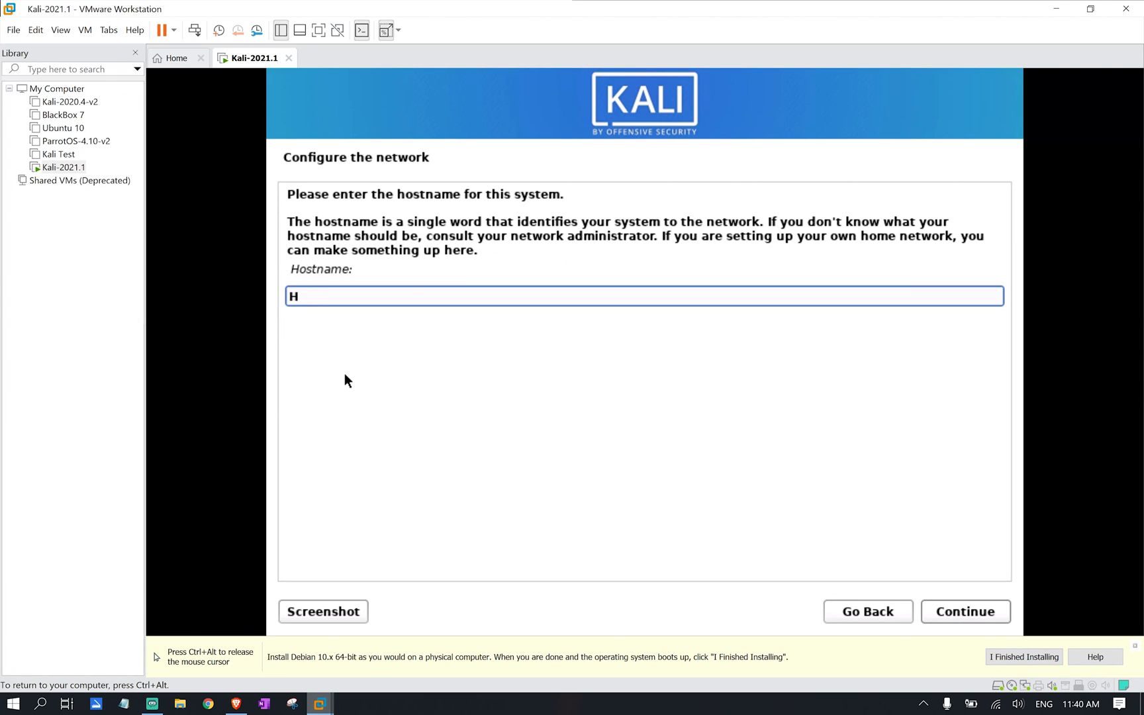
{"action": "type", "text": "ecate"}
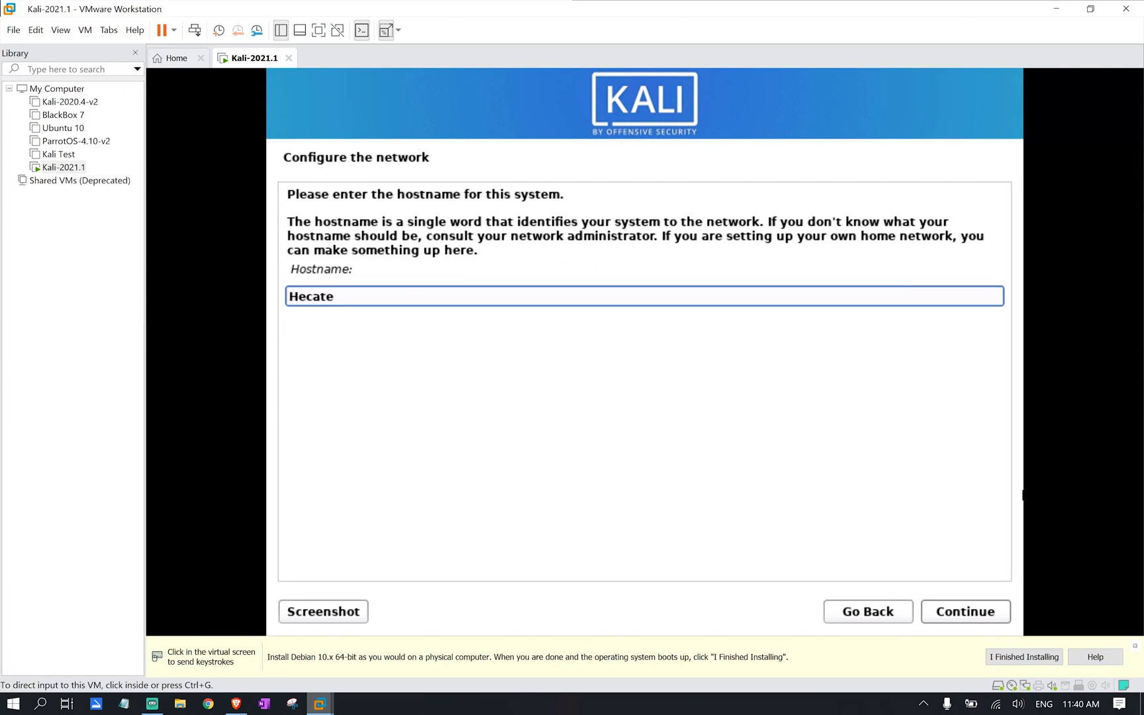
{"action": "left_click", "coordinate": [964, 612]}
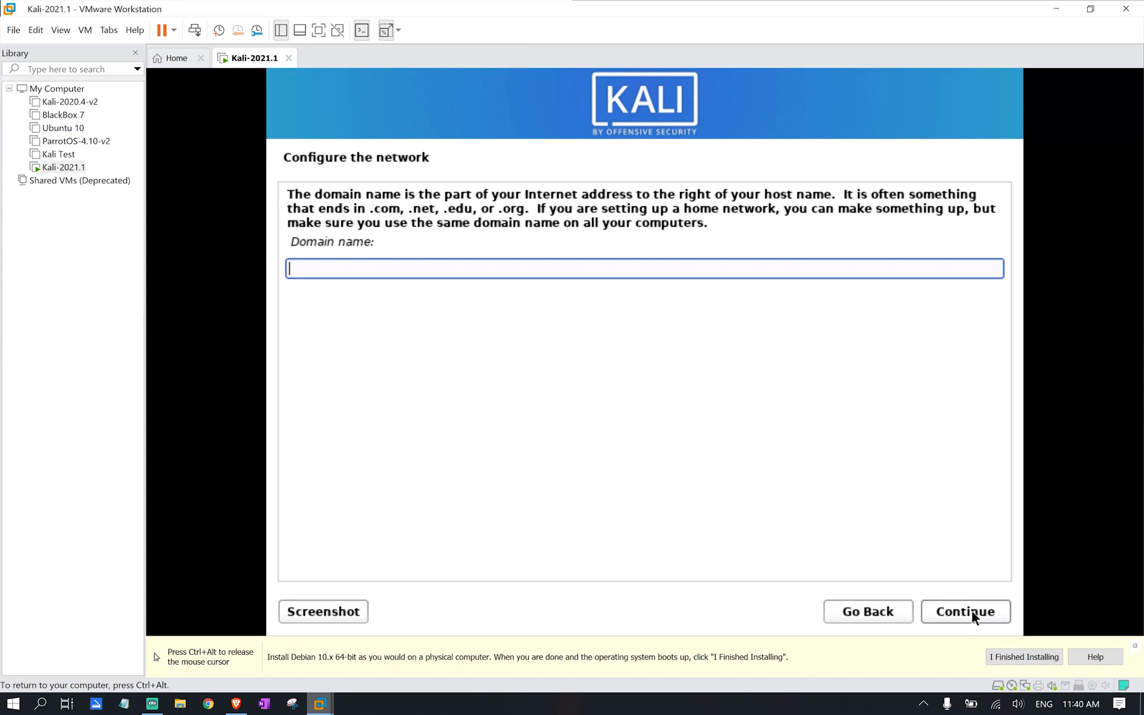
{"action": "left_click", "coordinate": [964, 612]}
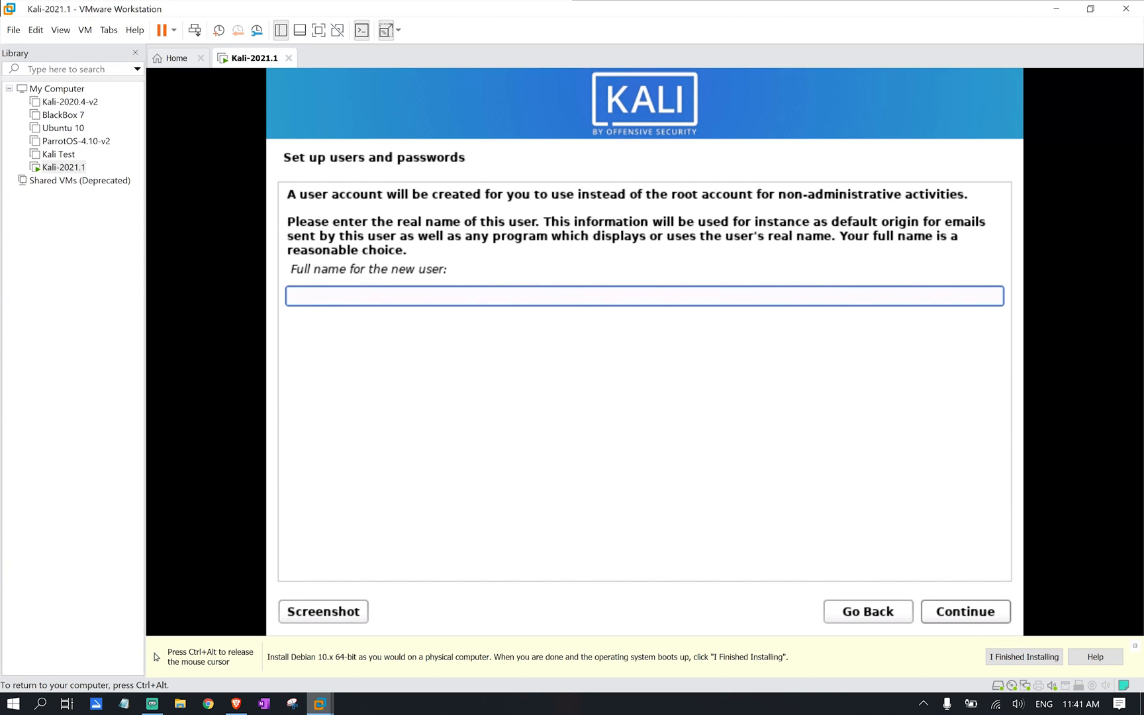
Enter Hackerx as the new user's full name and continue.
{"action": "type", "text": "Hac"}
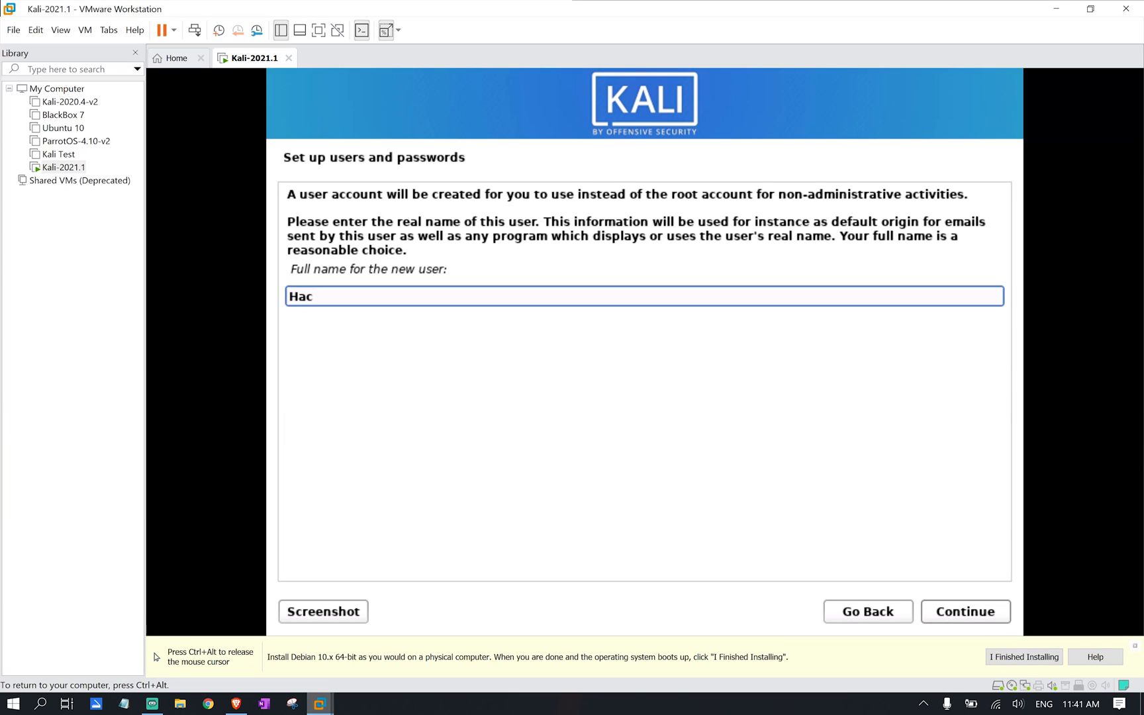
{"action": "type", "text": "ker"}
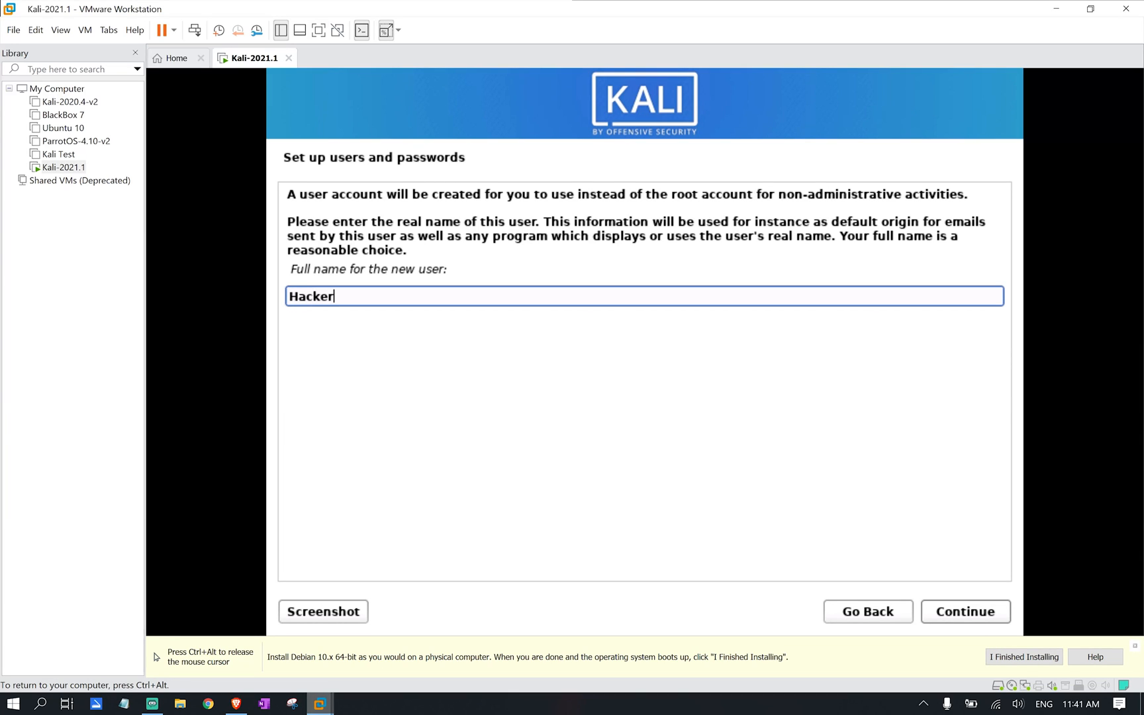
{"action": "type", "text": "x"}
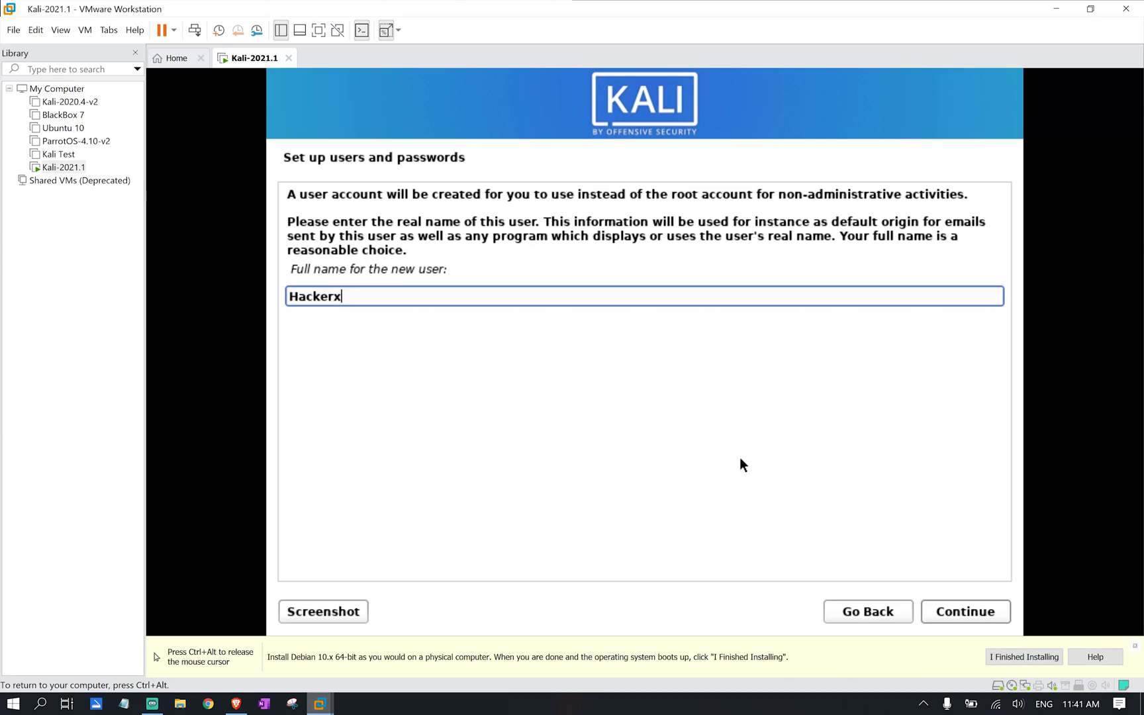
{"action": "left_click", "coordinate": [964, 611]}
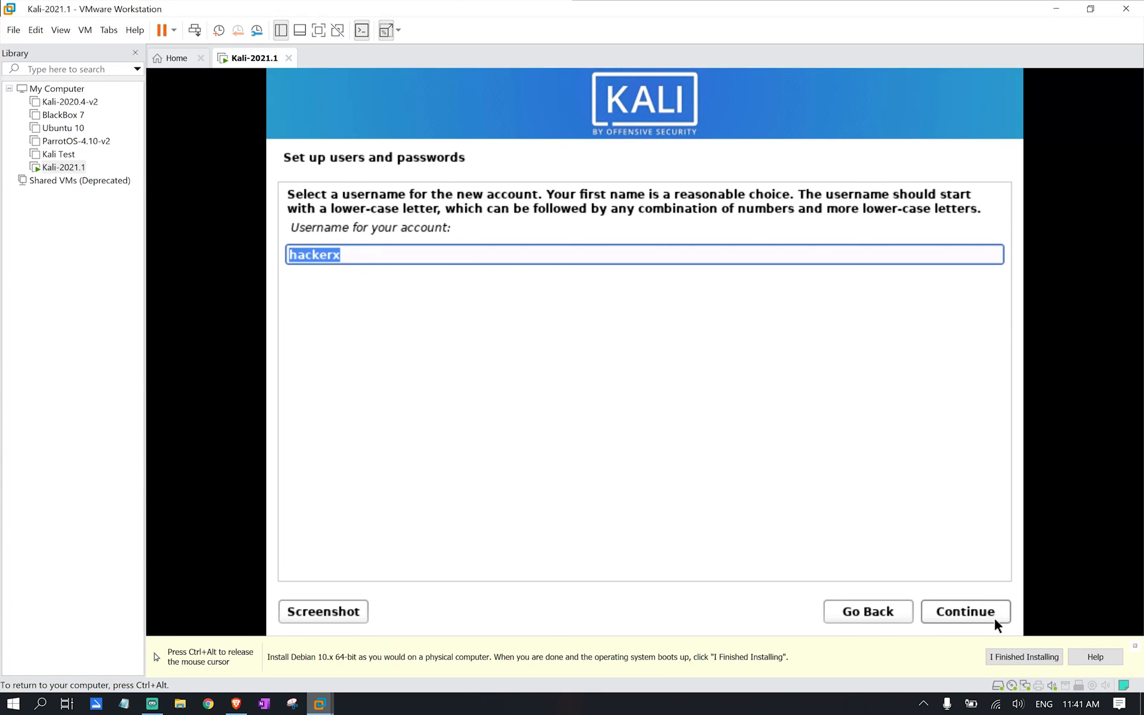
Accept the hackerx username, confirm its password and keep the Eastern time zone.
{"action": "left_click", "coordinate": [964, 612]}
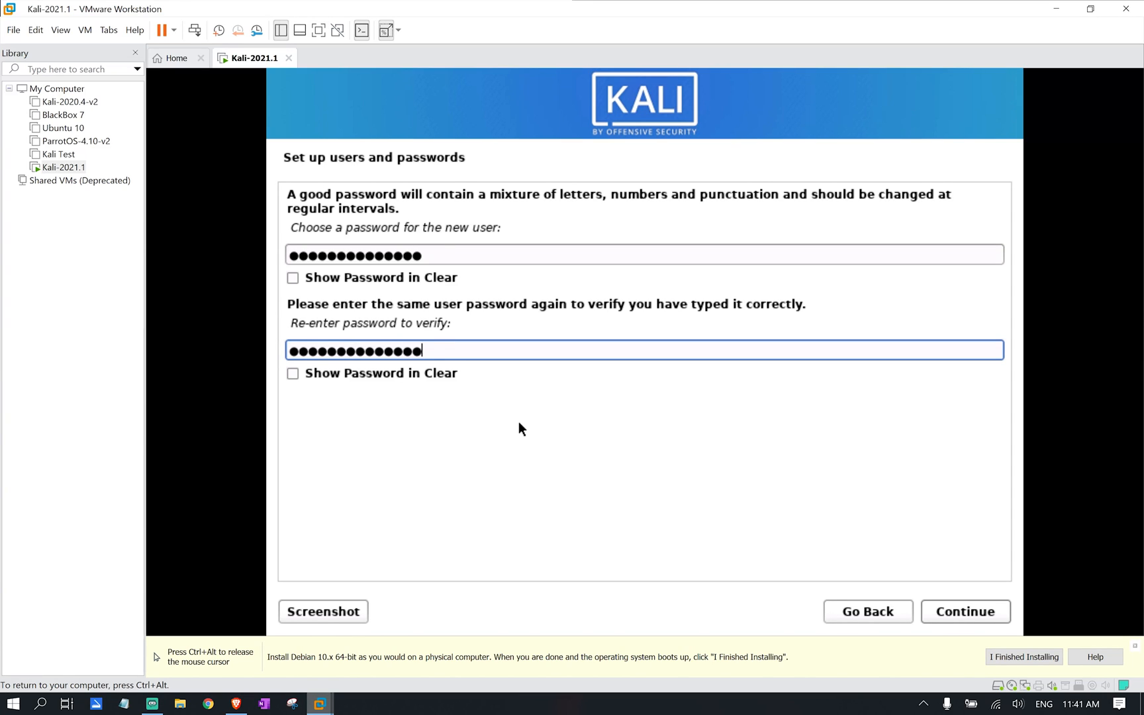
{"action": "left_click", "coordinate": [964, 612]}
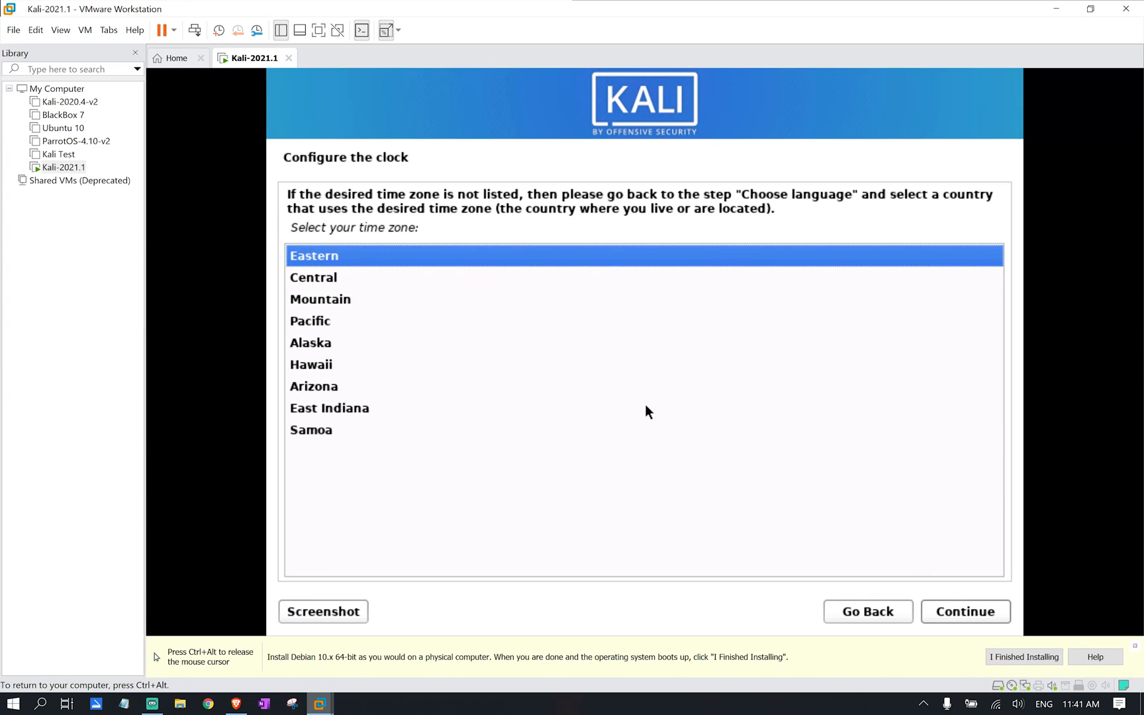
{"action": "left_click", "coordinate": [964, 612]}
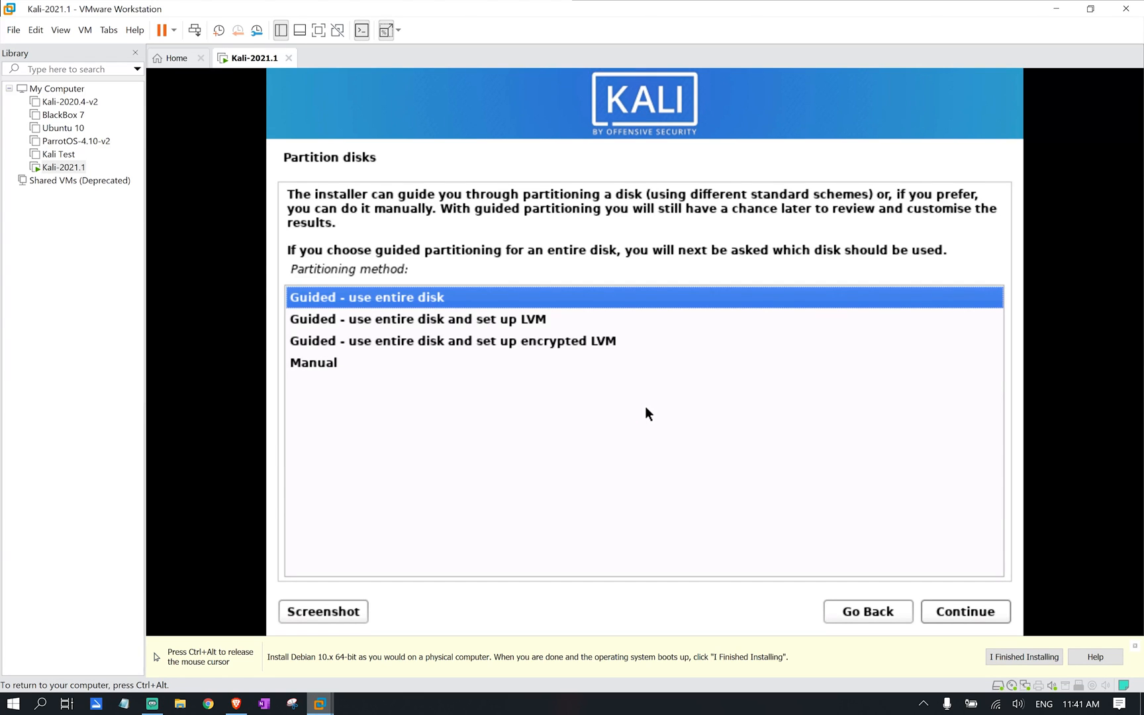
Guided-partition the whole 137.4 GB virtual disk as one partition and write the changes.
{"action": "left_click", "coordinate": [964, 612]}
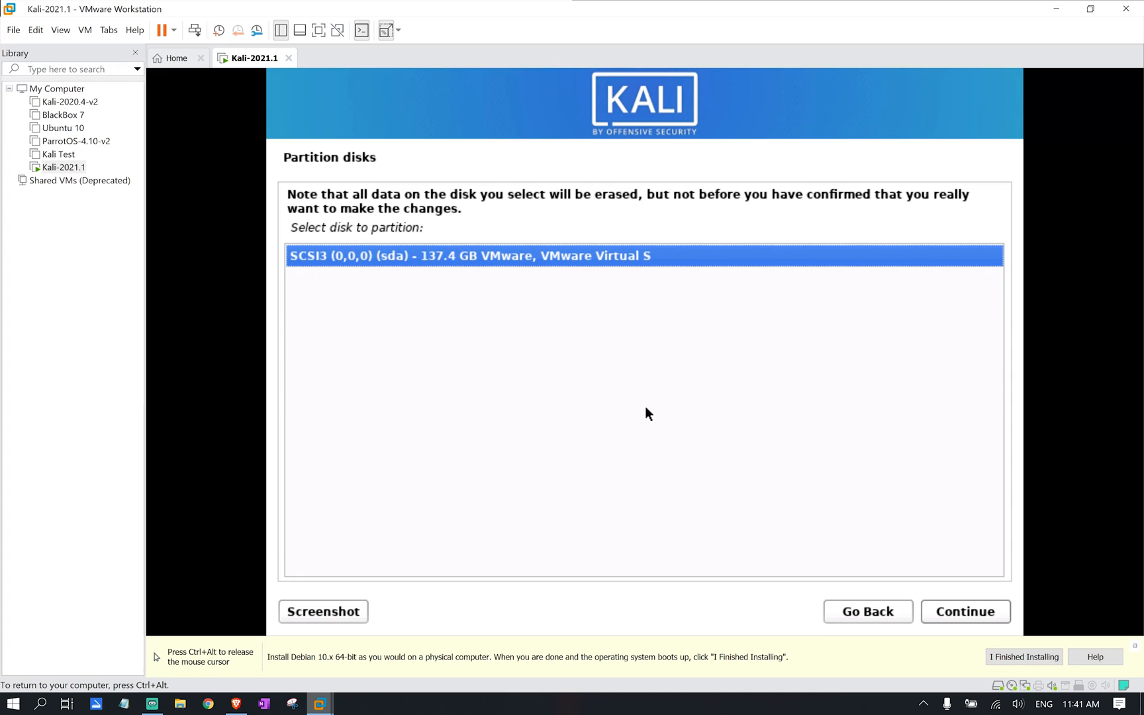
{"action": "left_click", "coordinate": [964, 612]}
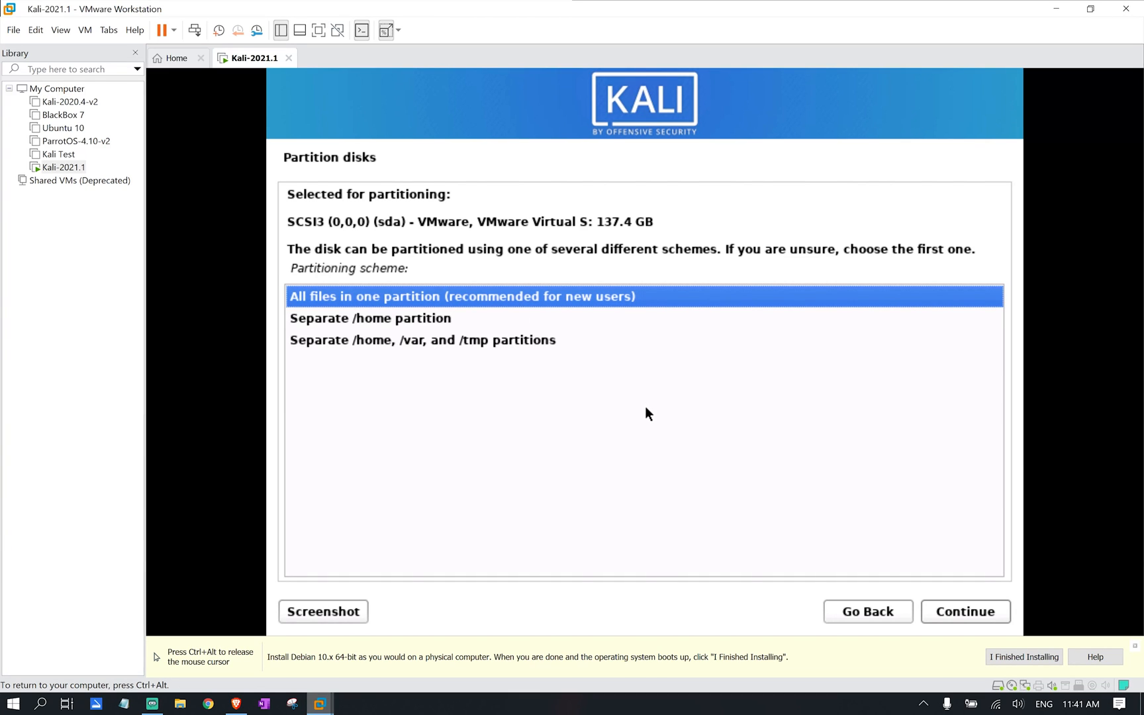
{"action": "left_click", "coordinate": [964, 612]}
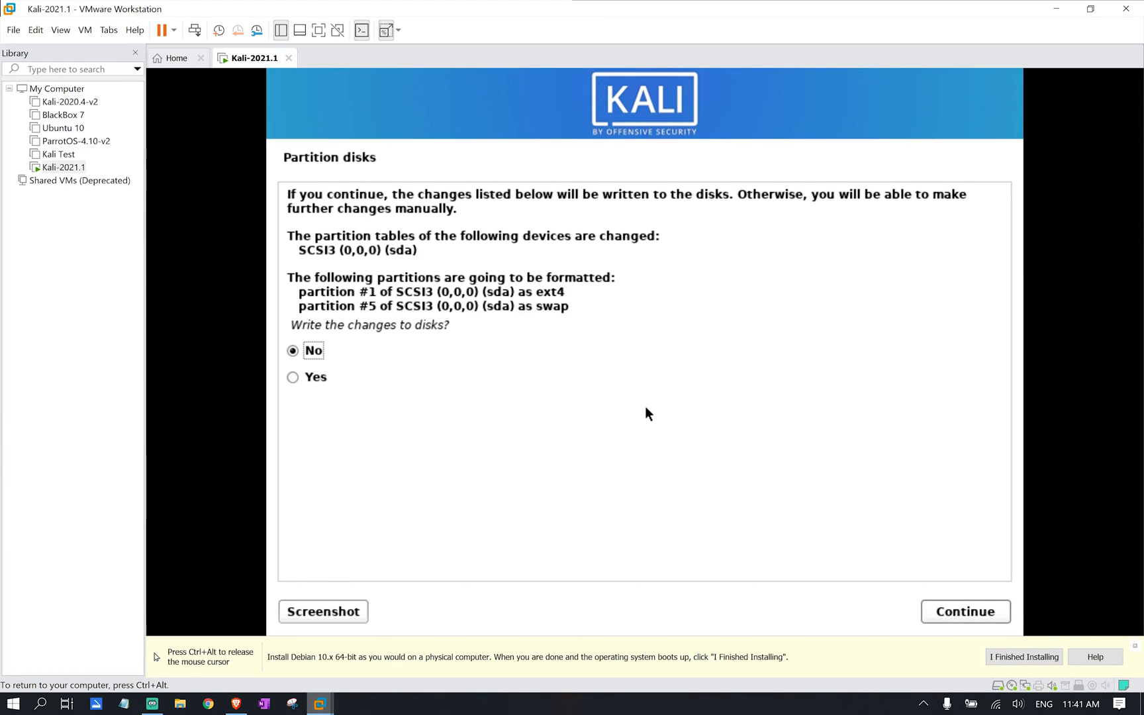
{"action": "left_click", "coordinate": [293, 376]}
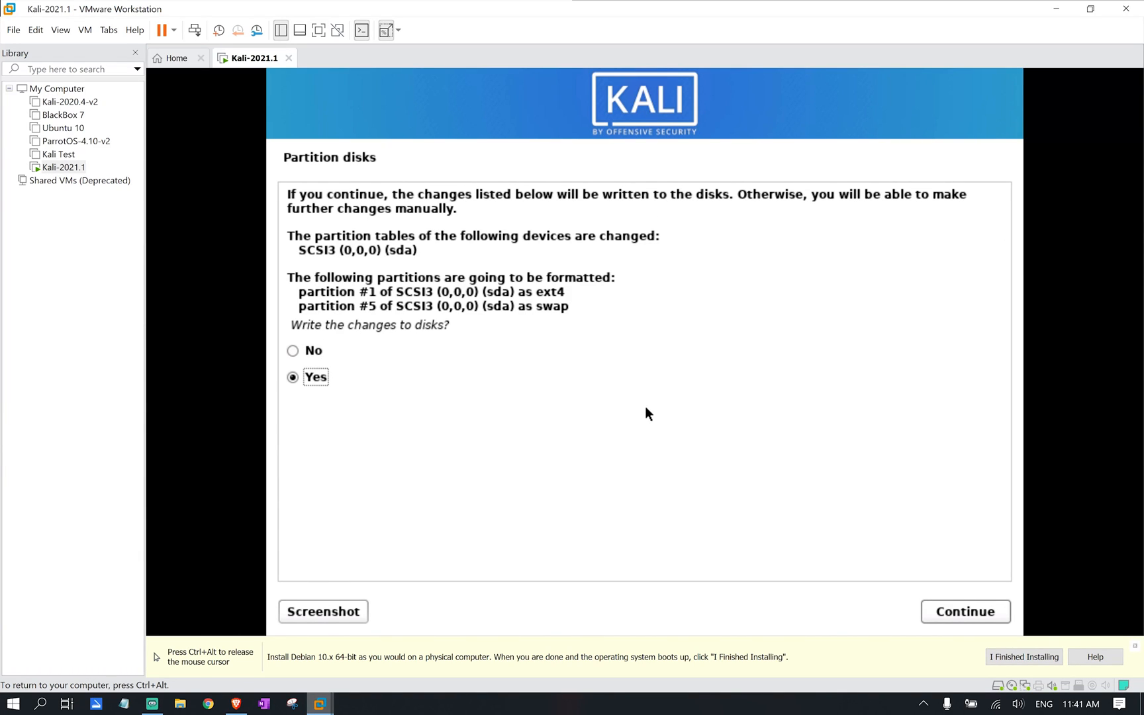
{"action": "left_click", "coordinate": [964, 611]}
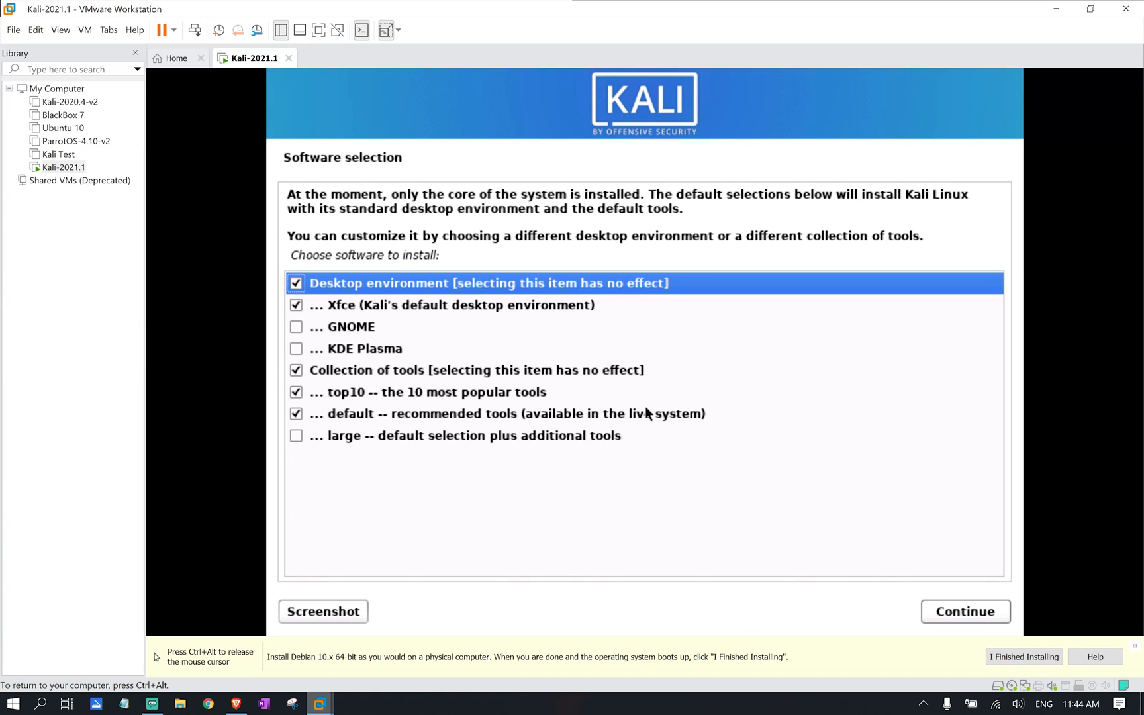
{"action": "mouse_move", "coordinate": [685, 393]}
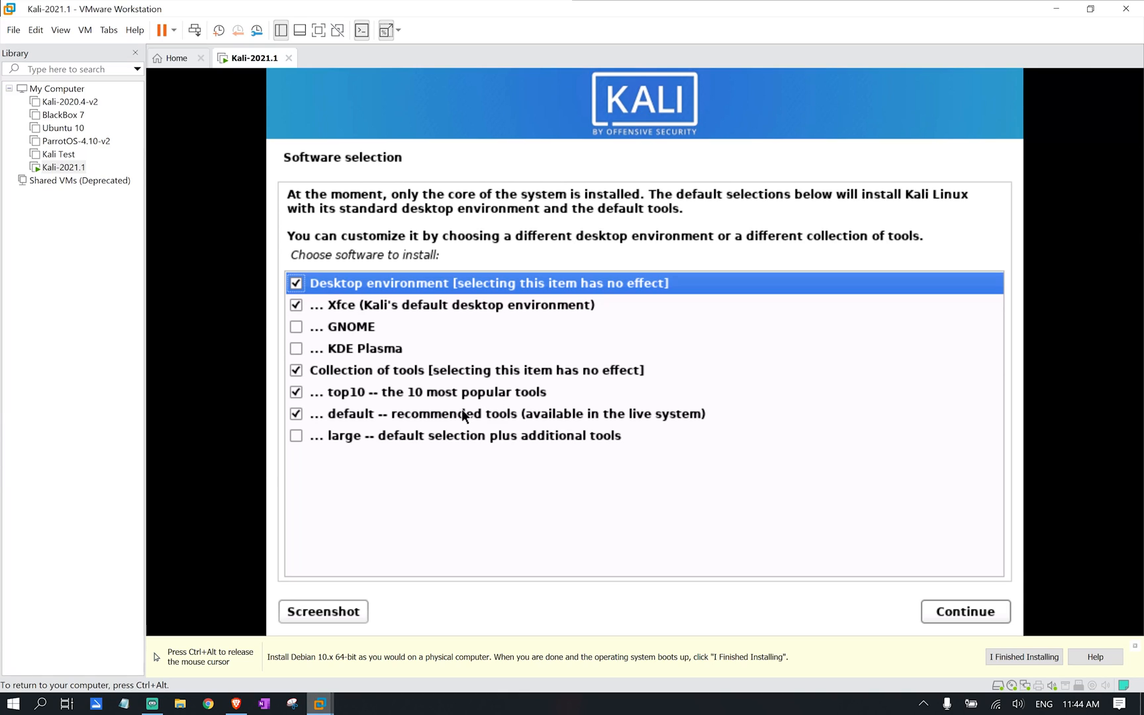
{"action": "mouse_move", "coordinate": [420, 445]}
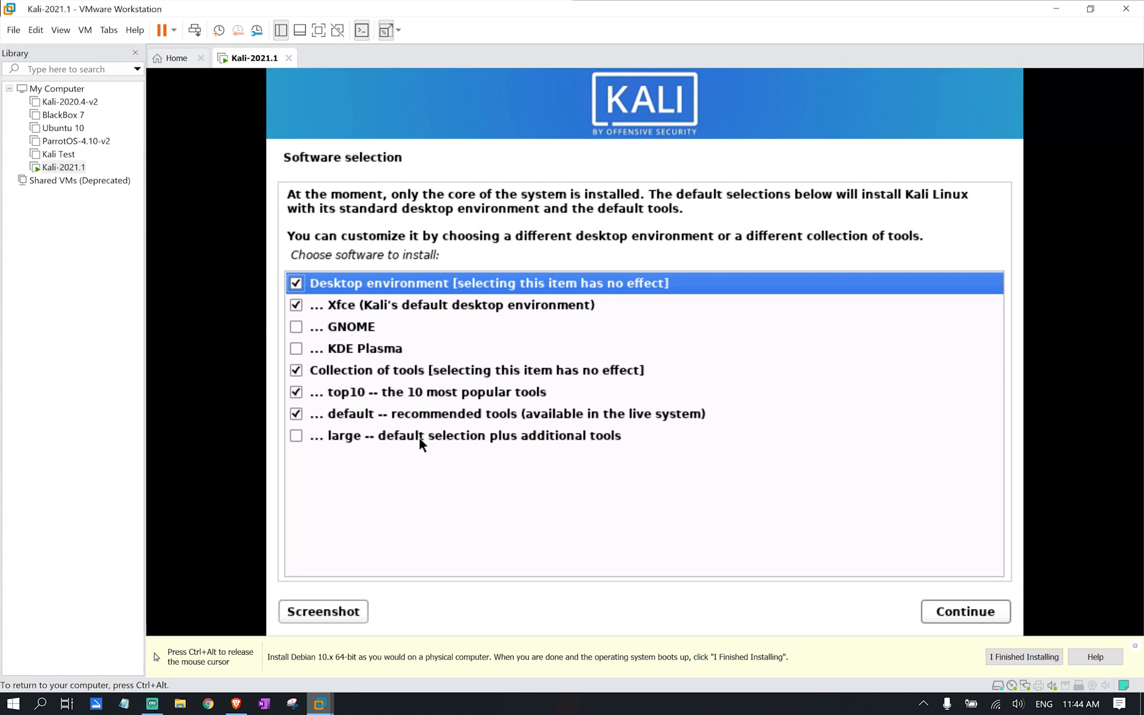
Add the large tool collection, GNOME and KDE Plasma desktops, and start installing.
{"action": "left_click", "coordinate": [296, 436]}
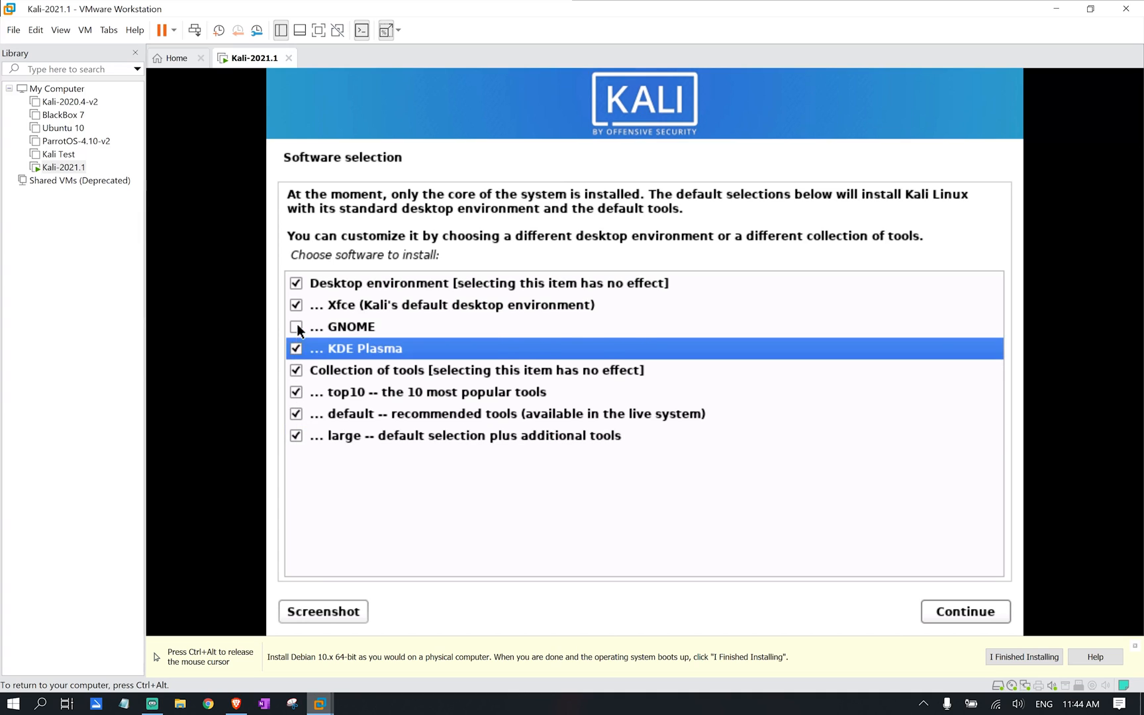
{"action": "left_click", "coordinate": [297, 326]}
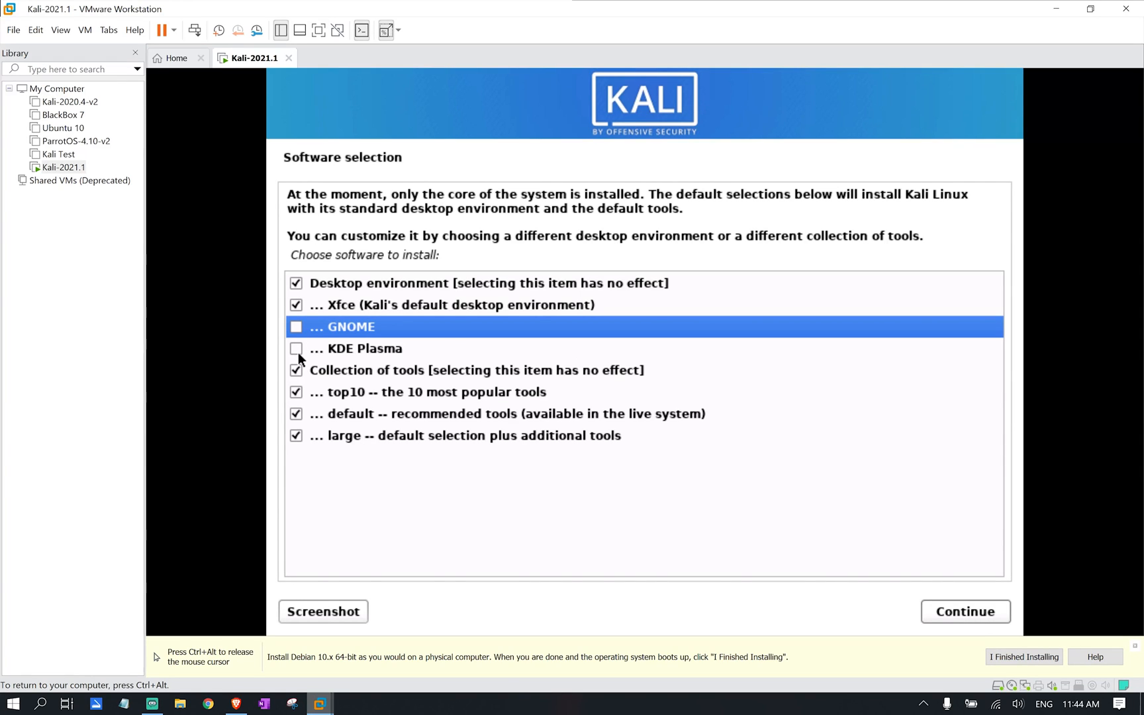
{"action": "left_click", "coordinate": [297, 326]}
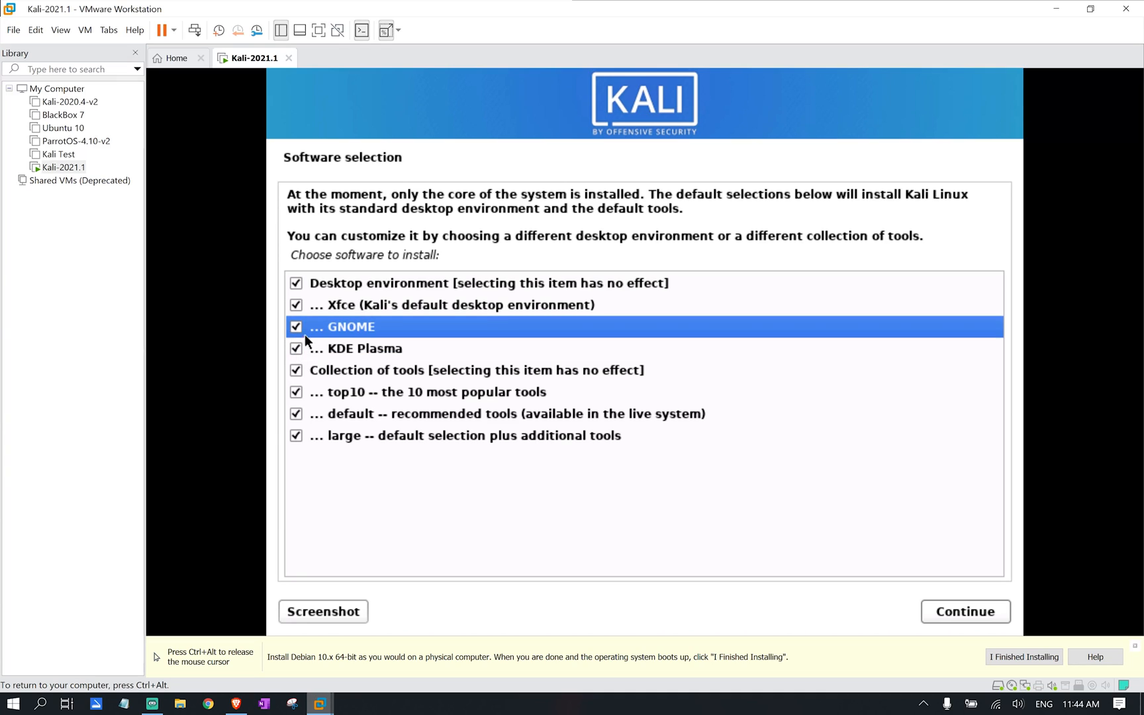
{"action": "mouse_move", "coordinate": [495, 453]}
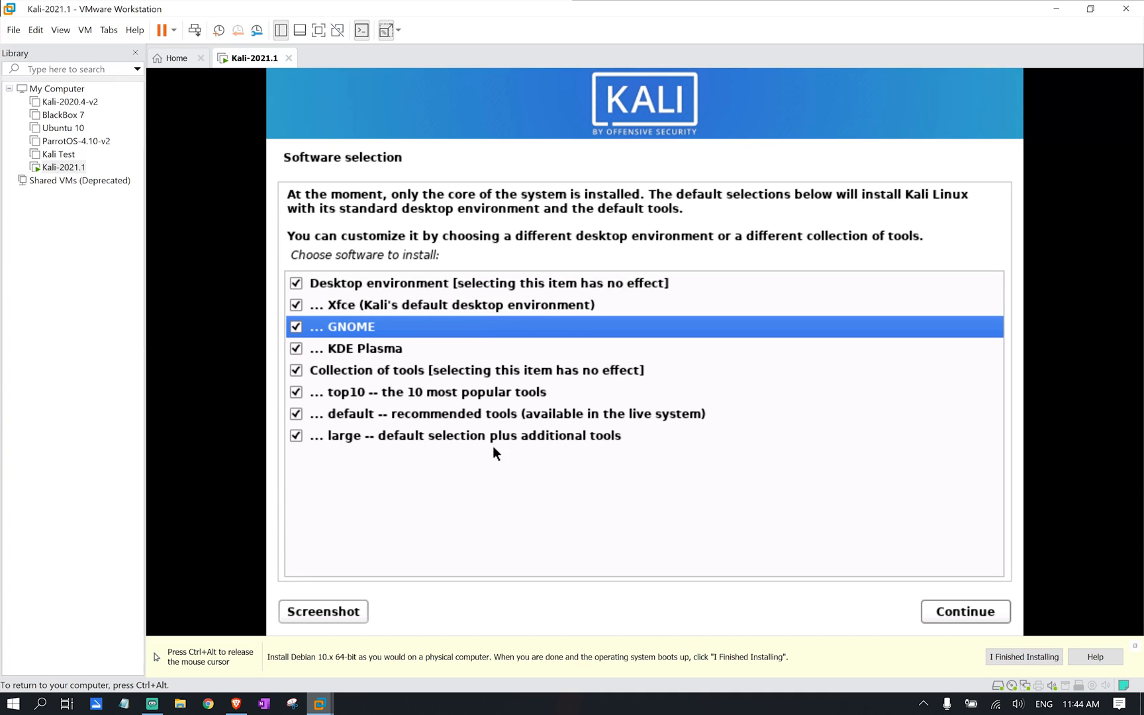
{"action": "mouse_move", "coordinate": [940, 594]}
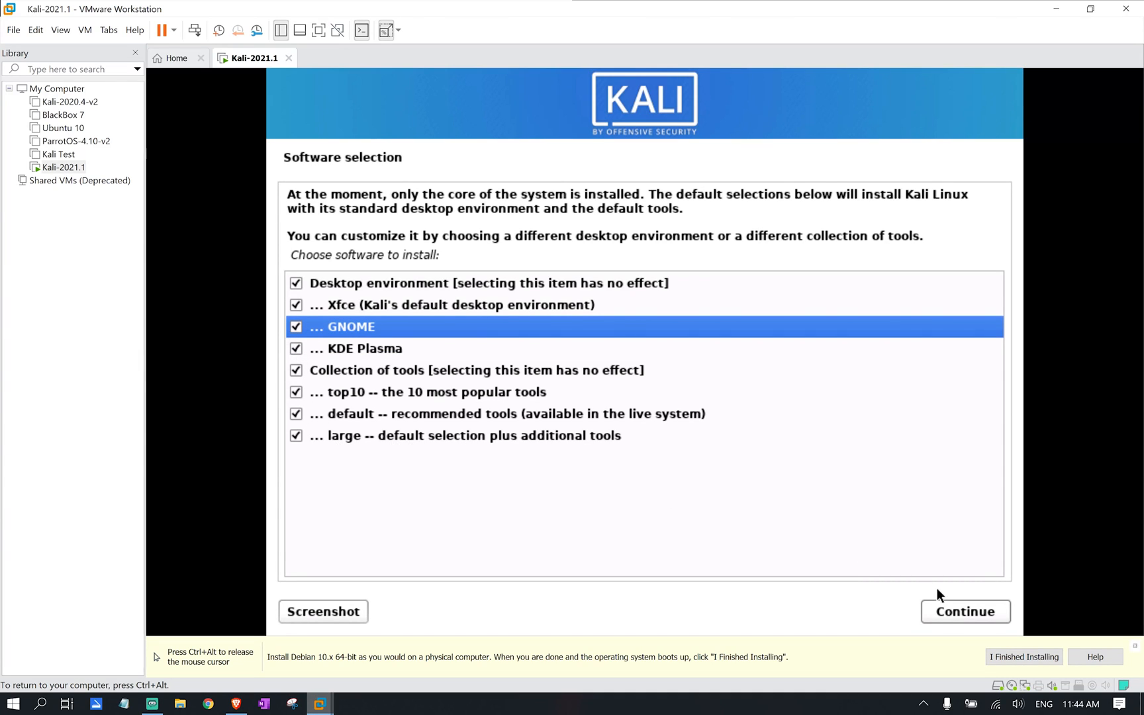
{"action": "left_click", "coordinate": [965, 612]}
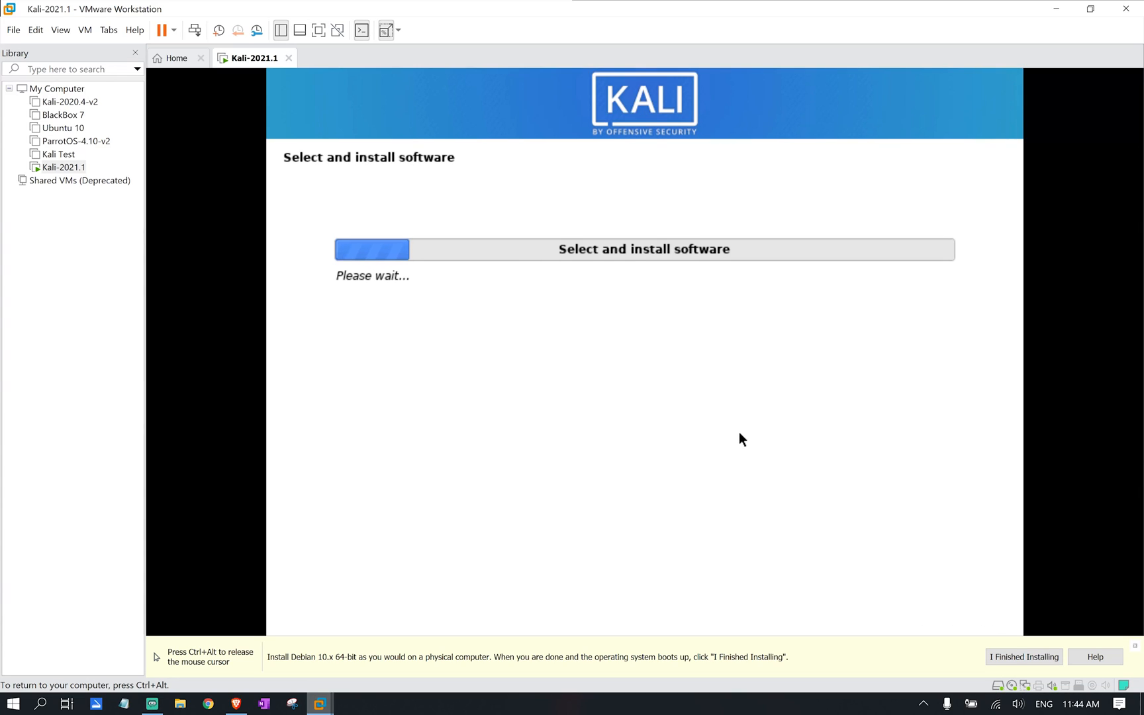
{"action": "mouse_move", "coordinate": [743, 445]}
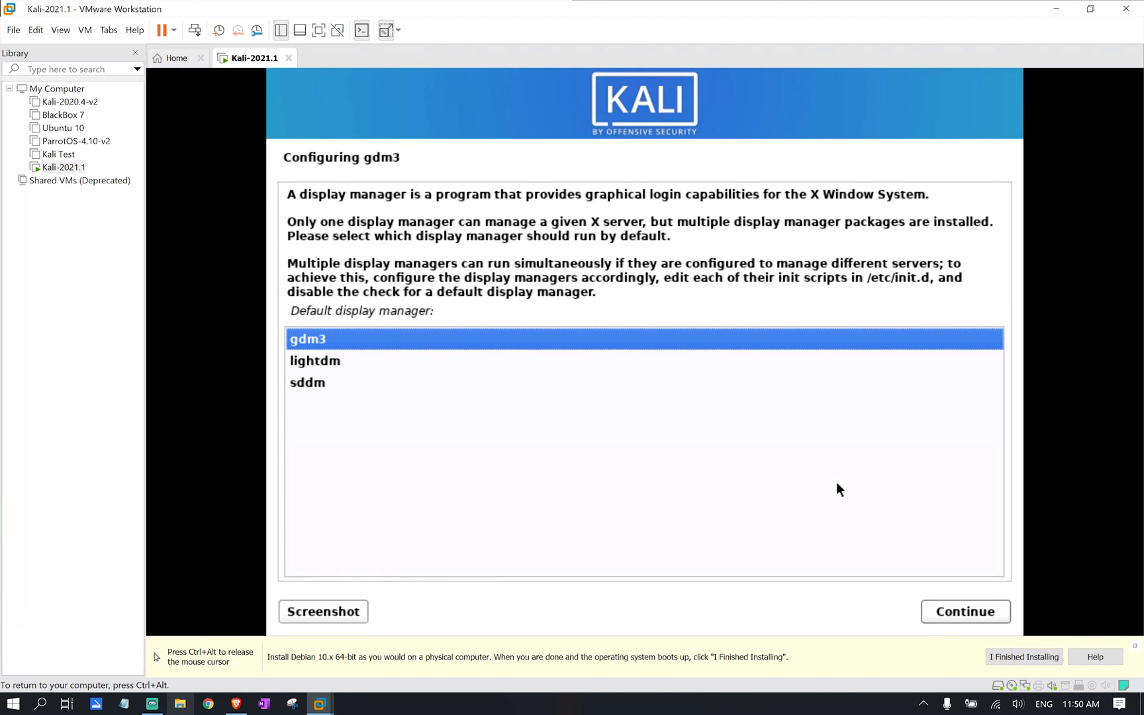
{"action": "mouse_move", "coordinate": [836, 488]}
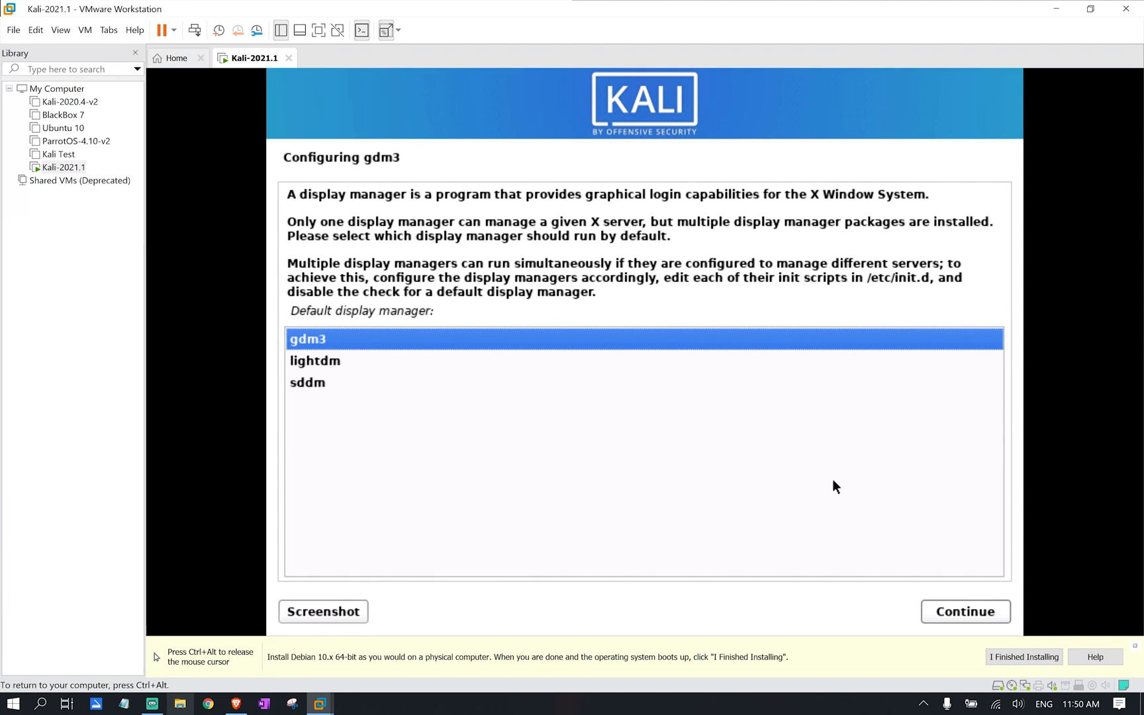
{"action": "mouse_move", "coordinate": [964, 612]}
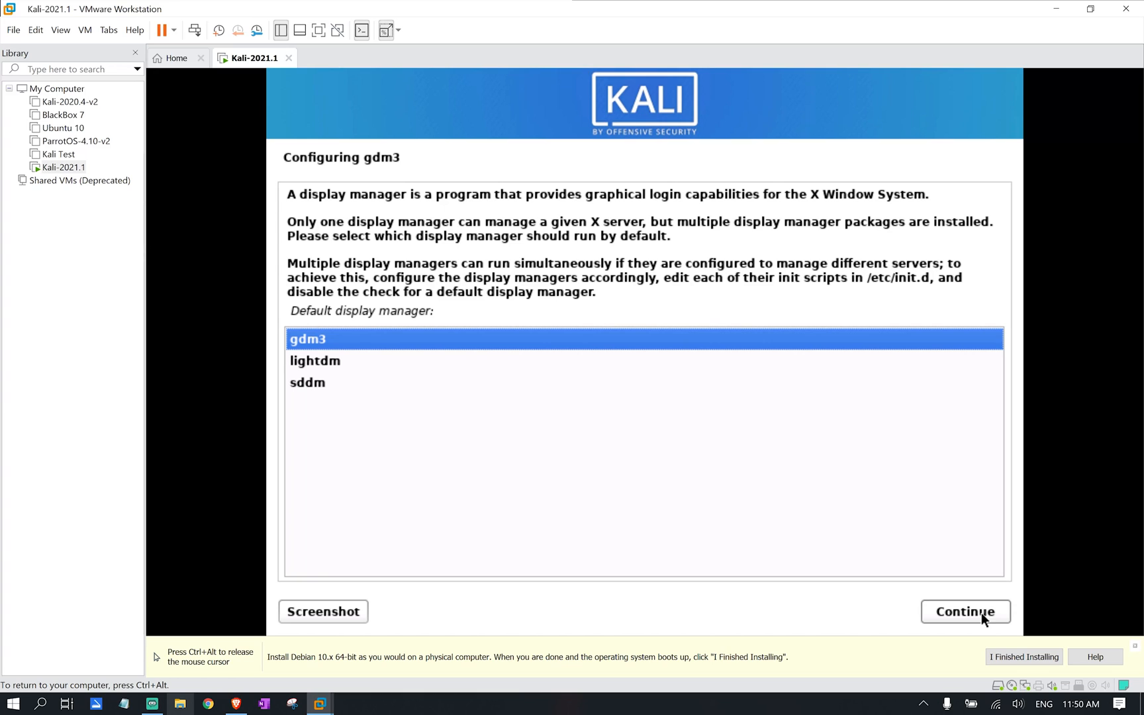
{"action": "mouse_move", "coordinate": [398, 377]}
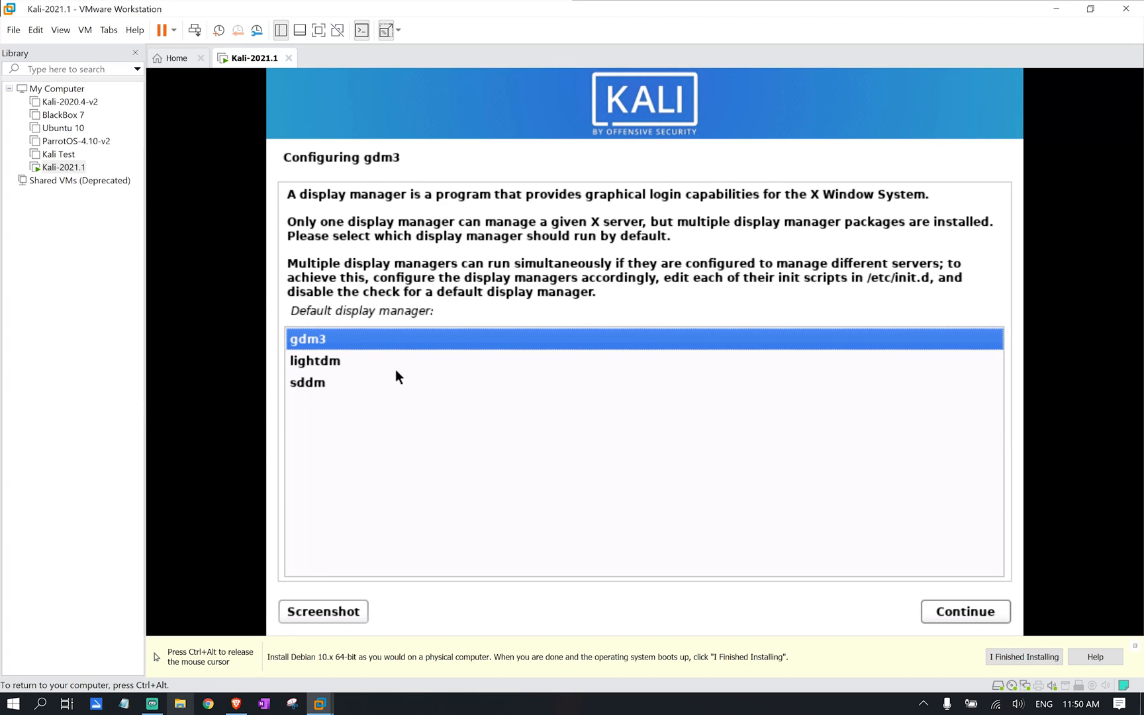
Accept gdm3 as the default display manager.
{"action": "left_click", "coordinate": [964, 612]}
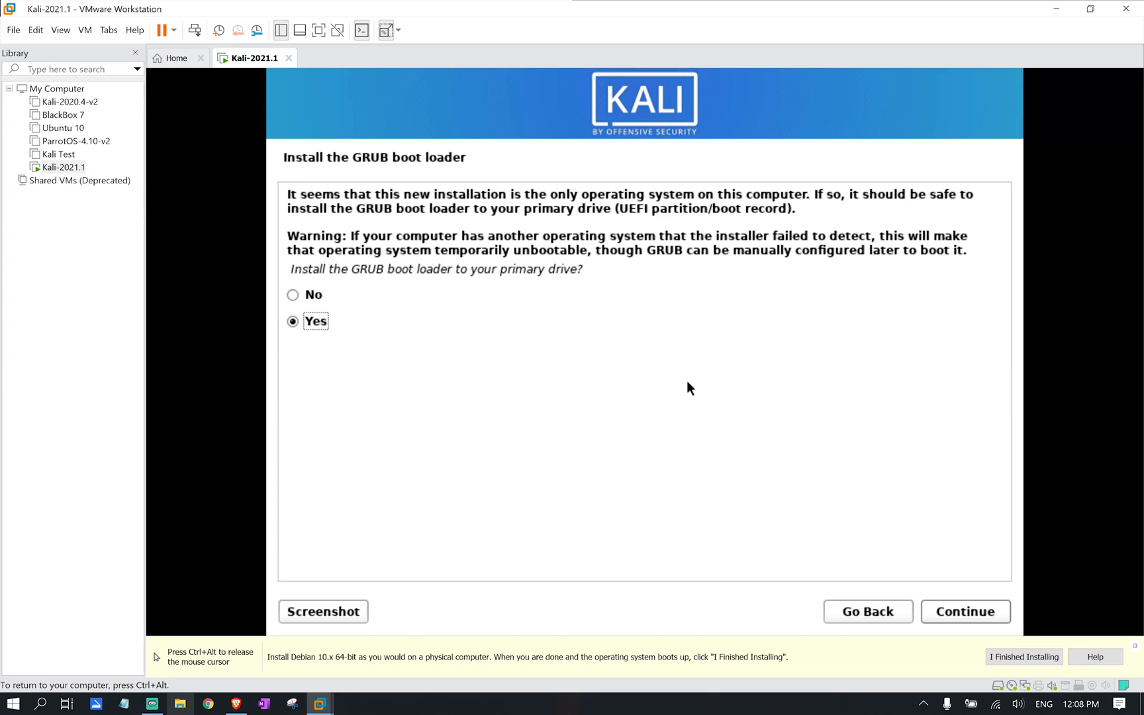
{"action": "mouse_move", "coordinate": [388, 289]}
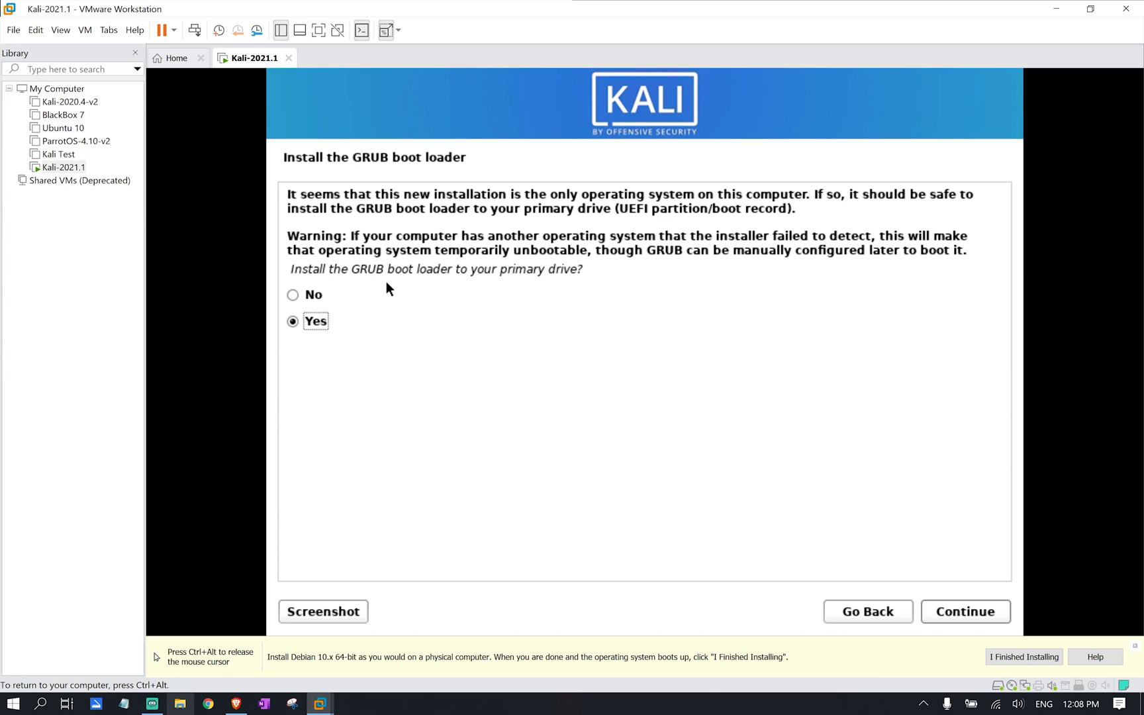
{"action": "mouse_move", "coordinate": [1051, 543]}
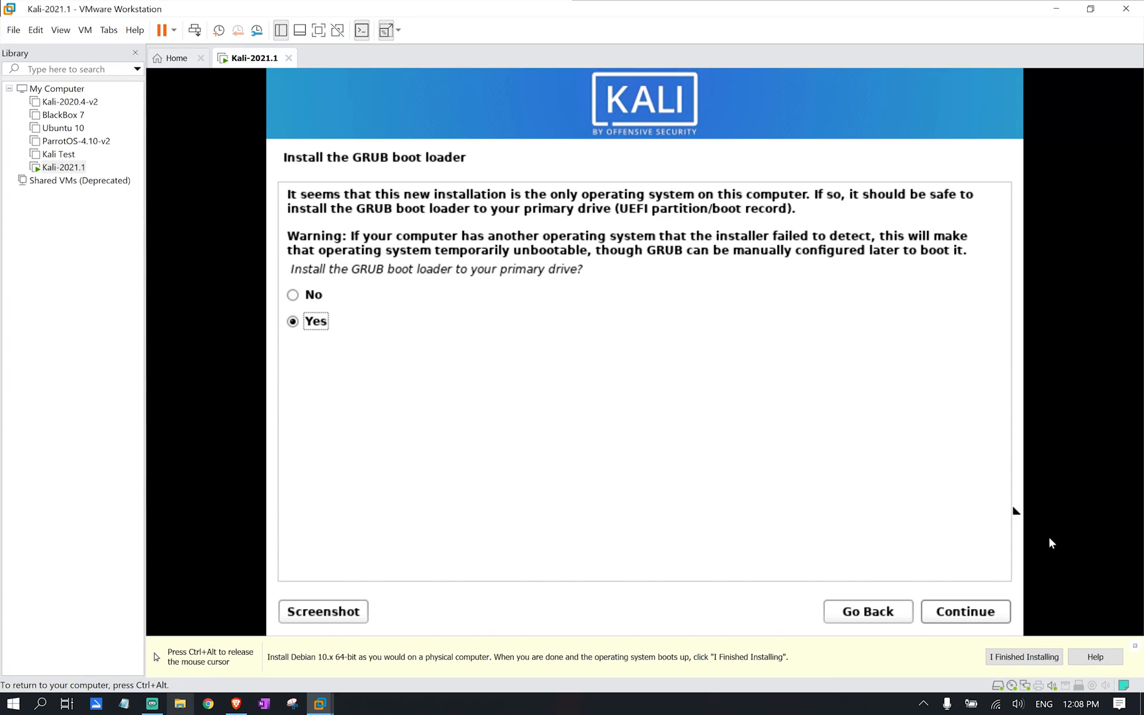
Agree to install the GRUB boot loader and place it on /dev/sda.
{"action": "left_click", "coordinate": [964, 610]}
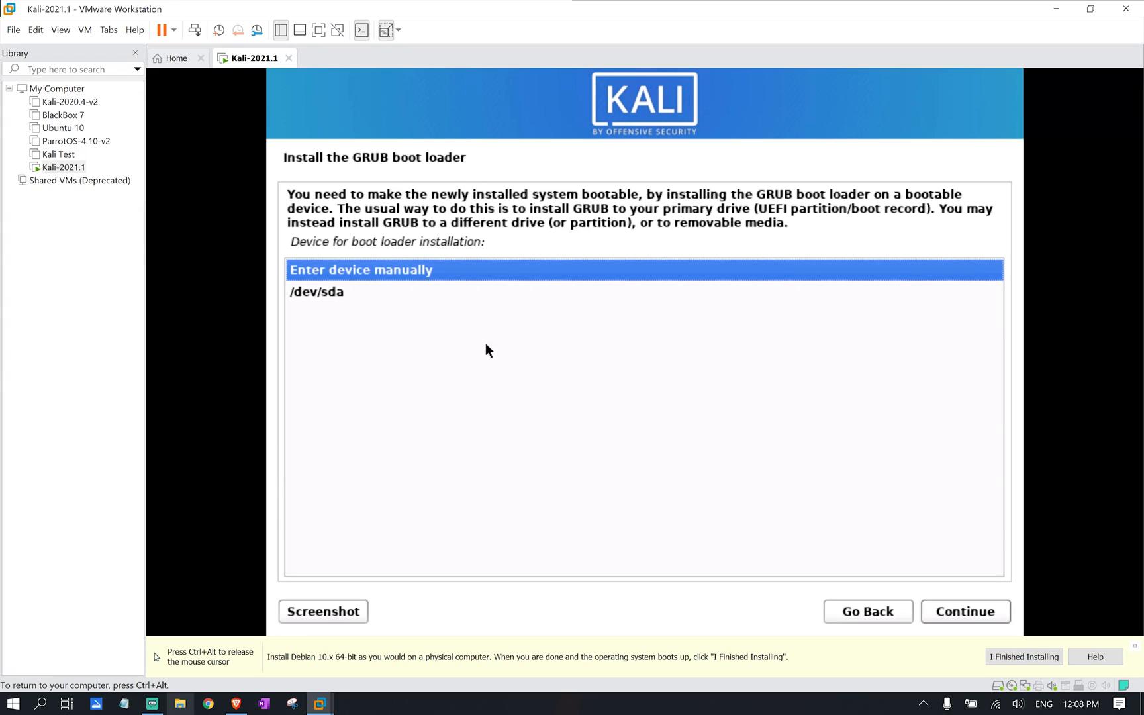
{"action": "left_click", "coordinate": [316, 291]}
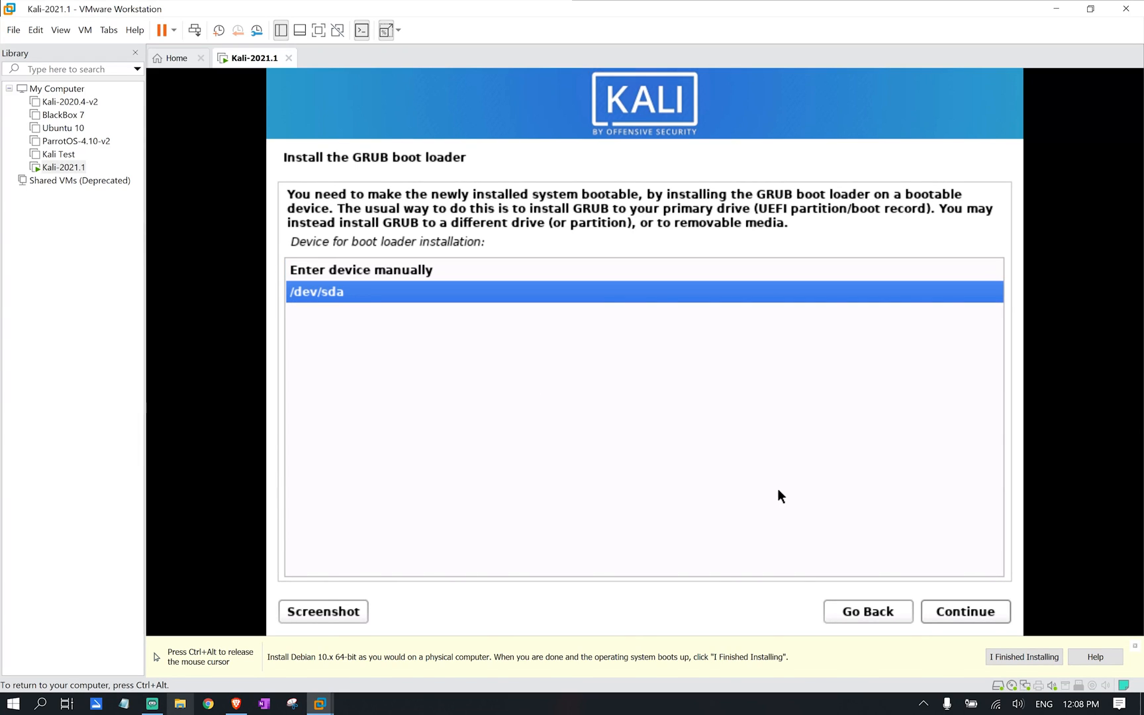
{"action": "left_click", "coordinate": [964, 612]}
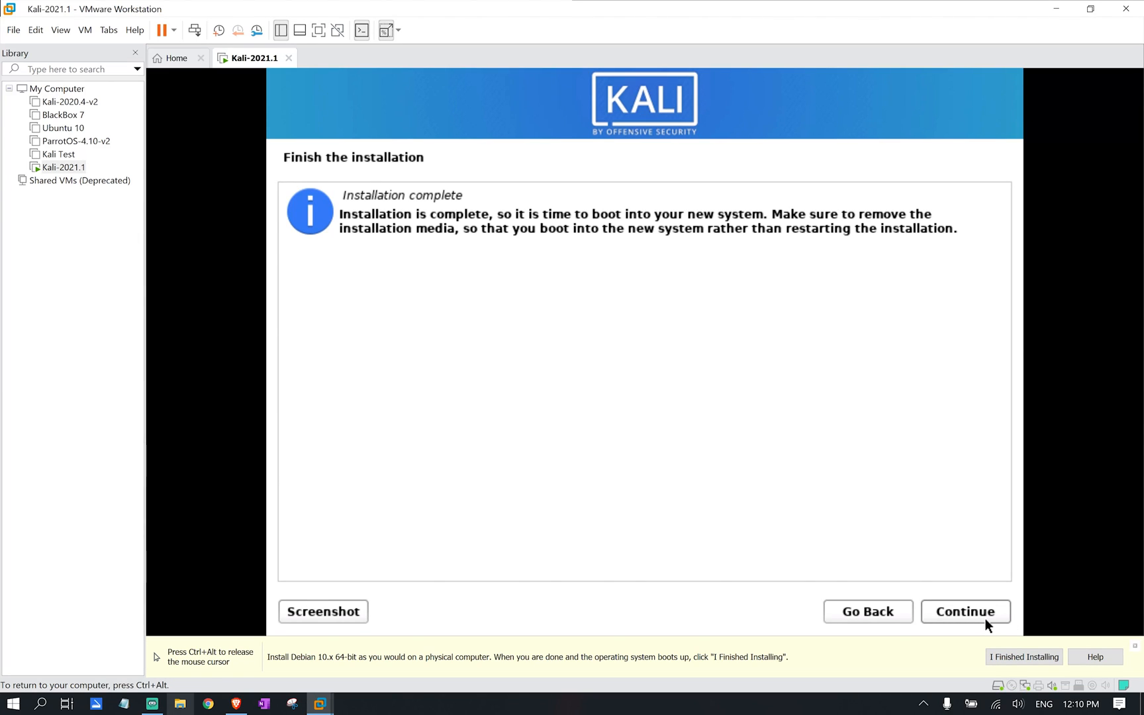
Finish the installation and reboot into the newly installed Kali system.
{"action": "left_click", "coordinate": [964, 611]}
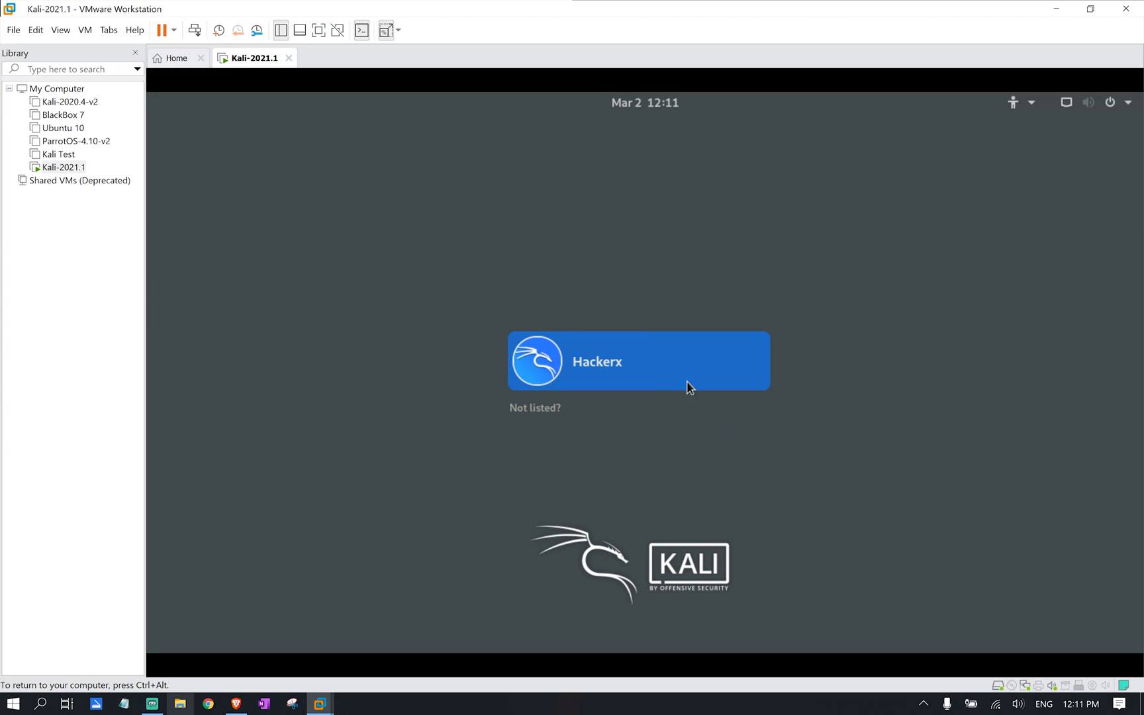
Log in as Hackerx with the account password to reach the GNOME desktop.
{"action": "left_click", "coordinate": [639, 360]}
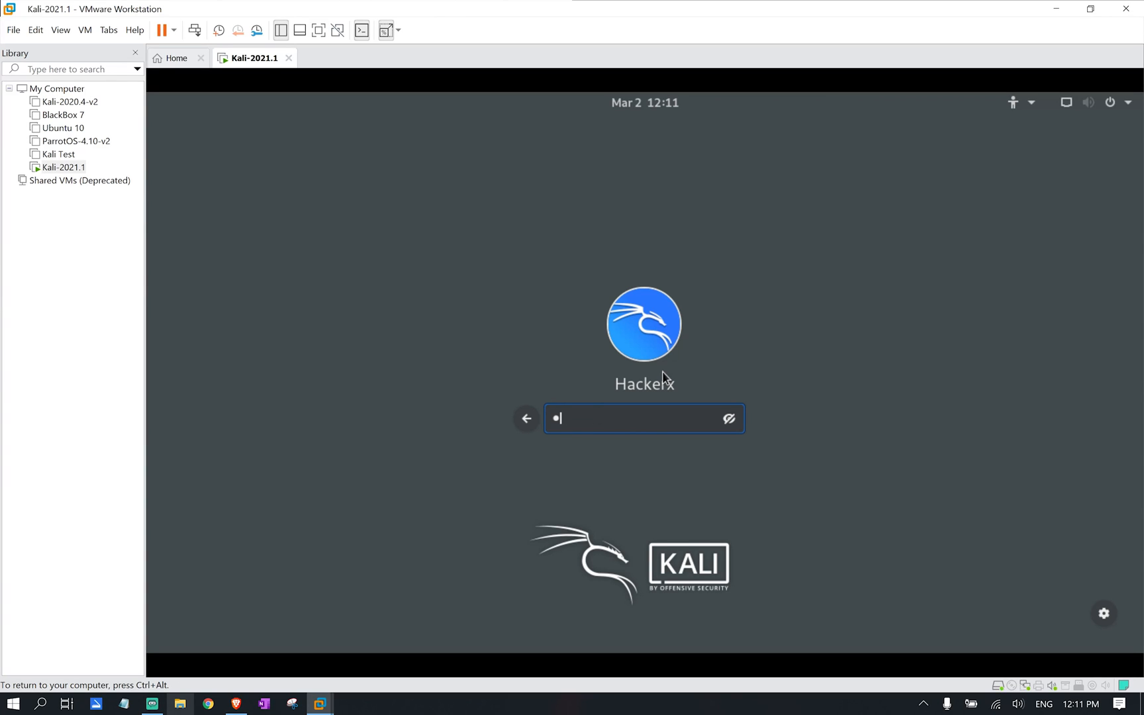
{"action": "type", "text": "password"}
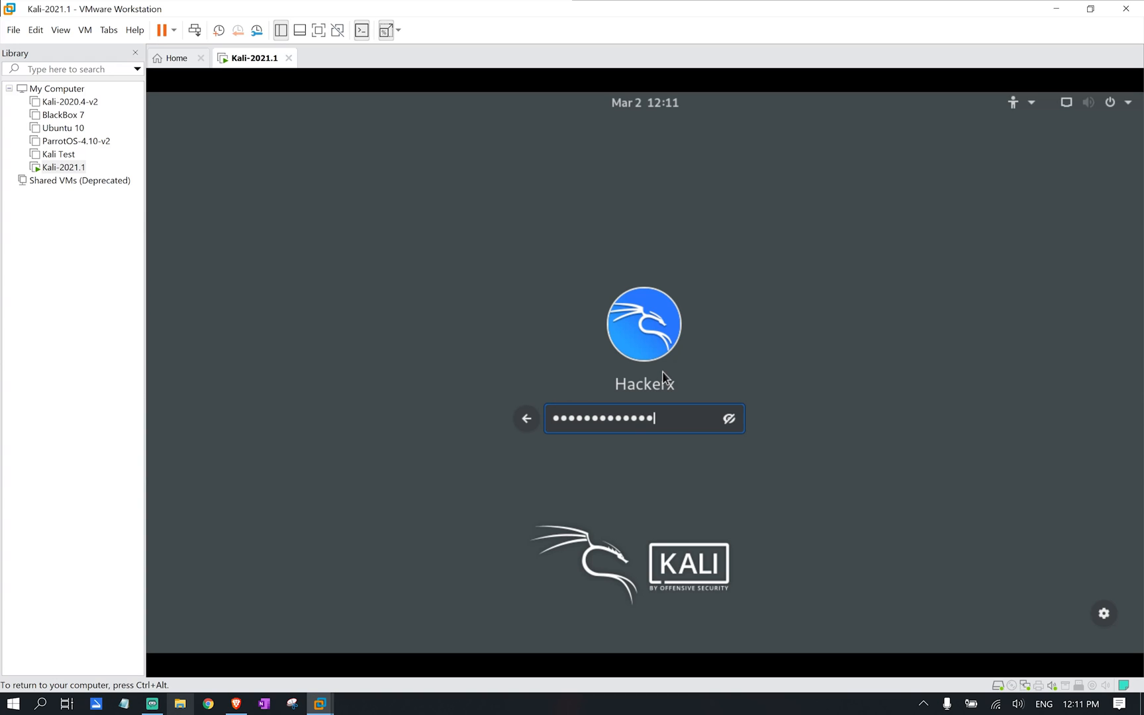
{"action": "key", "text": "Return"}
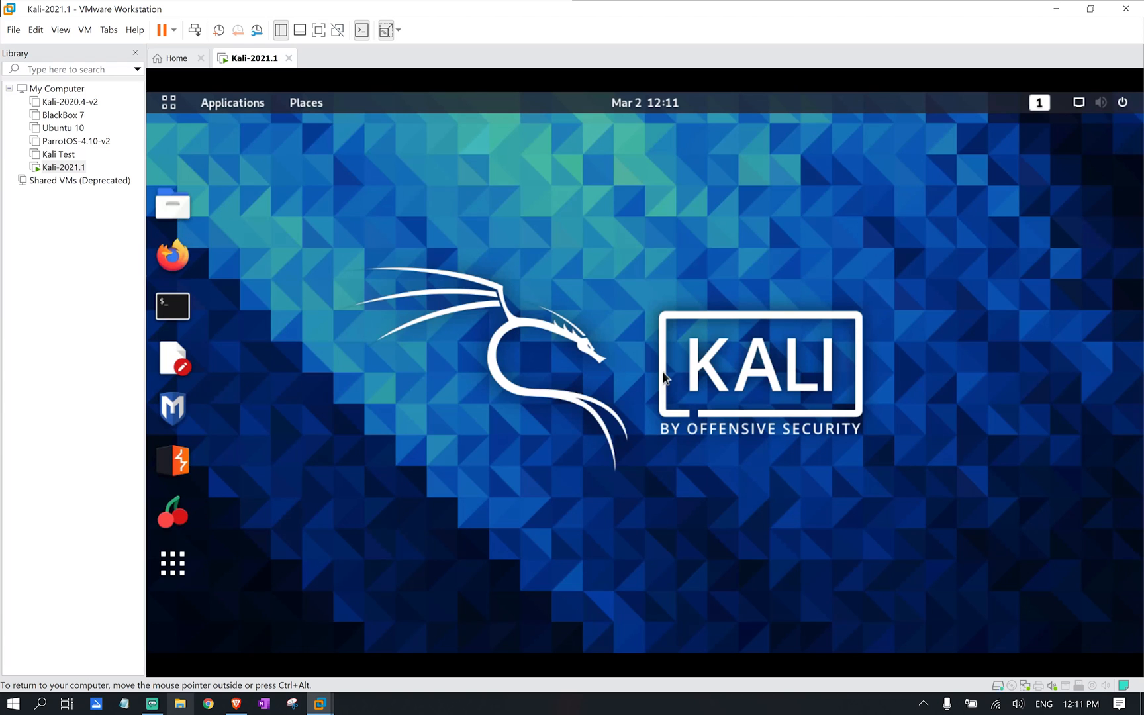
{"action": "mouse_move", "coordinate": [992, 524]}
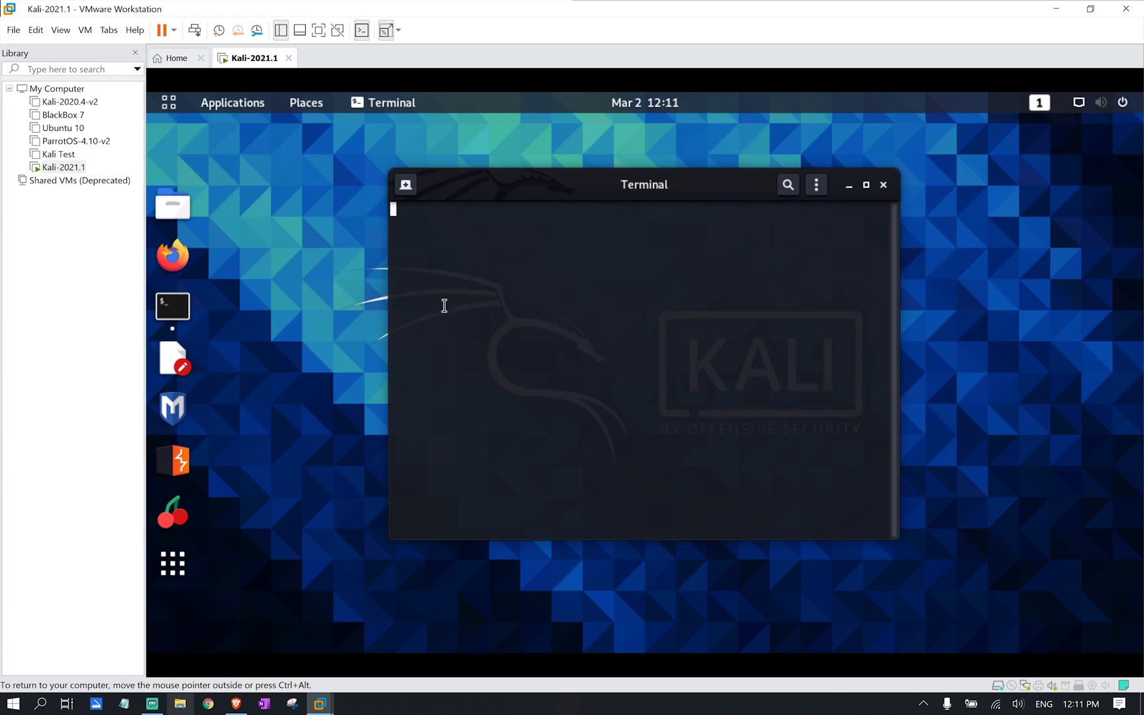
Become root with sudo -i, set a new root password via passwd, and exit the root shell.
{"action": "type", "text": "sudo -i"}
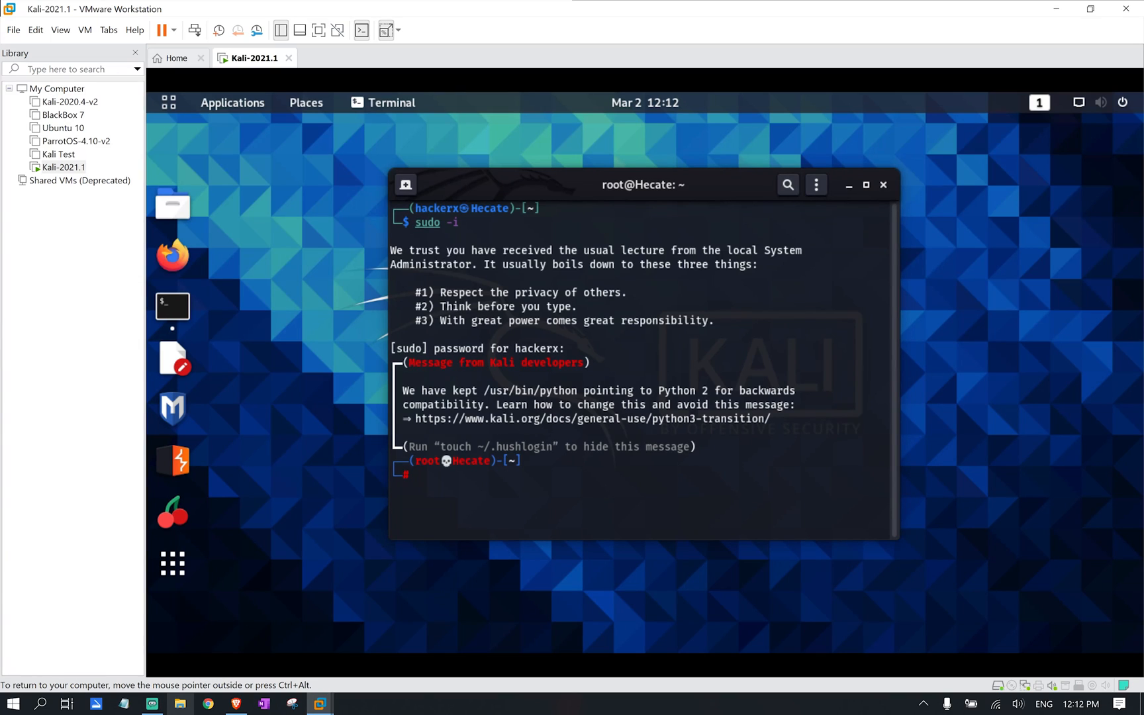
{"action": "type", "text": "passwd"}
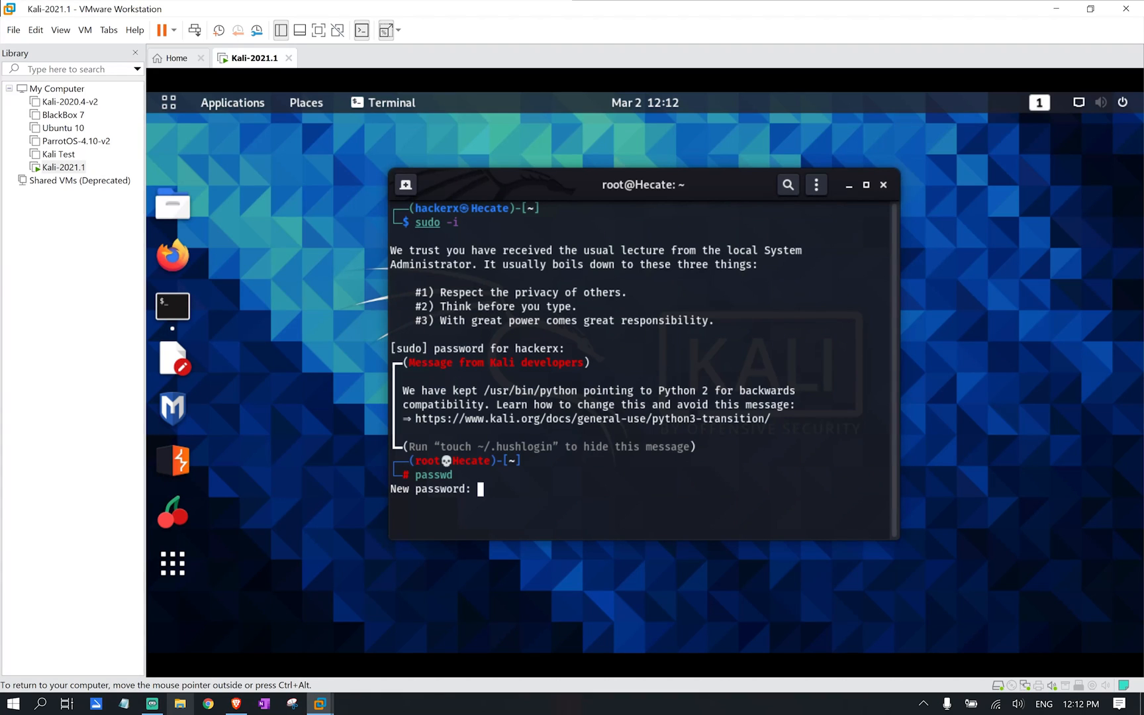
{"action": "key", "text": "Enter"}
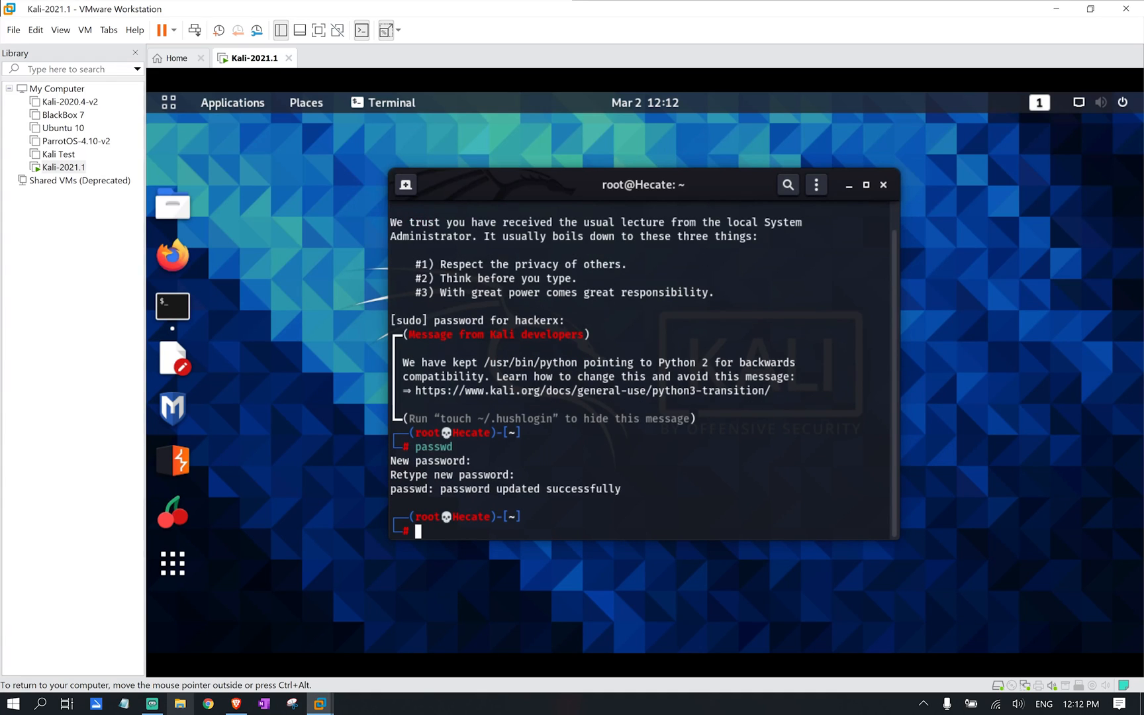
{"action": "type", "text": "exit"}
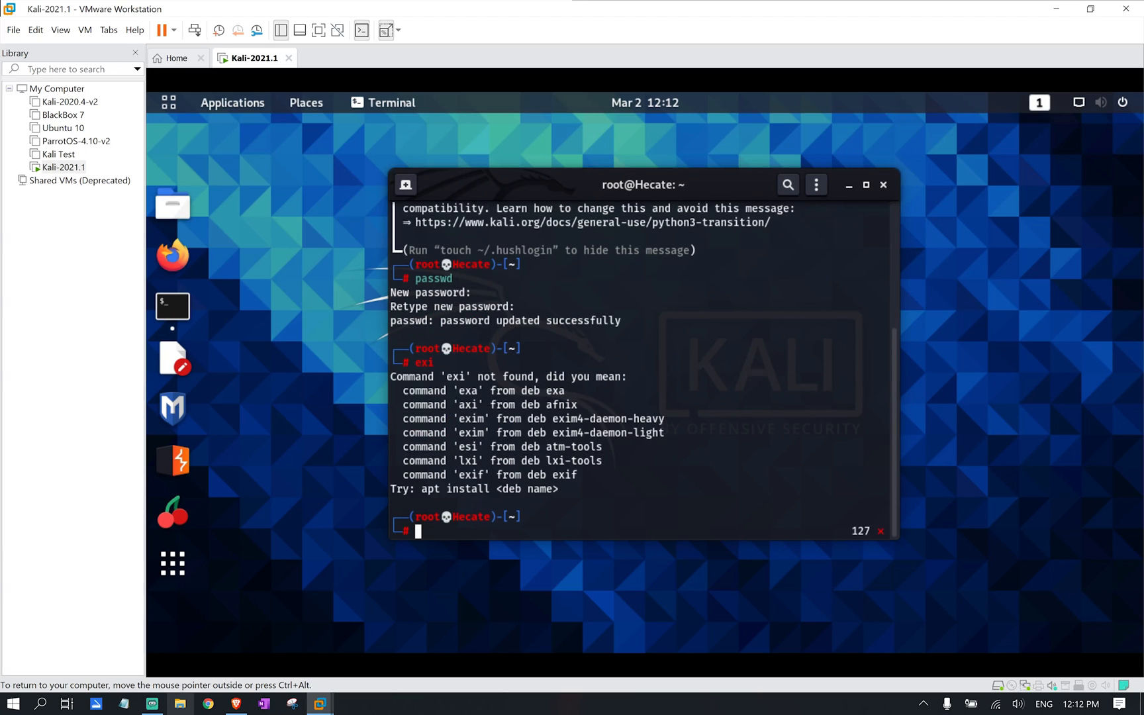
{"action": "type", "text": "exit"}
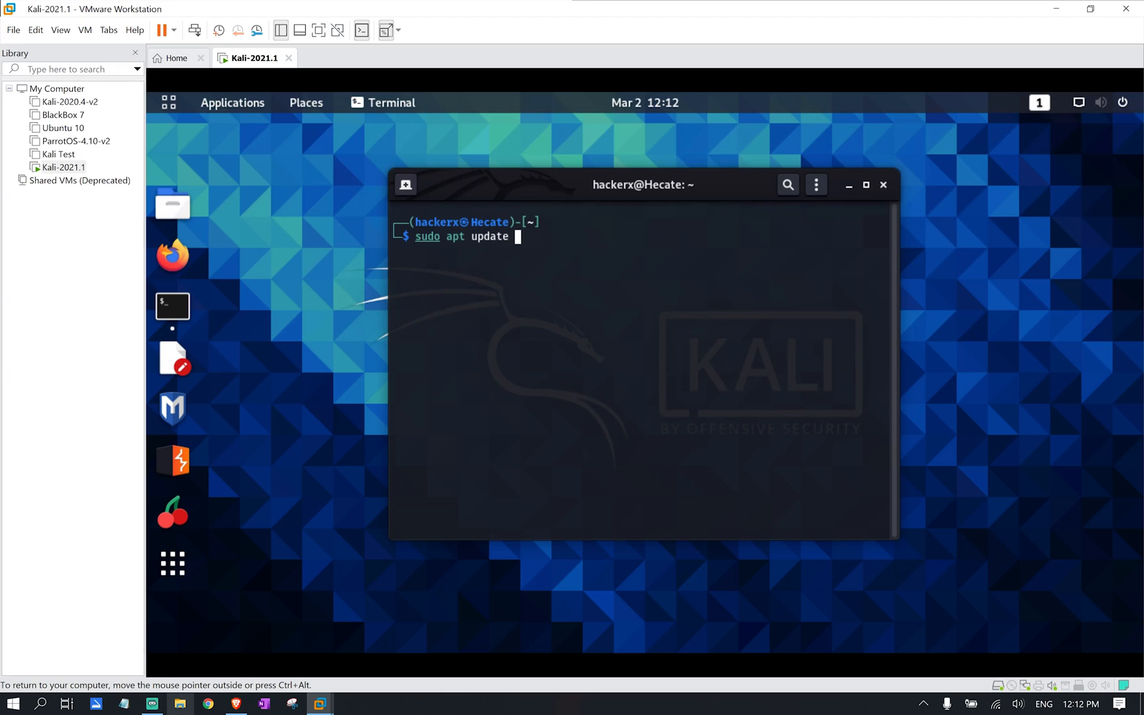
Run sudo apt update && sudo apt upgrade and answer y to upgrade the 194 packages.
{"action": "type", "text": "&&"}
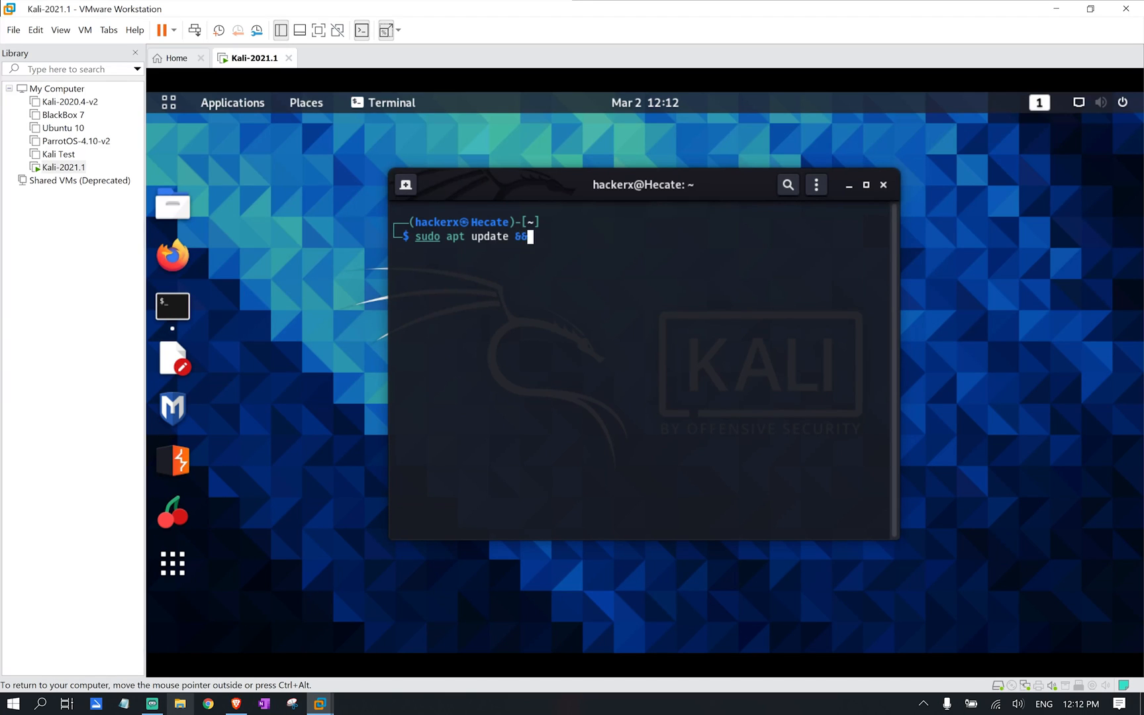
{"action": "type", "text": "sudo apt"}
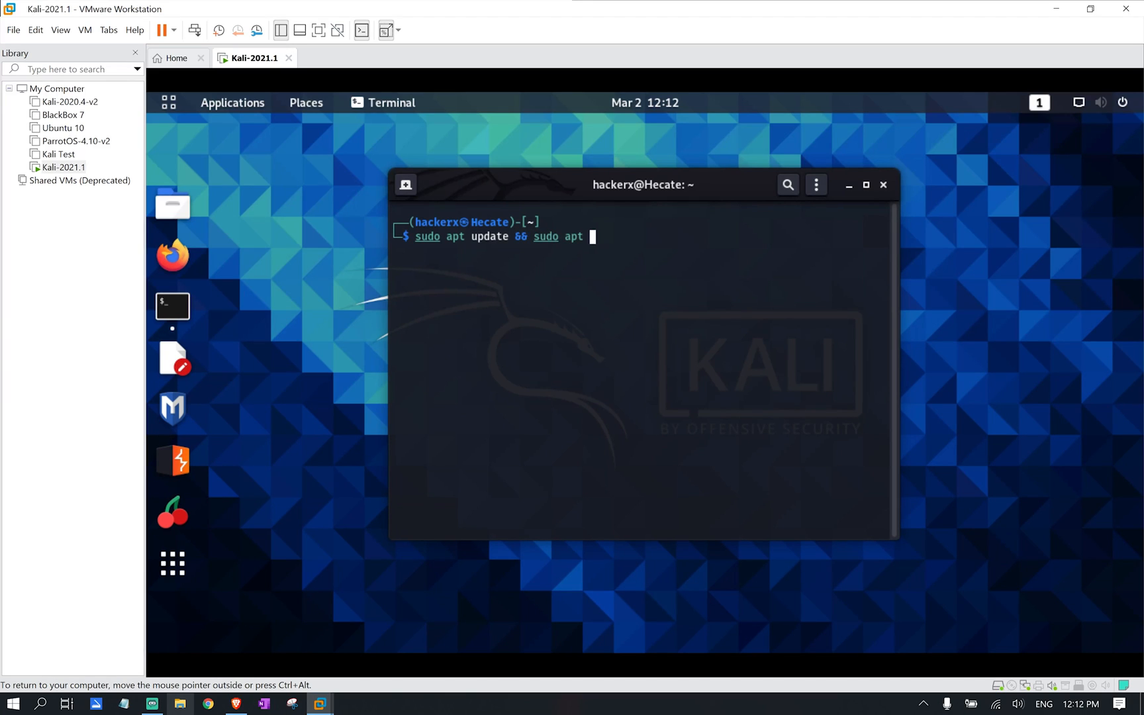
{"action": "type", "text": "upgrade"}
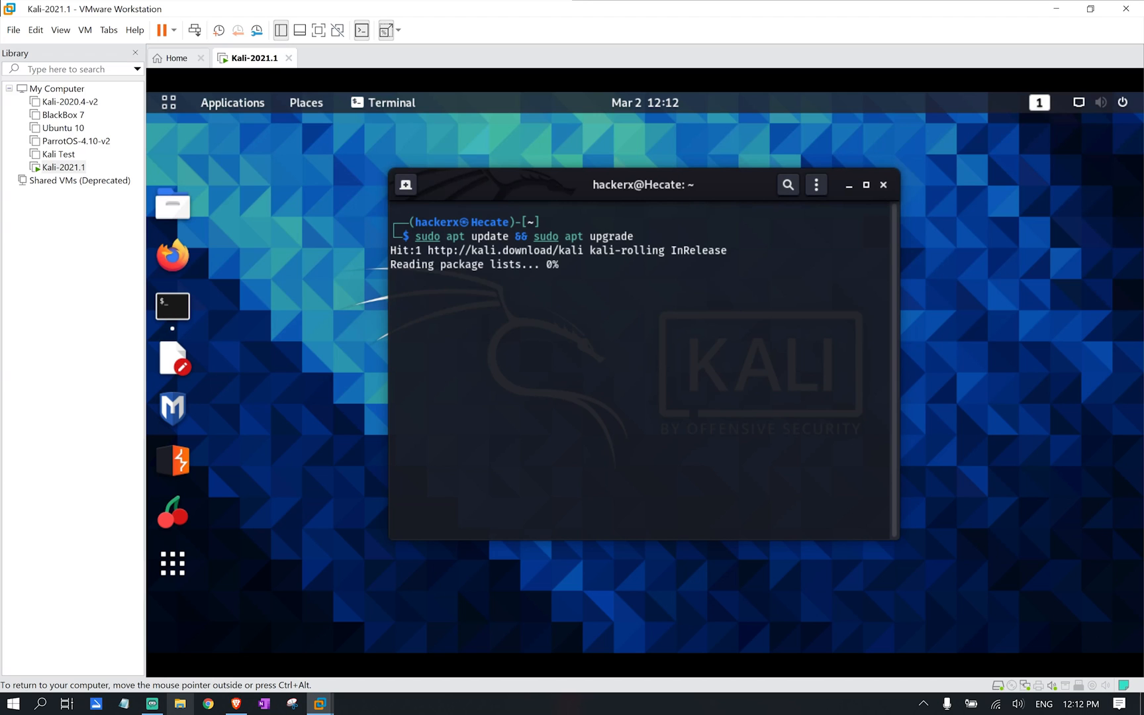
{"action": "type", "text": "you want to continue? [Y/n] y"}
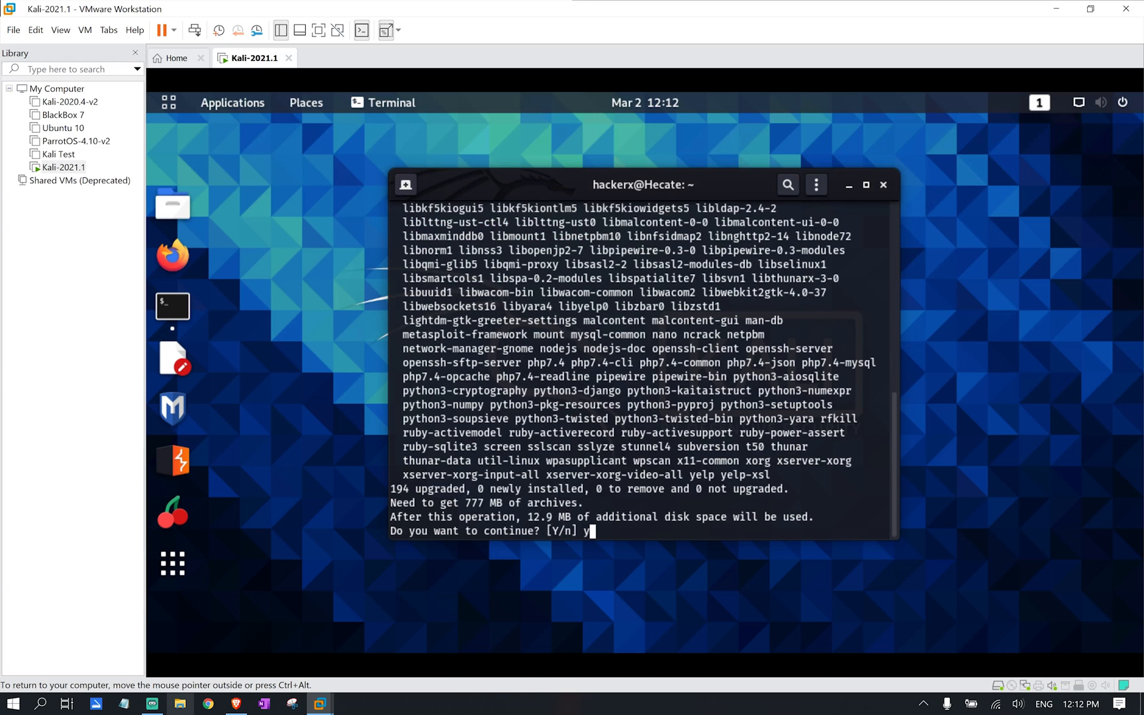
{"action": "key", "text": "Return"}
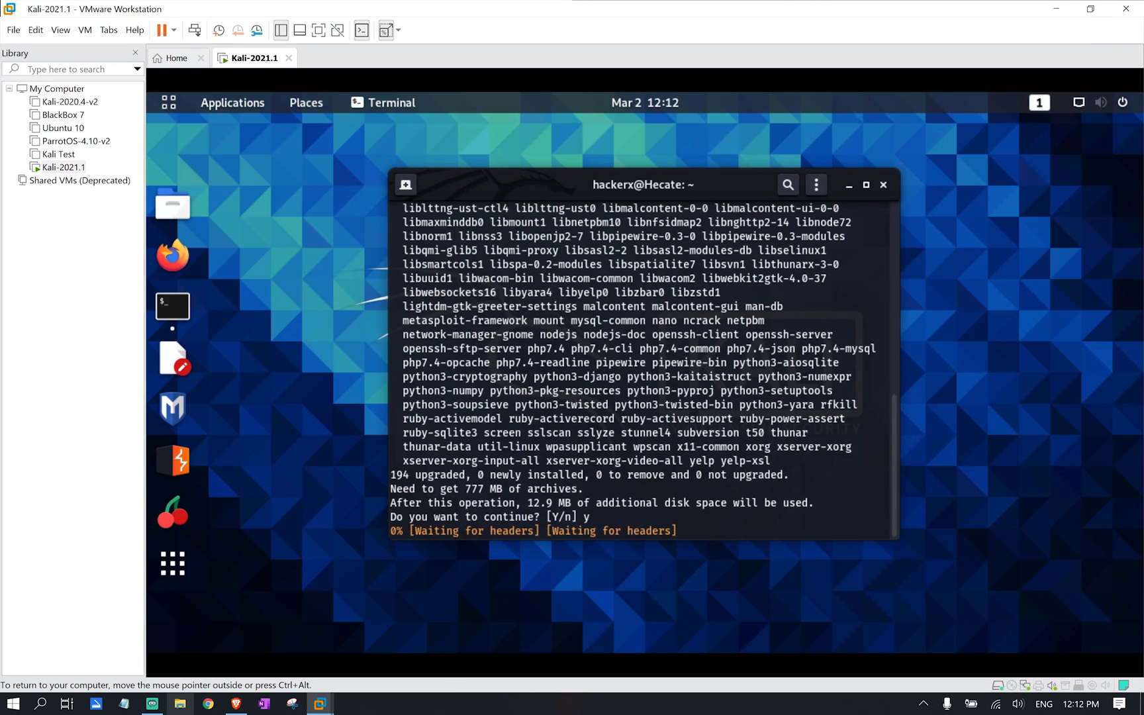